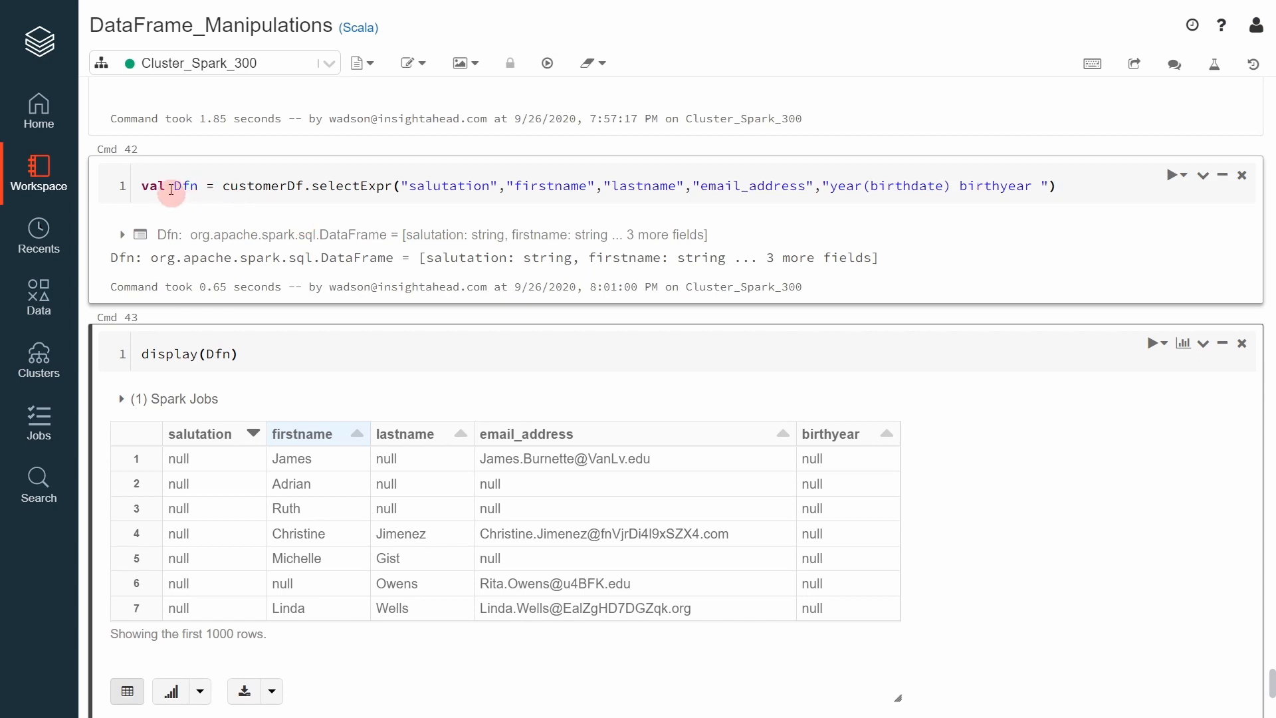
mouse_move(284, 195)
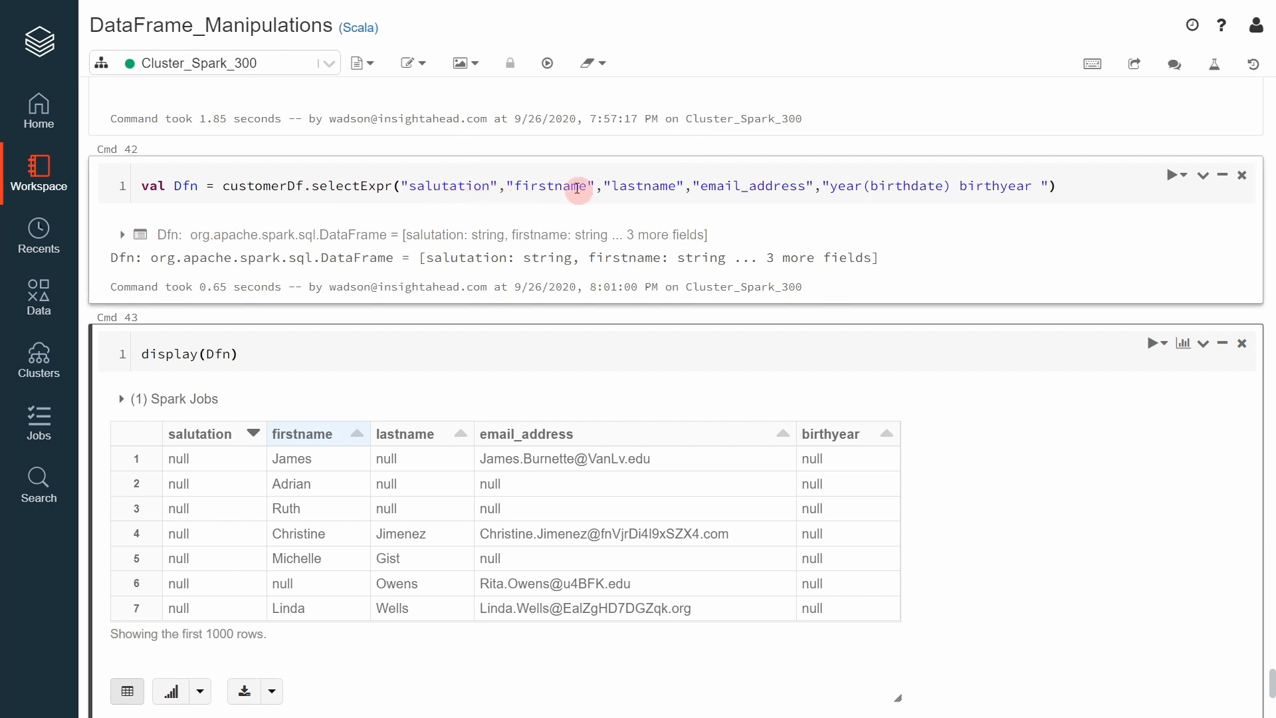
mouse_move(334, 191)
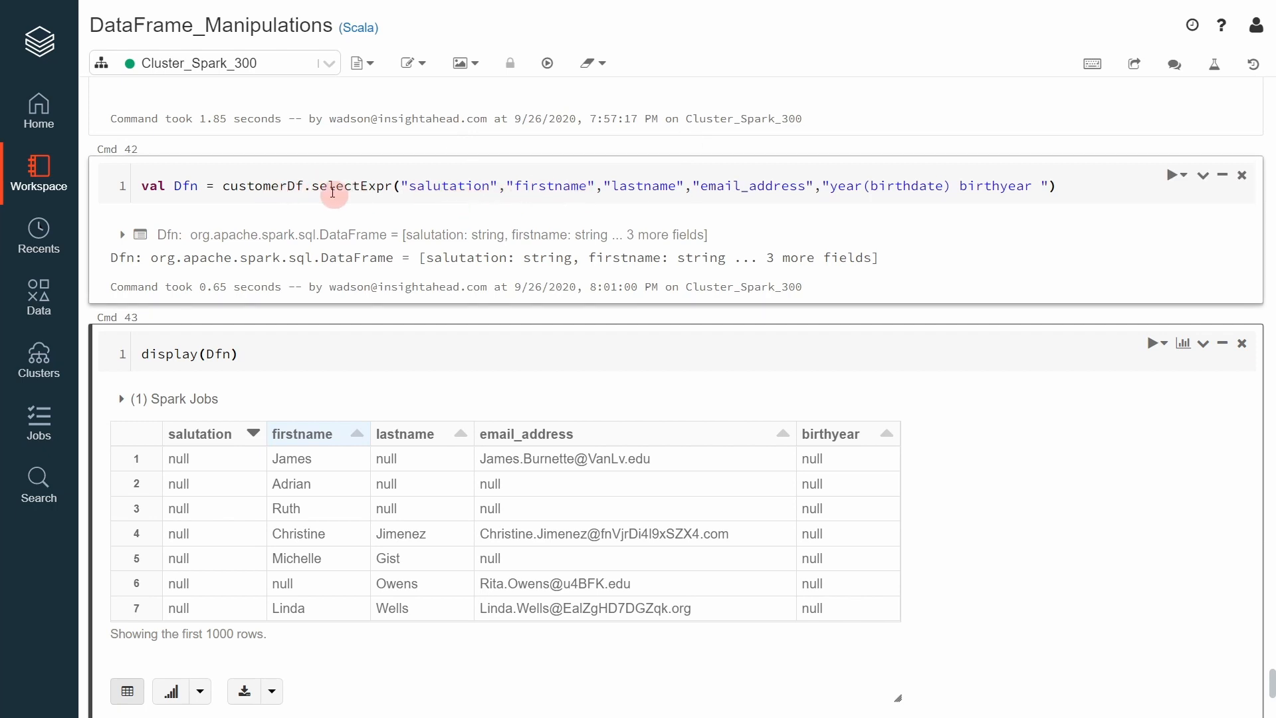
mouse_move(779, 196)
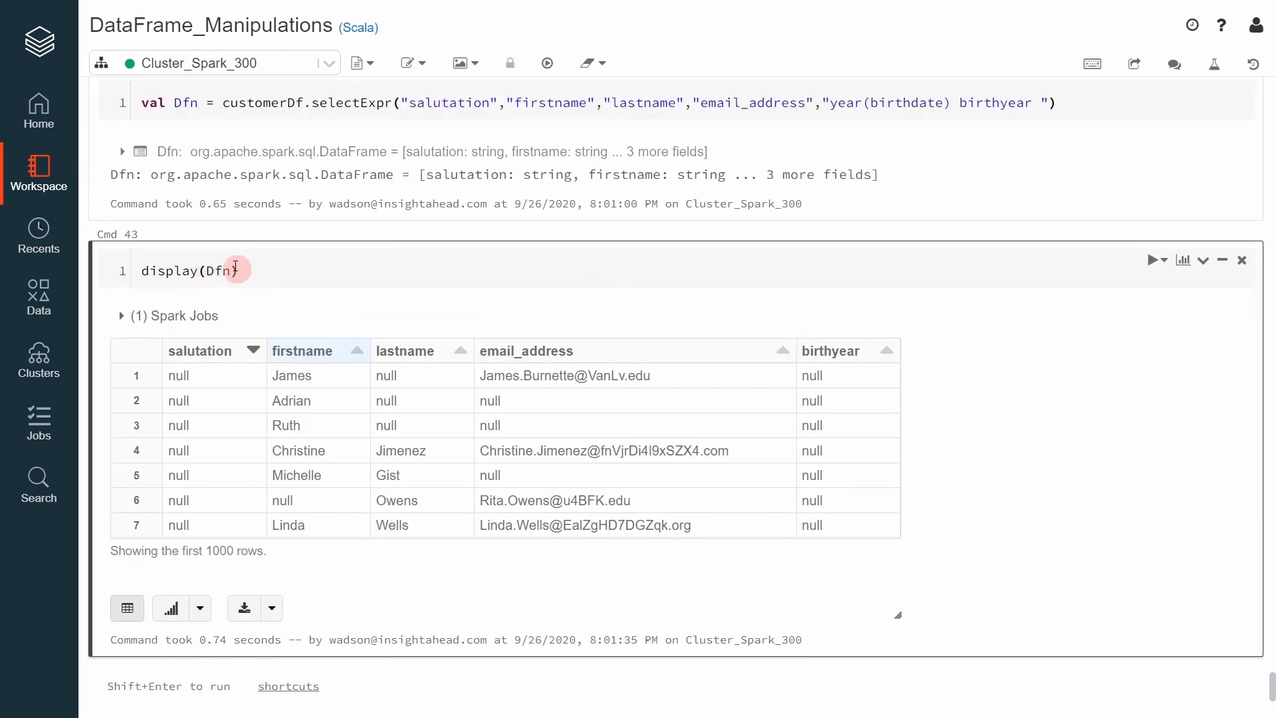
mouse_move(205, 378)
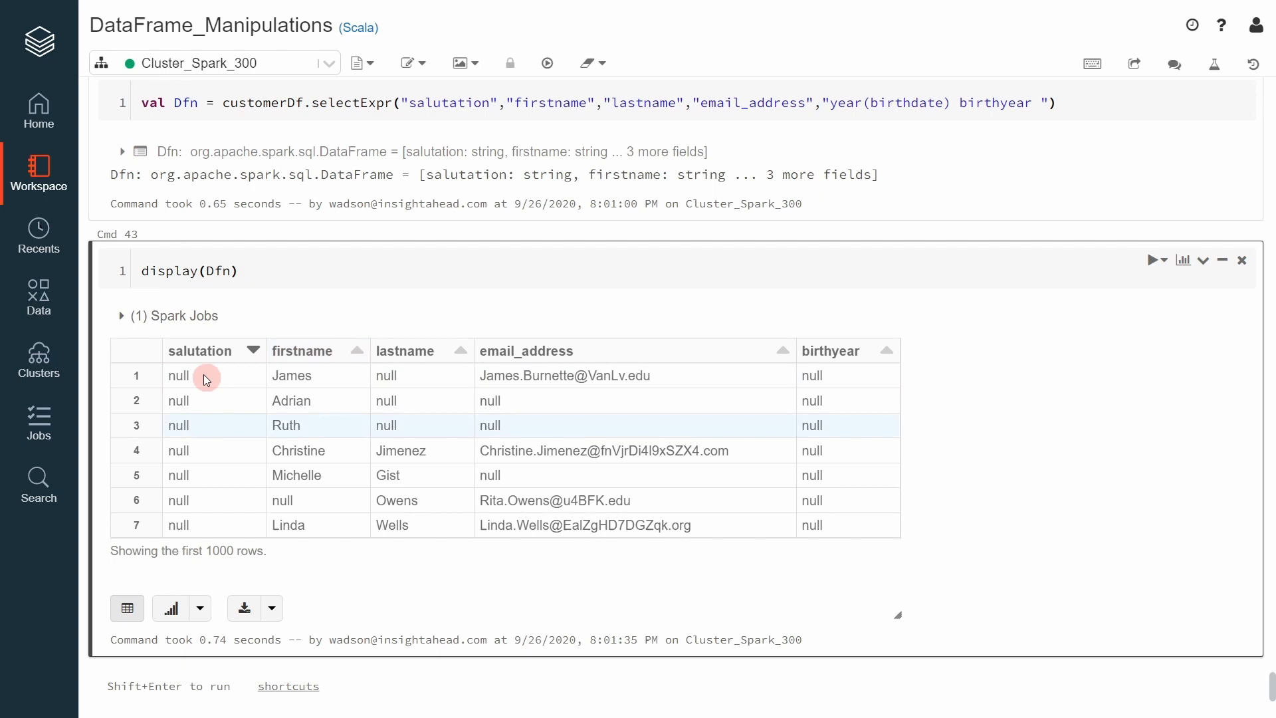
mouse_move(257, 476)
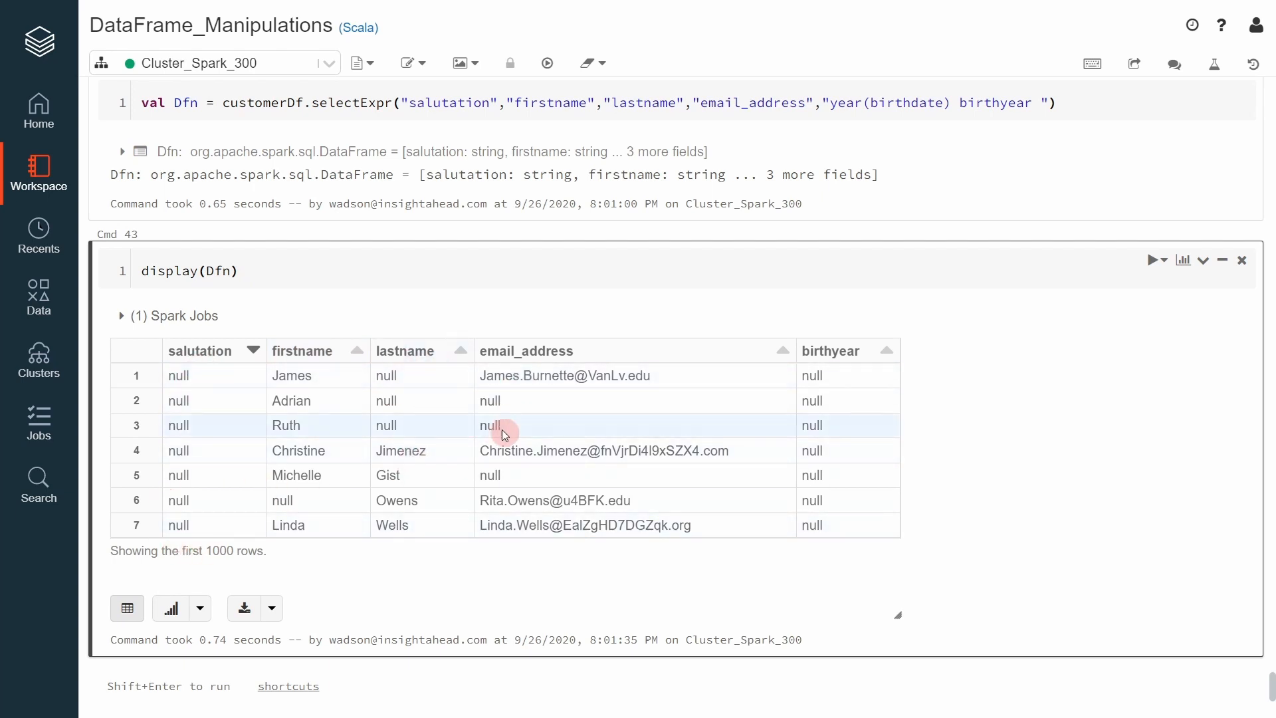
mouse_move(562, 372)
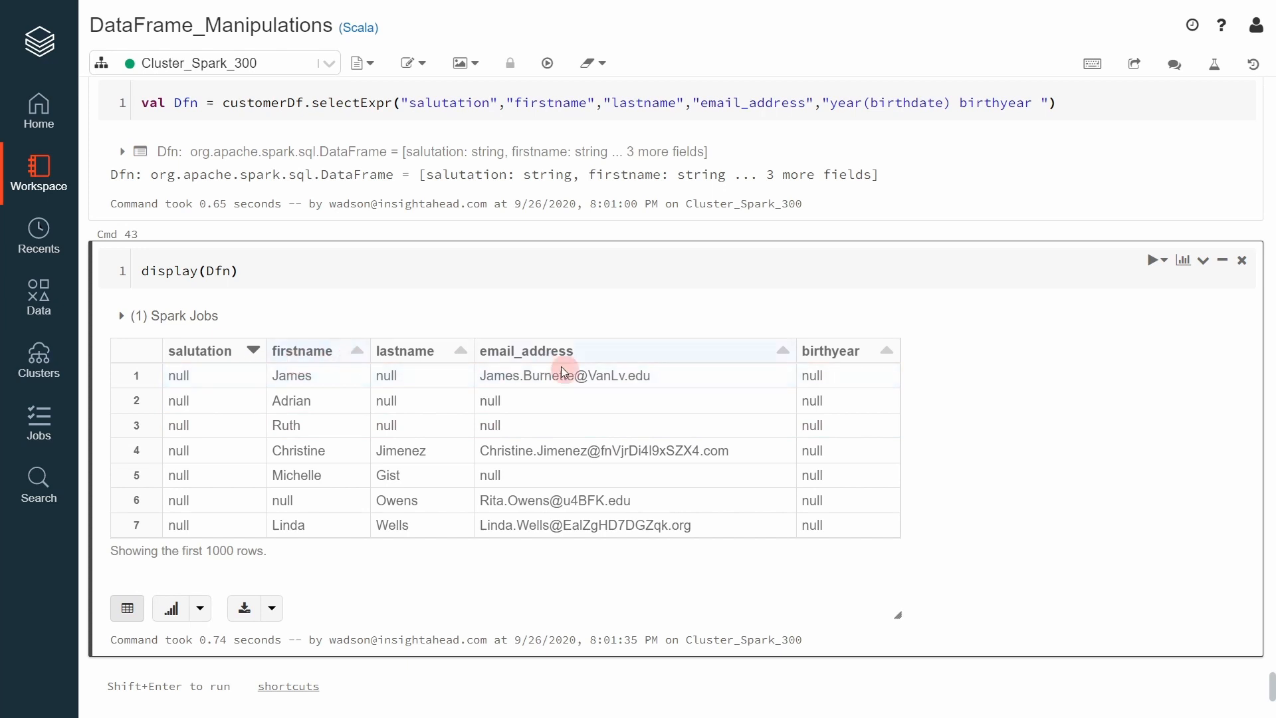
Step: Add a new cell with Dfn.count and run it, returning 100000 rows
scroll(down, 3)
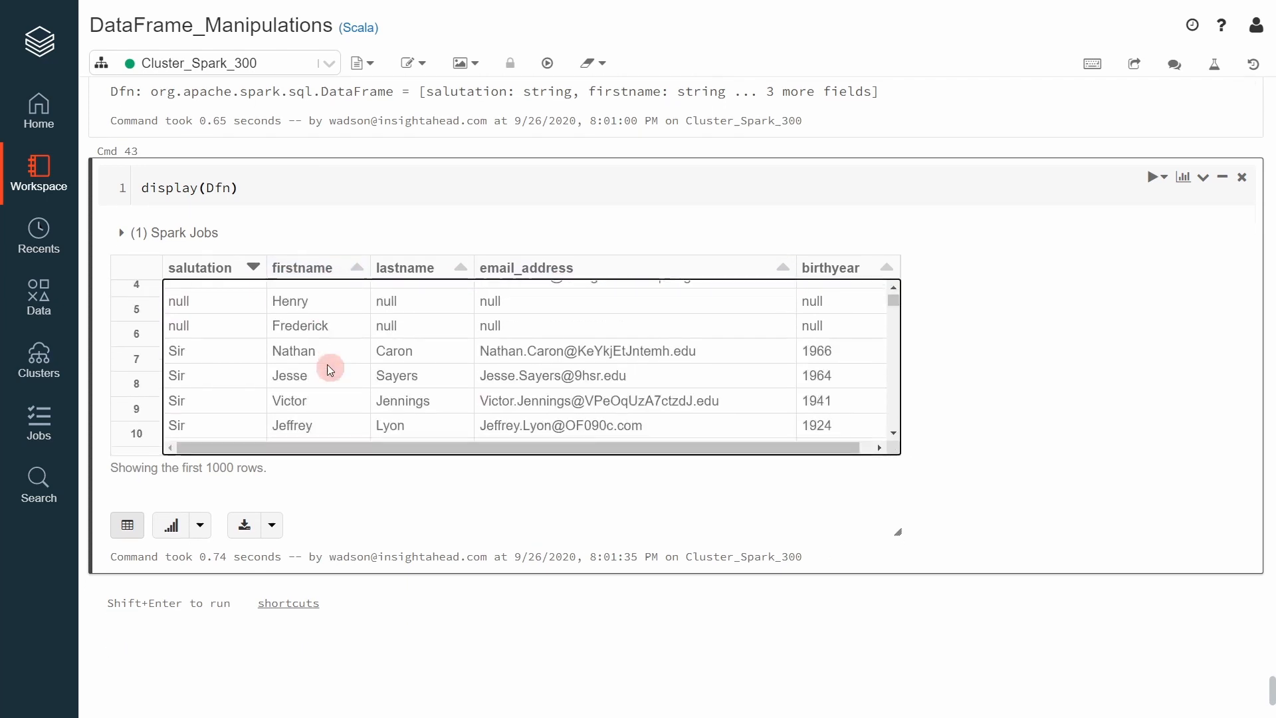
scroll(up, 3)
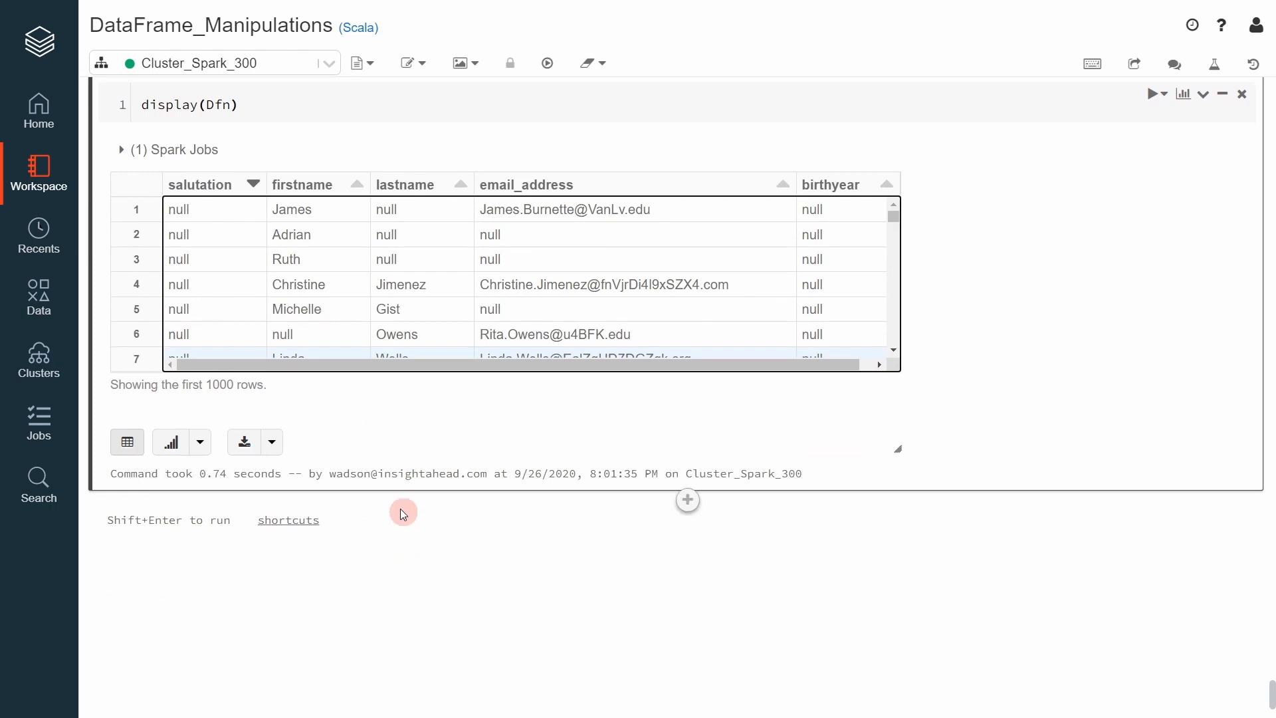
mouse_move(222, 234)
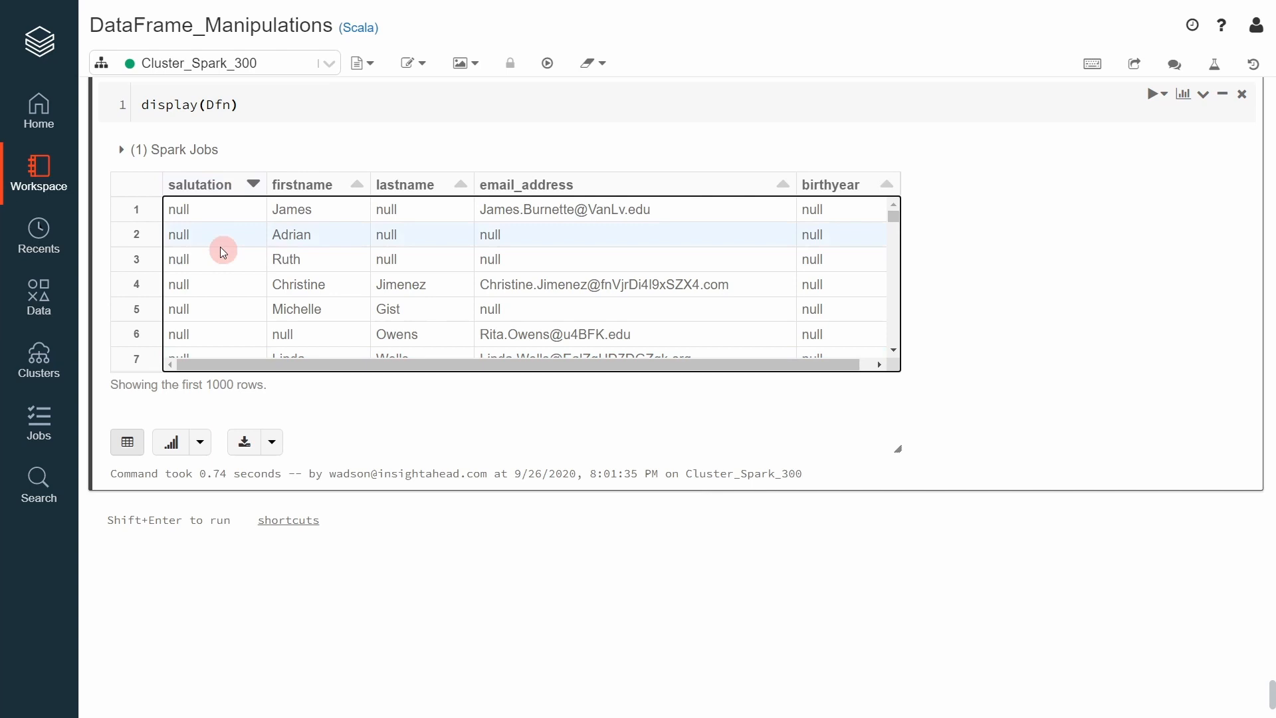
scroll(down, 3)
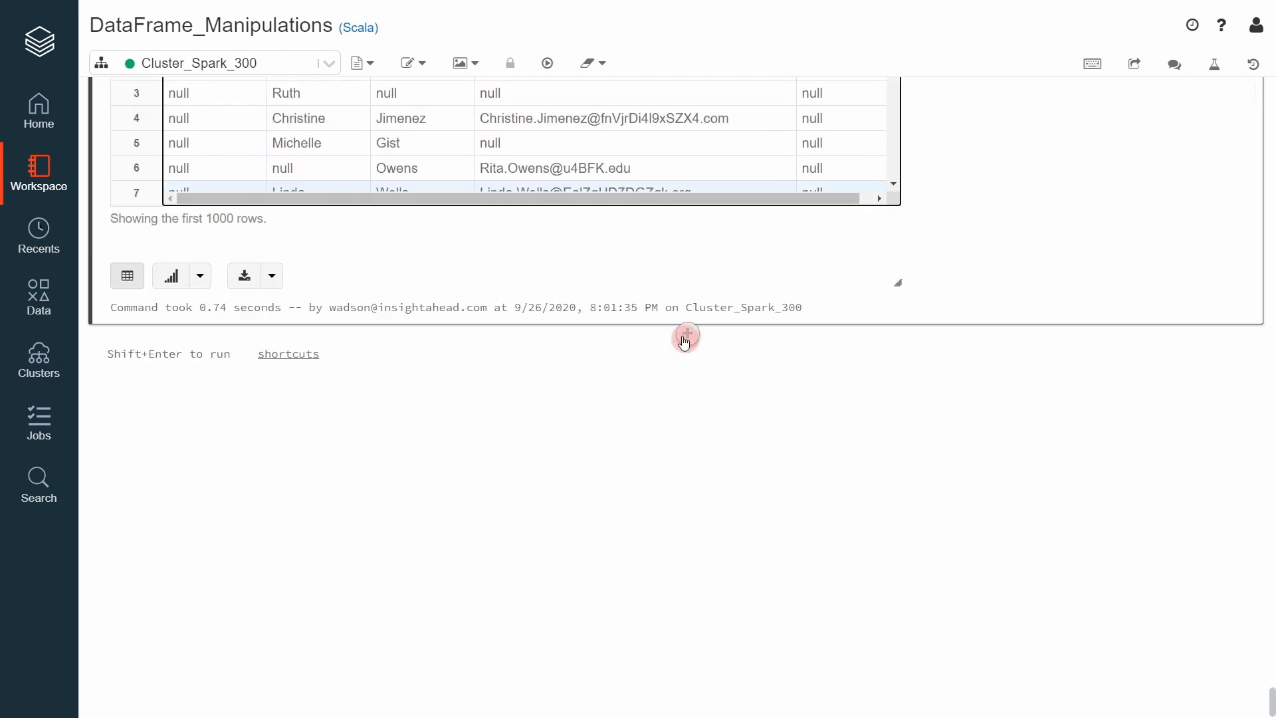
click(685, 337)
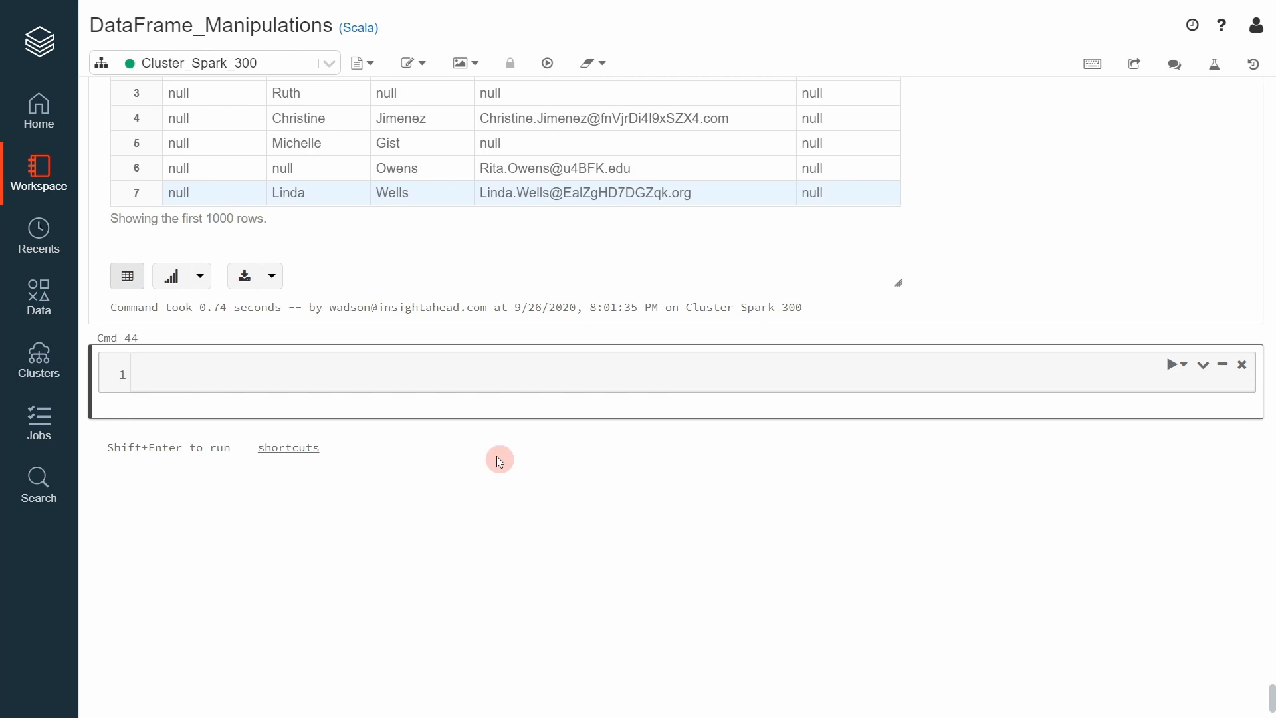
text(Dfn)
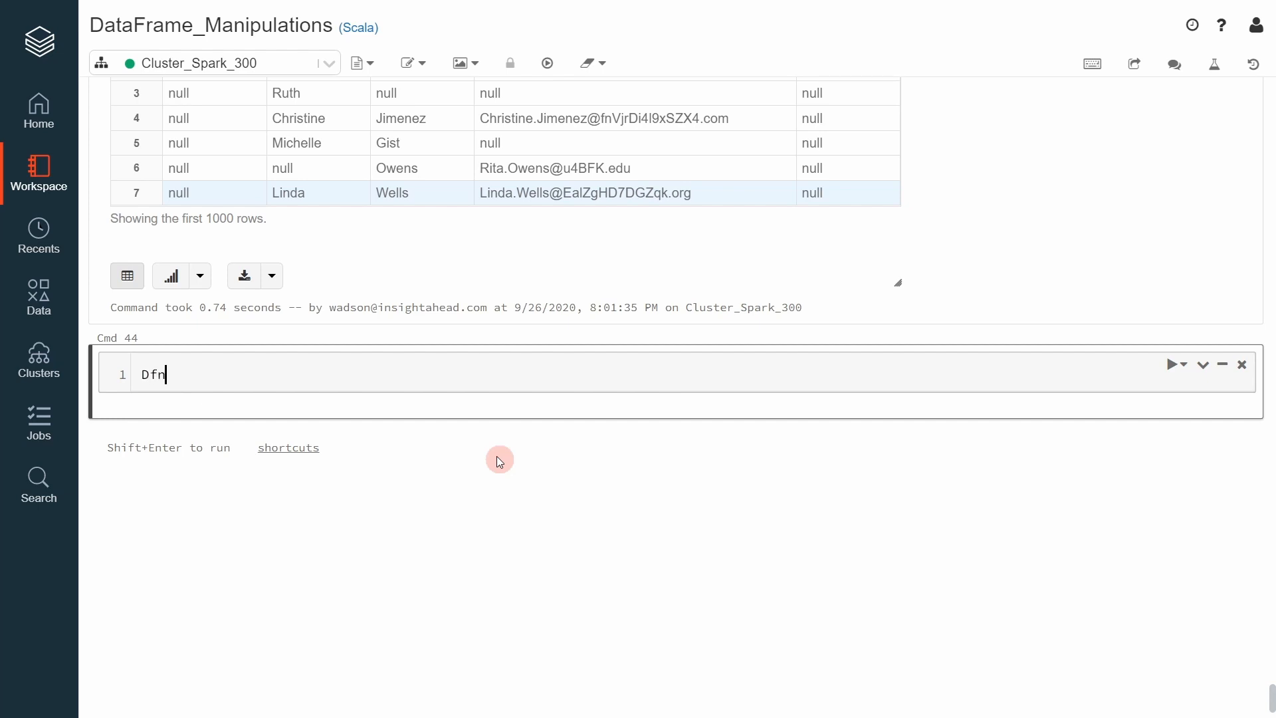
text(.)
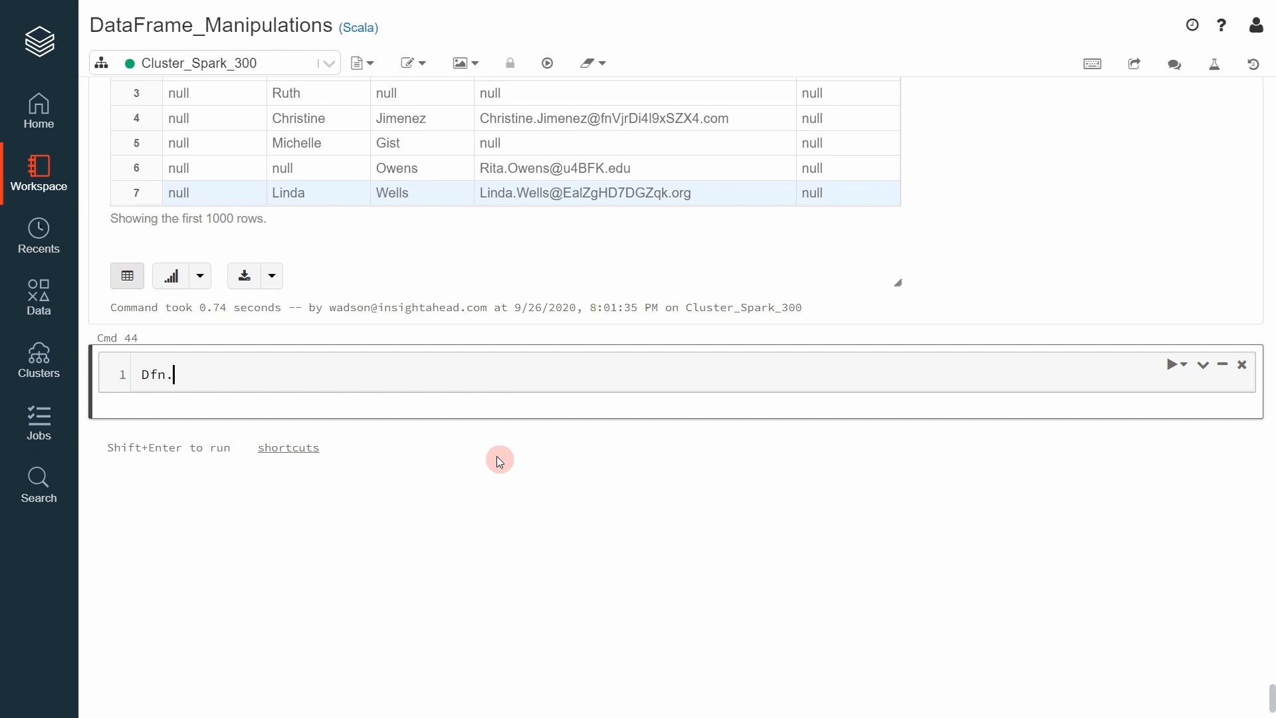
text(count)
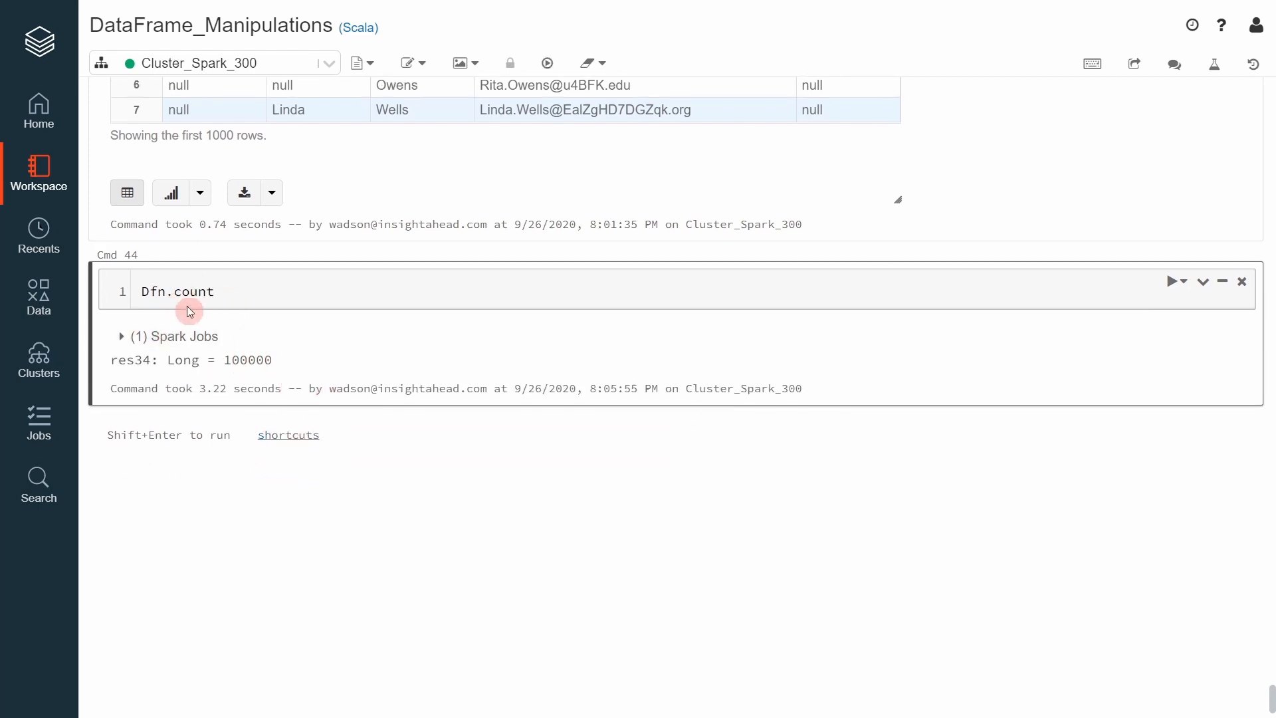
mouse_move(679, 416)
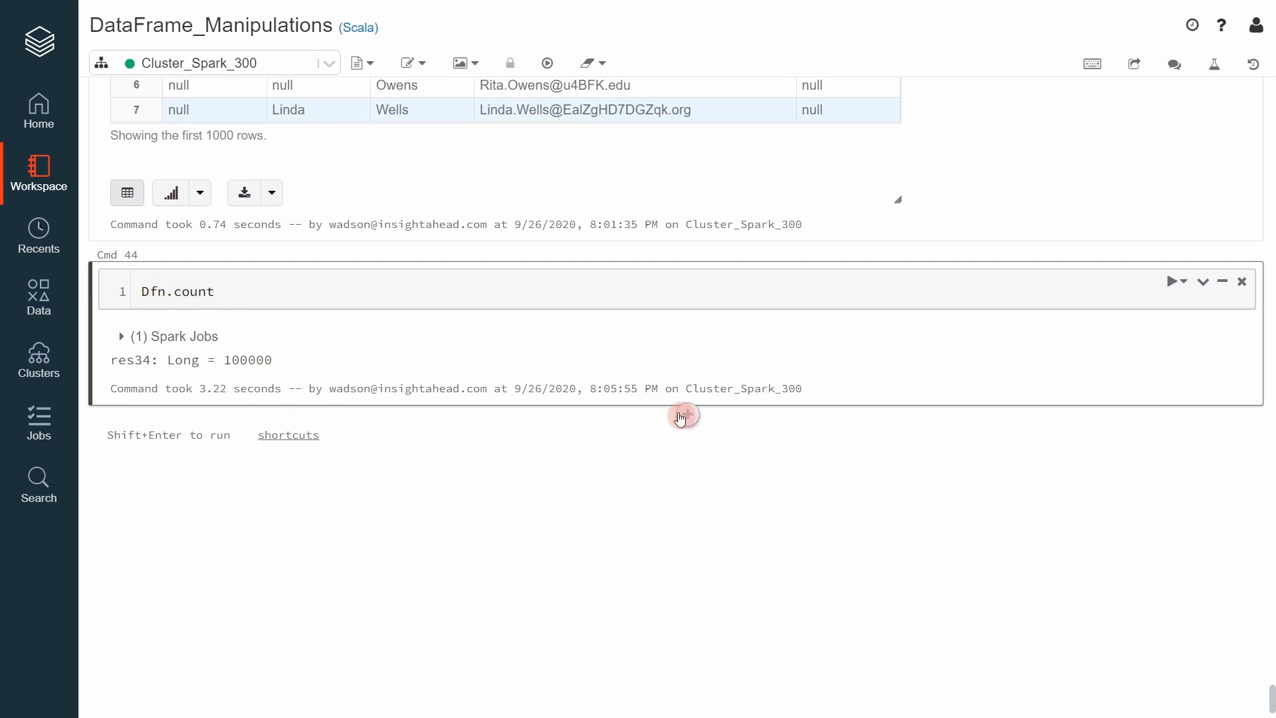
Step: Add a new cell filtering Dfn.where($"saluation".isNotNull), rewriting isNull to isNotNull
click(679, 416)
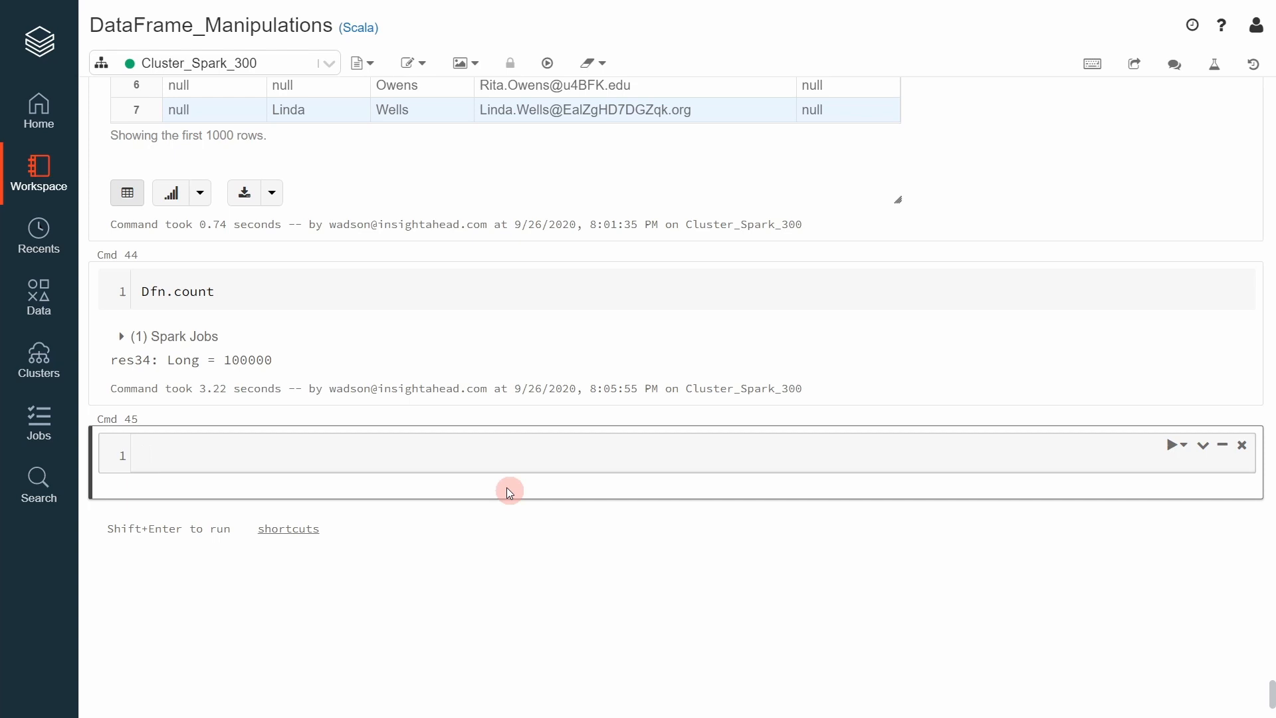
text(Dfn)
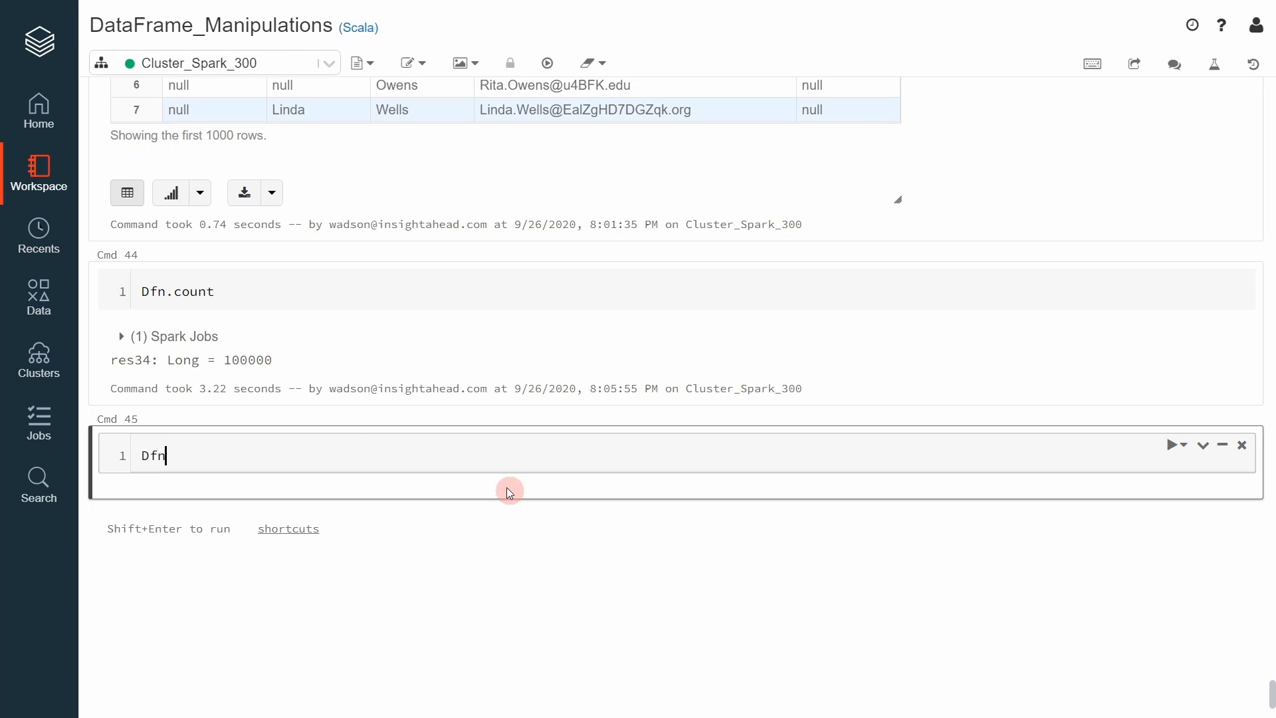
text(.where())
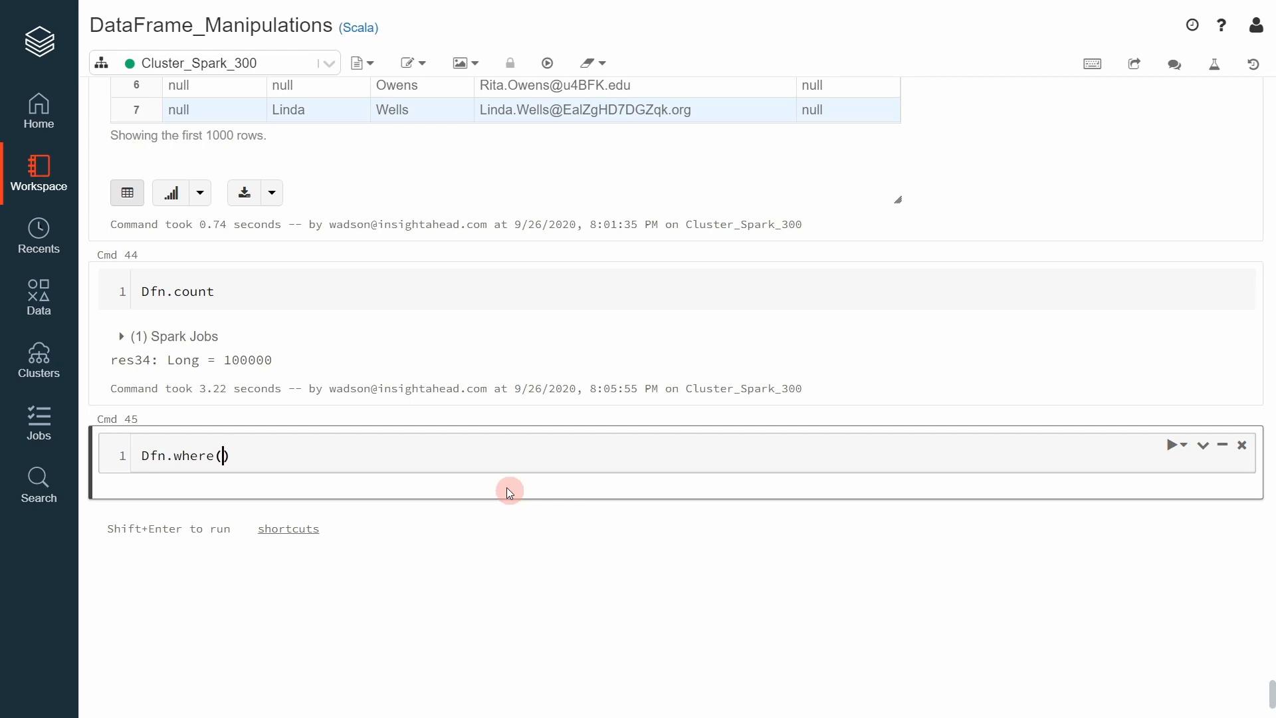
text($"s)
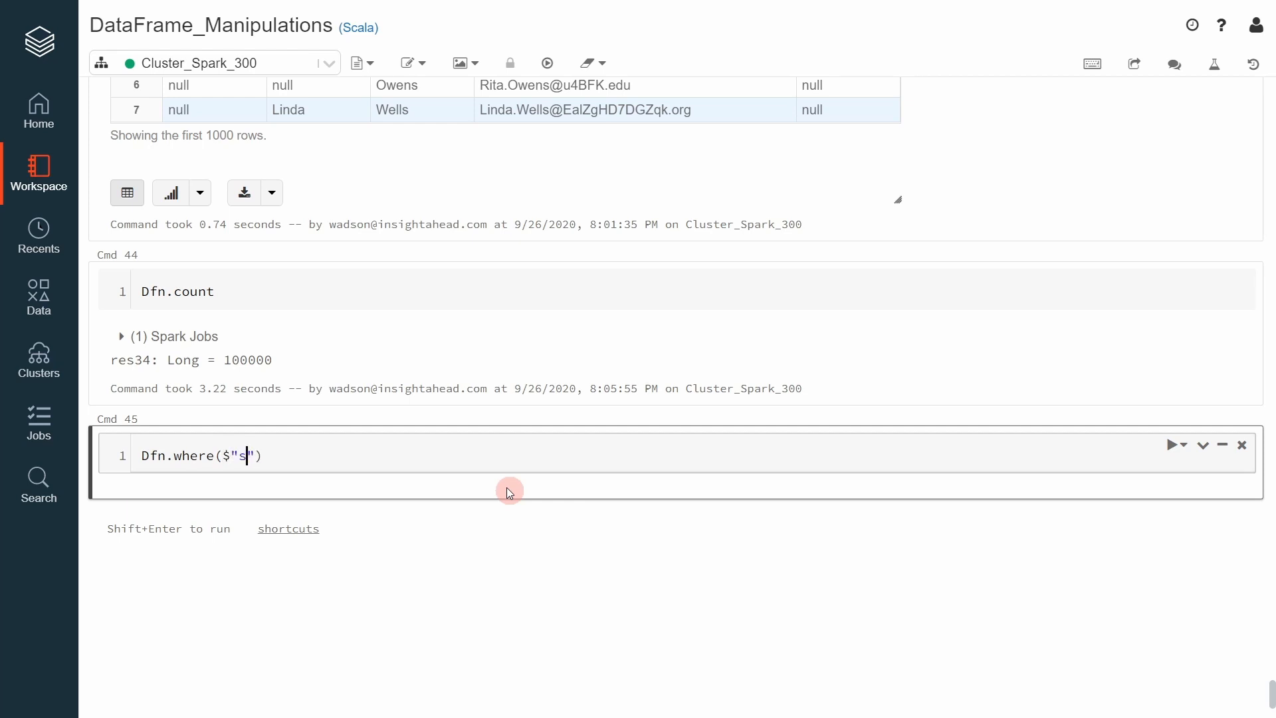
text(alu)
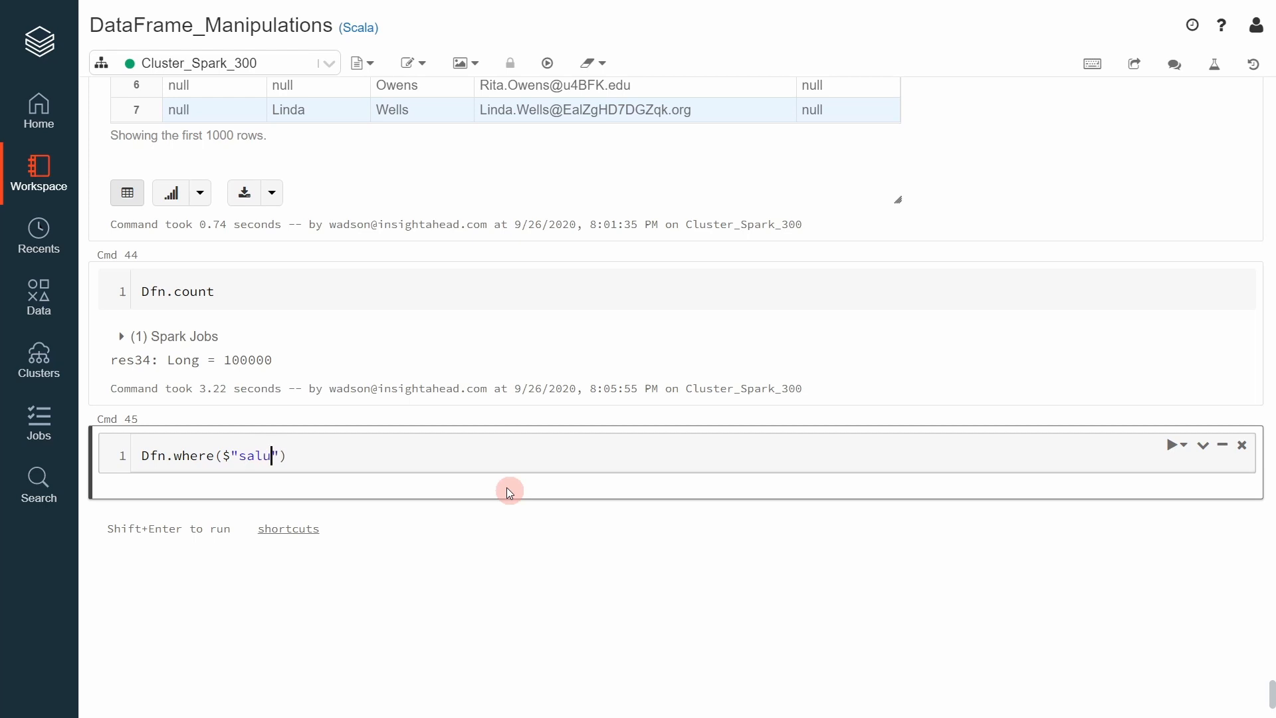
text(atio)
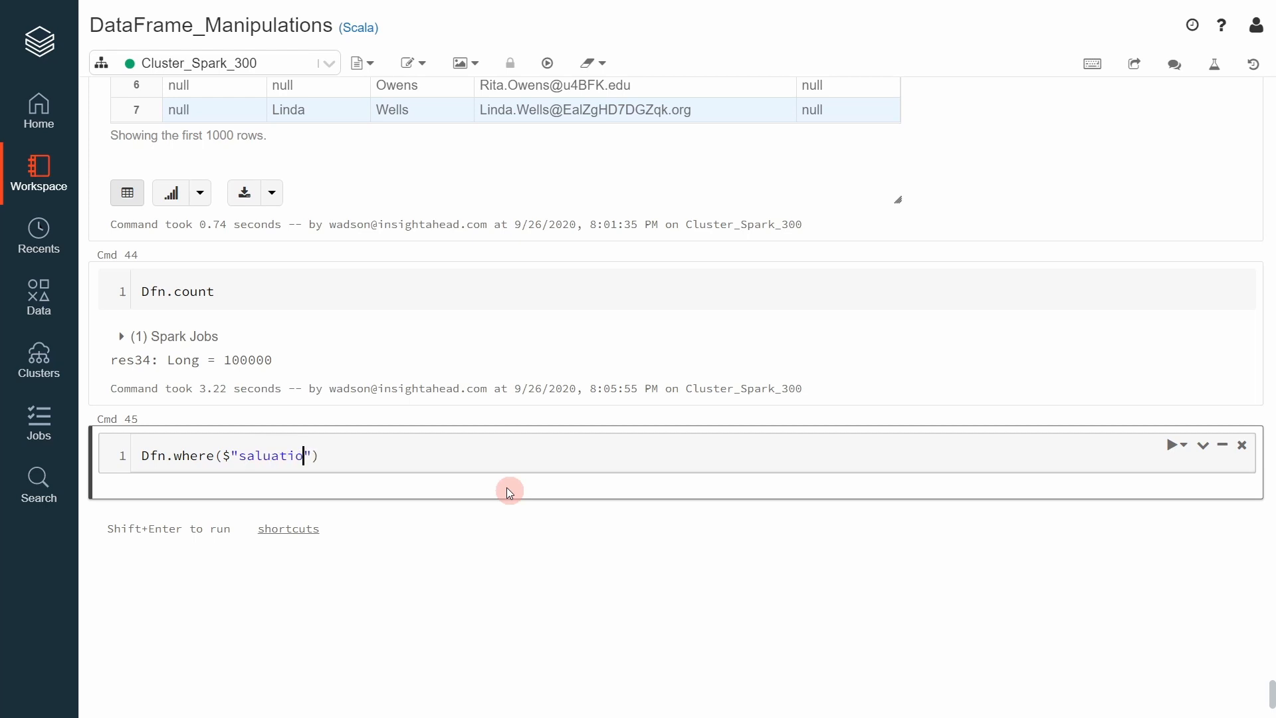
text(n)
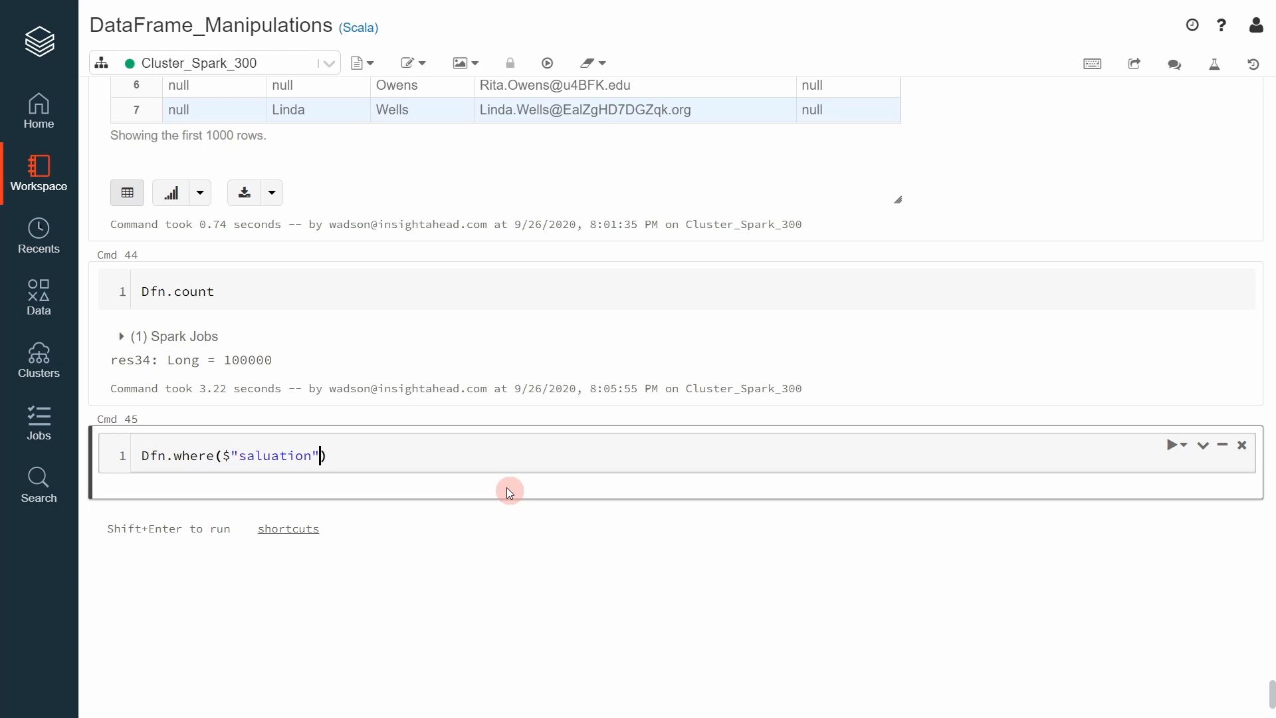
text(.is)
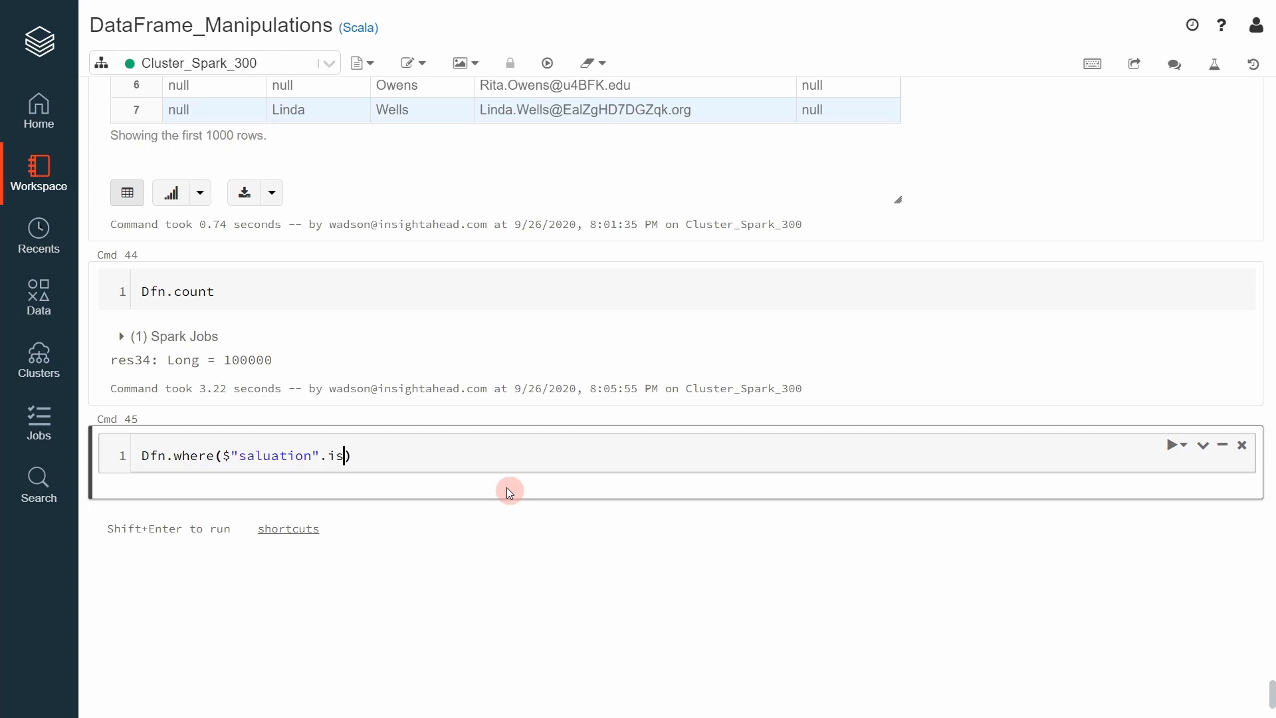
text(ull)
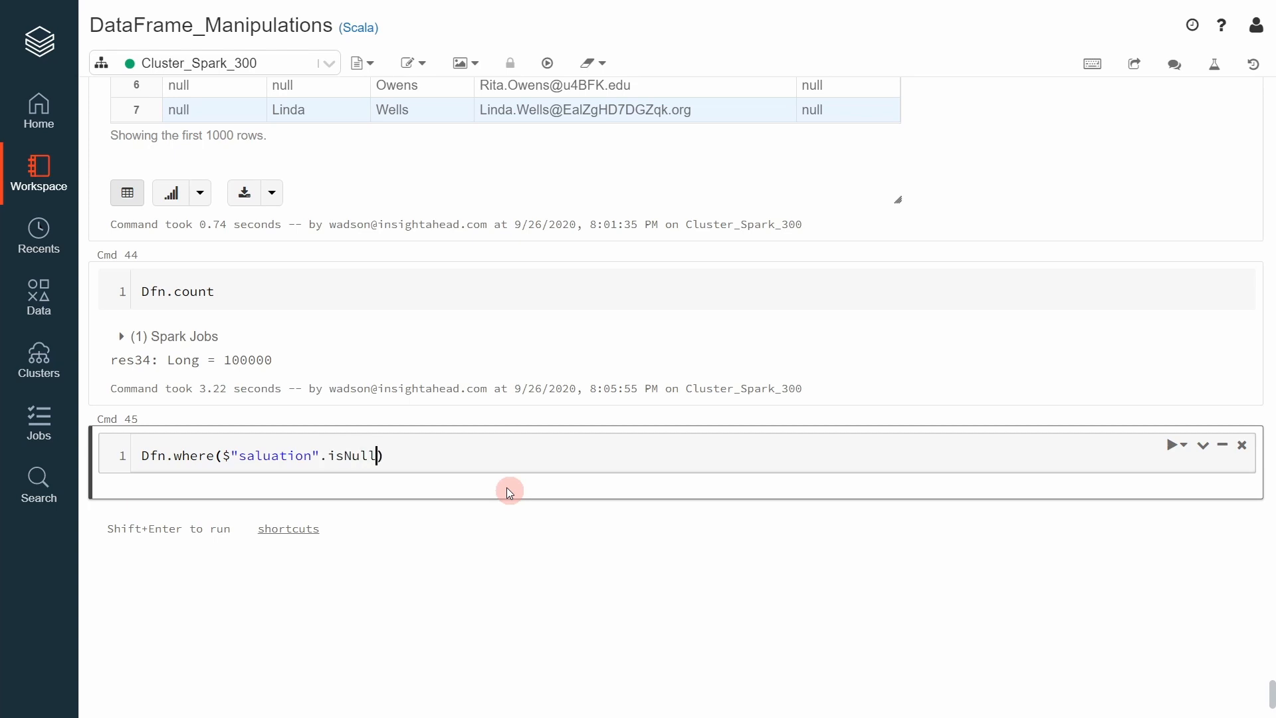
key(Backspace)
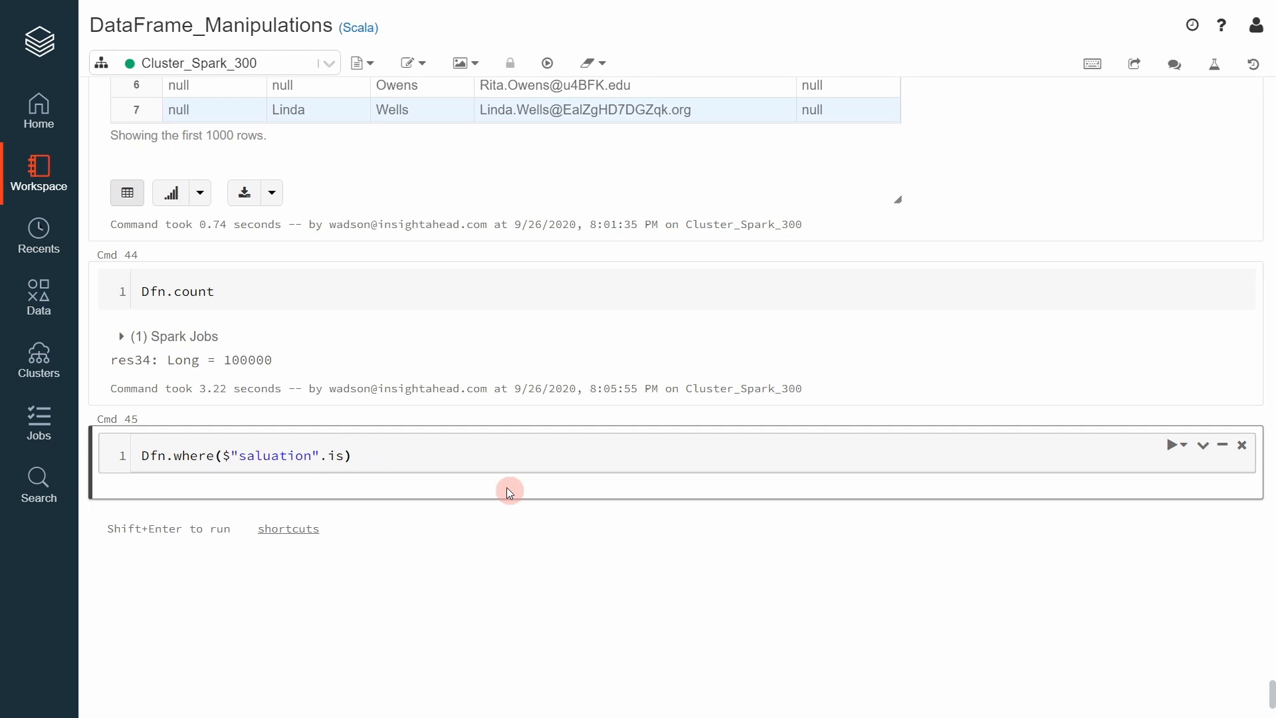
text(NotNull)
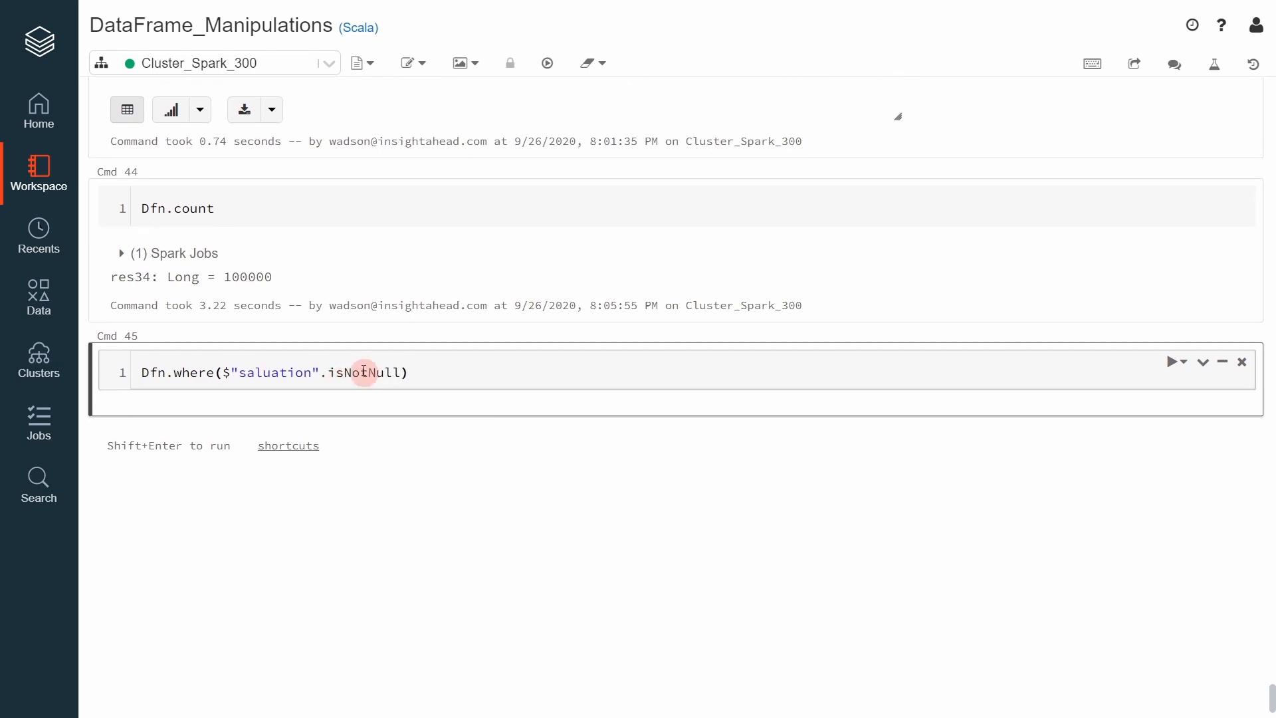
mouse_move(215, 386)
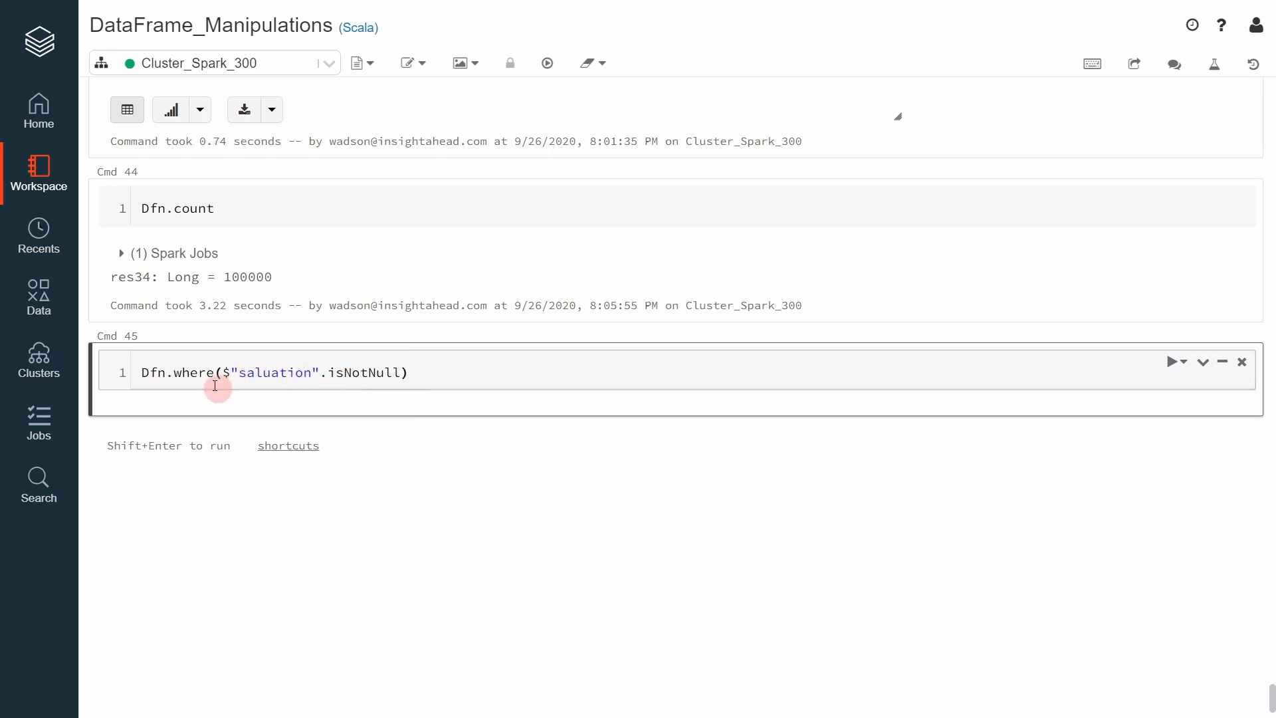
mouse_move(161, 383)
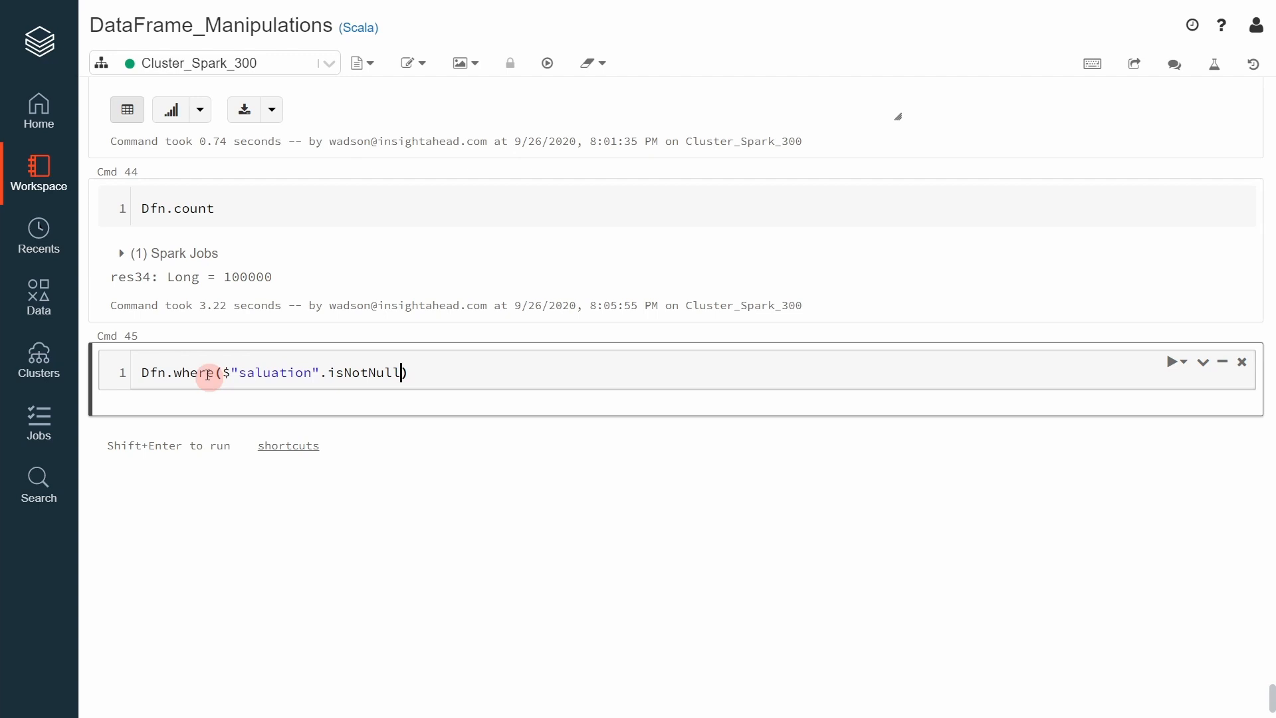
mouse_move(423, 373)
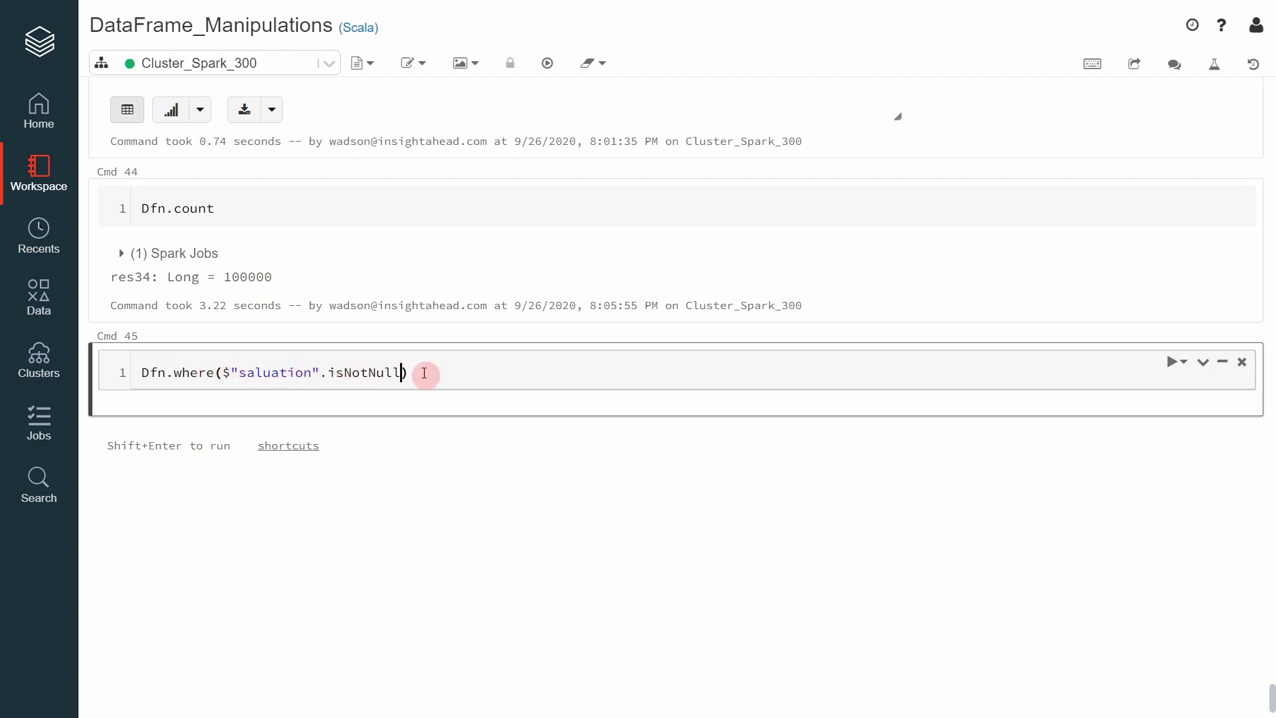
mouse_move(196, 432)
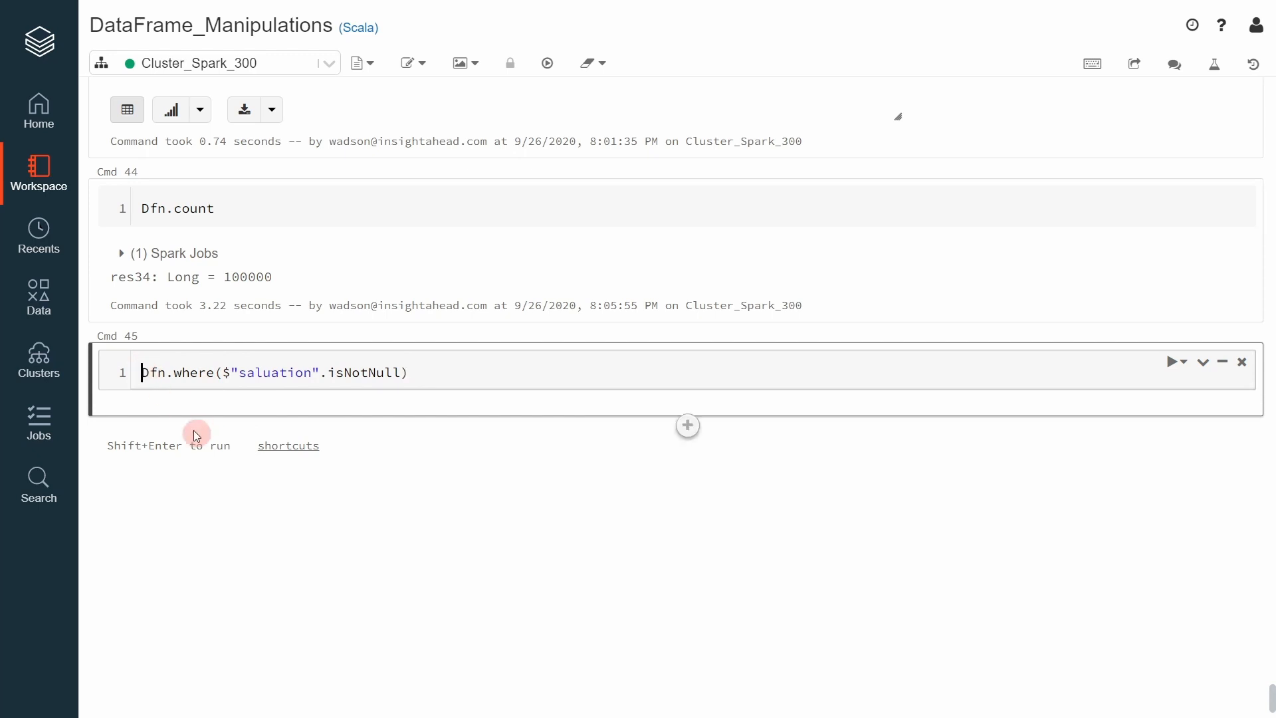
Step: Wrap the not-null filter in a display( call
text(displa)
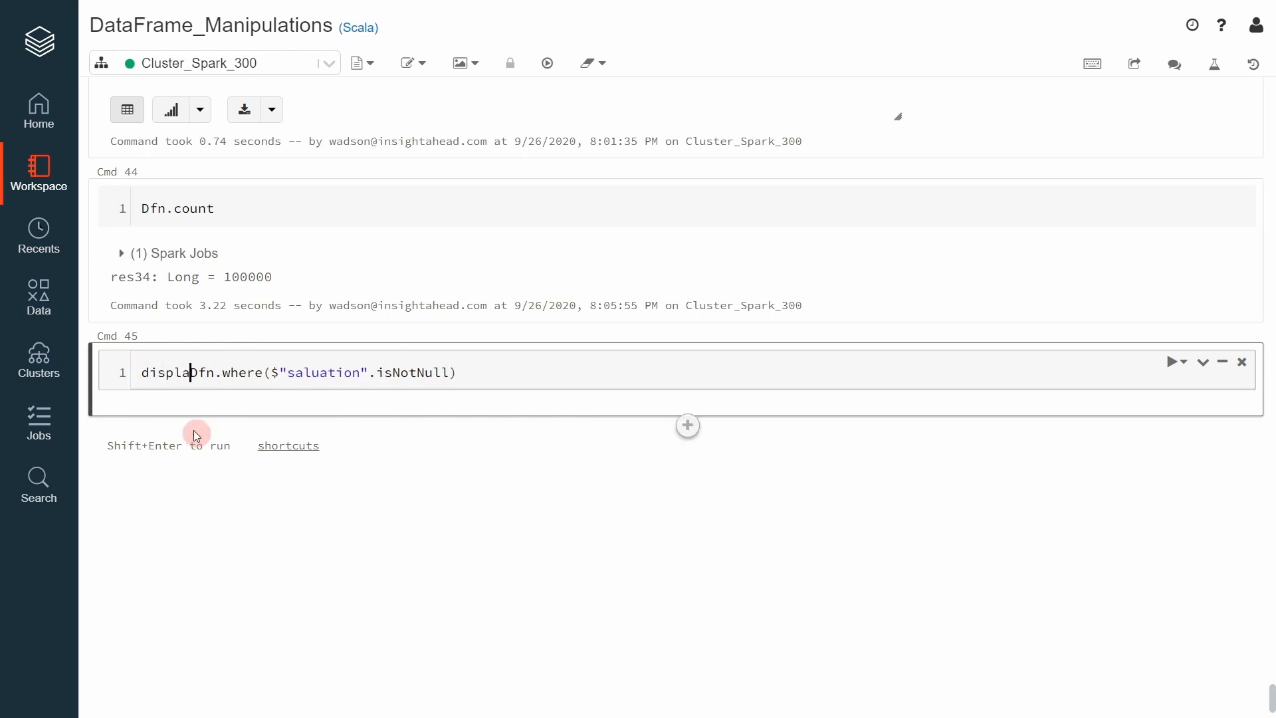
text(()
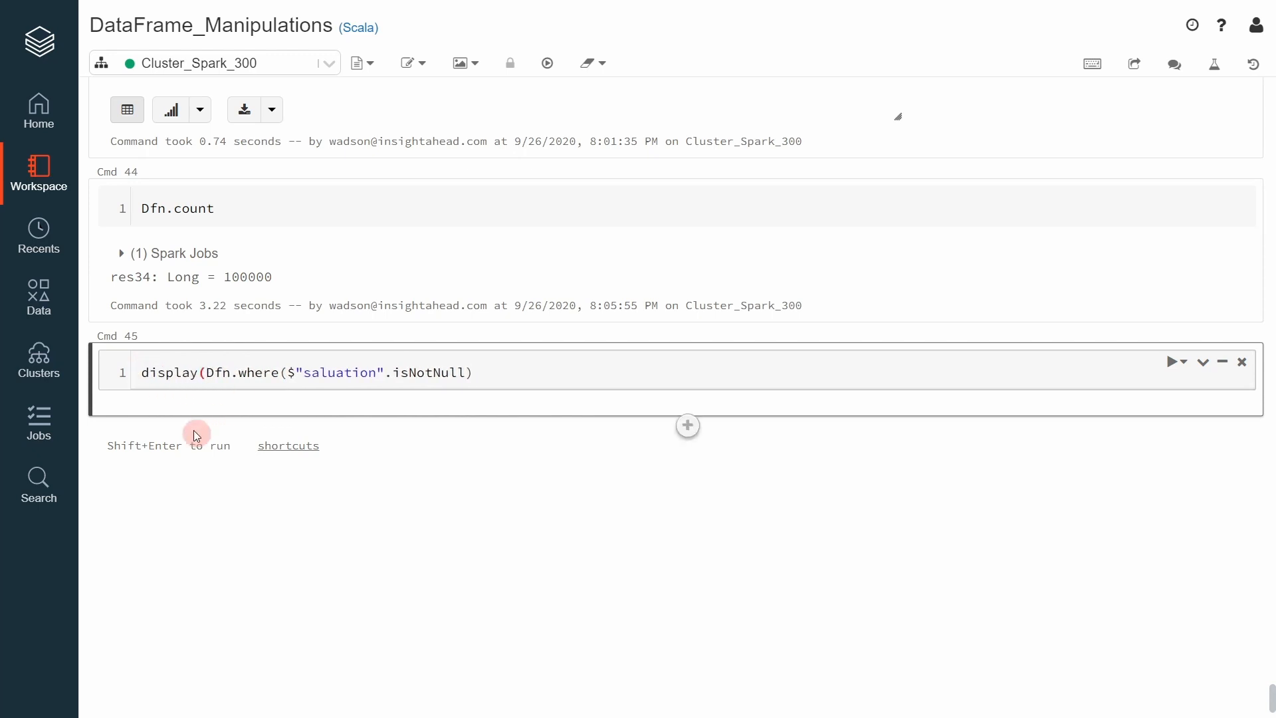
Step: Fix the column name to salutation and rerun, showing rows with Miss, Mr., Dr. values
click(484, 373)
text())
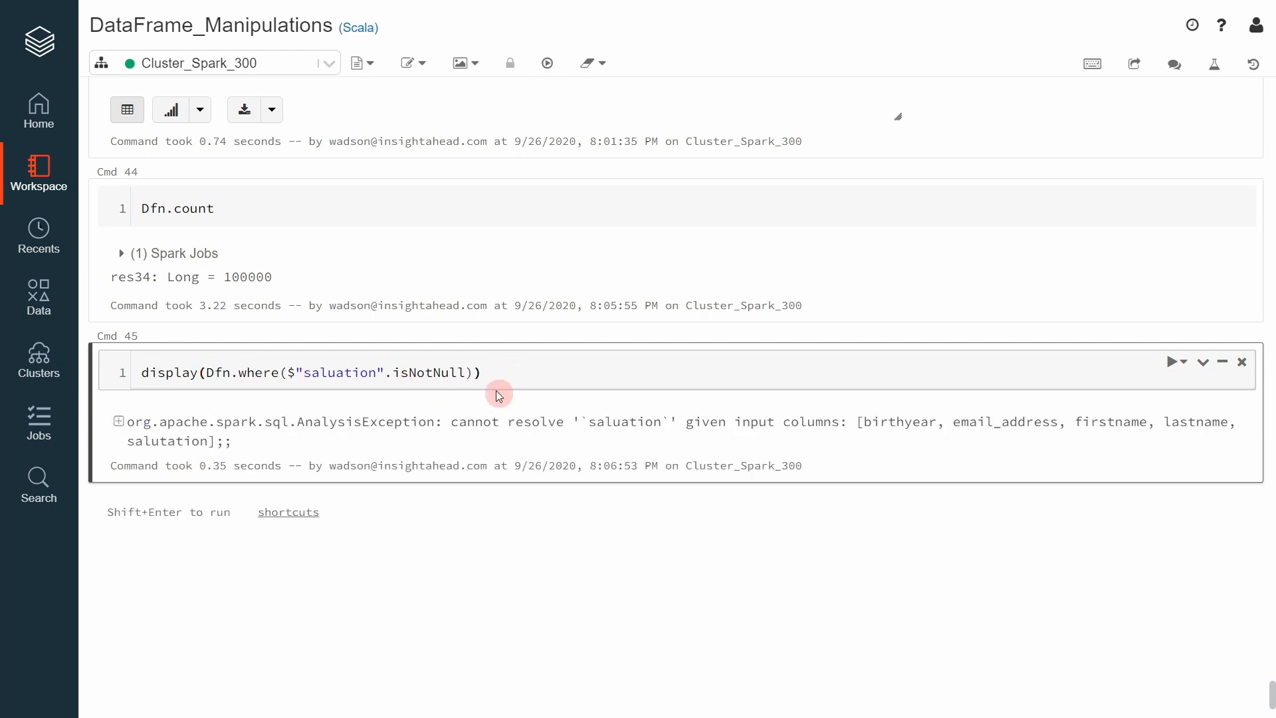
mouse_move(626, 428)
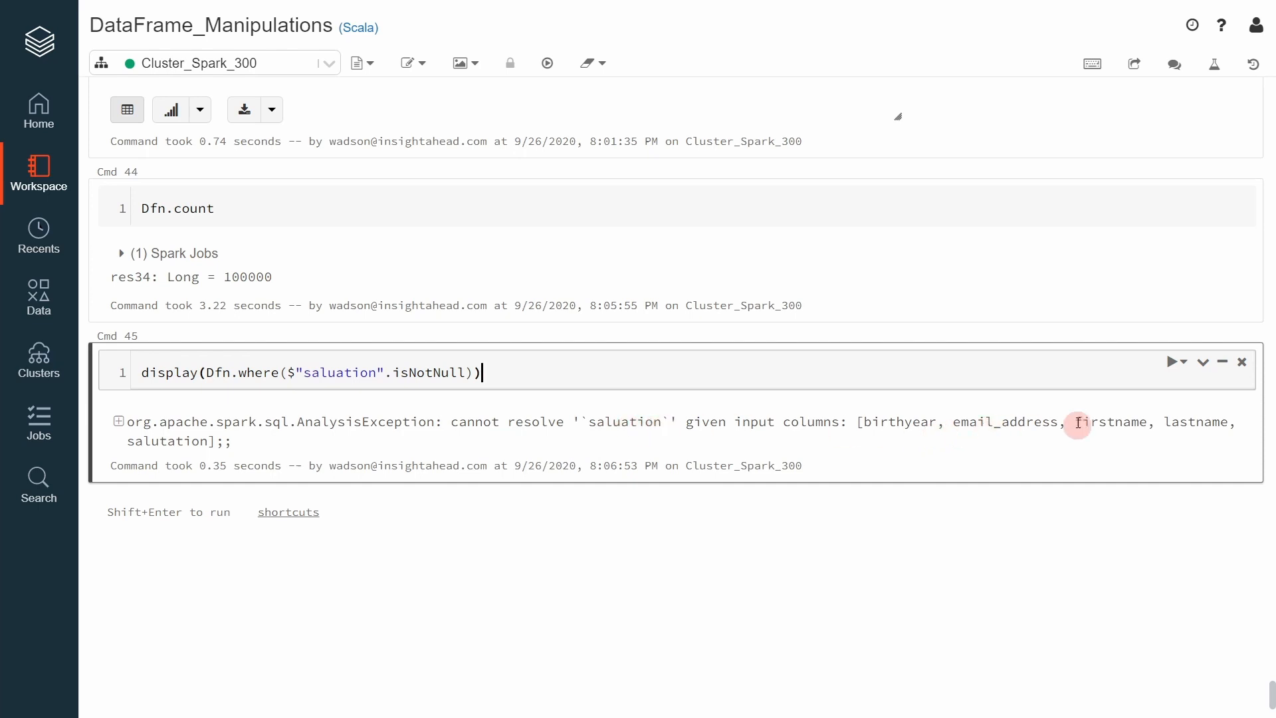
mouse_move(348, 448)
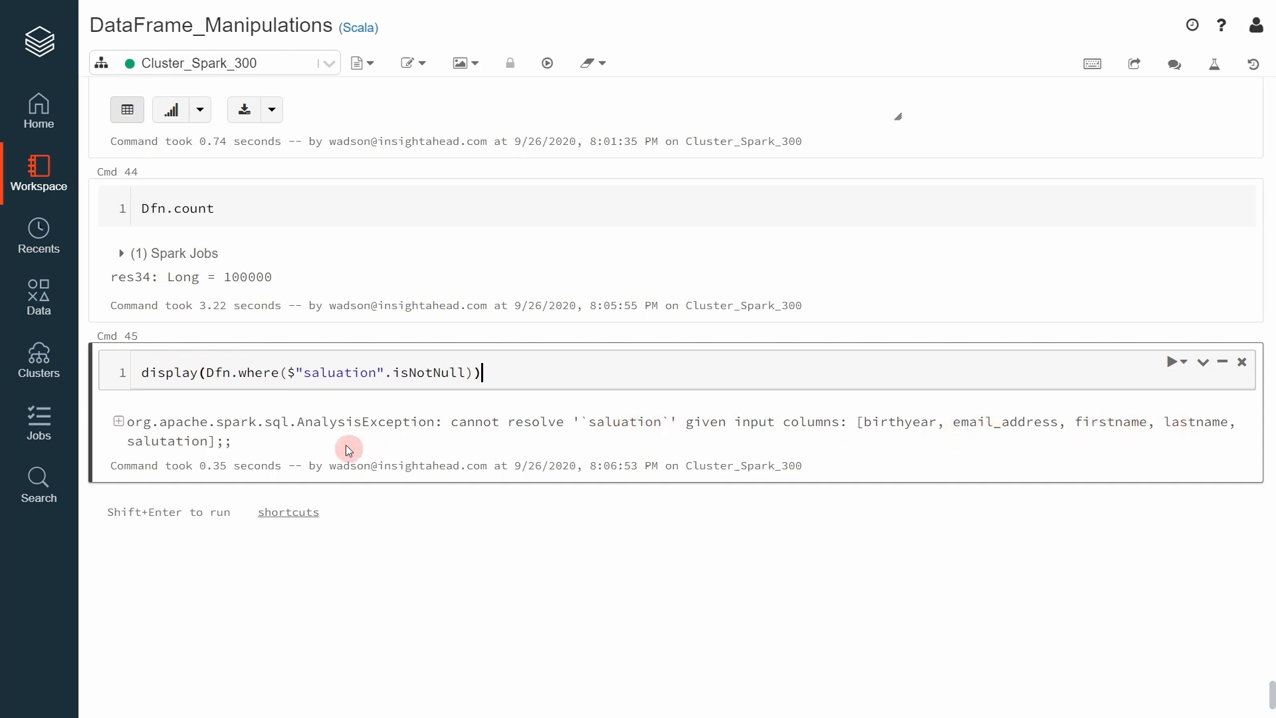
mouse_move(1046, 430)
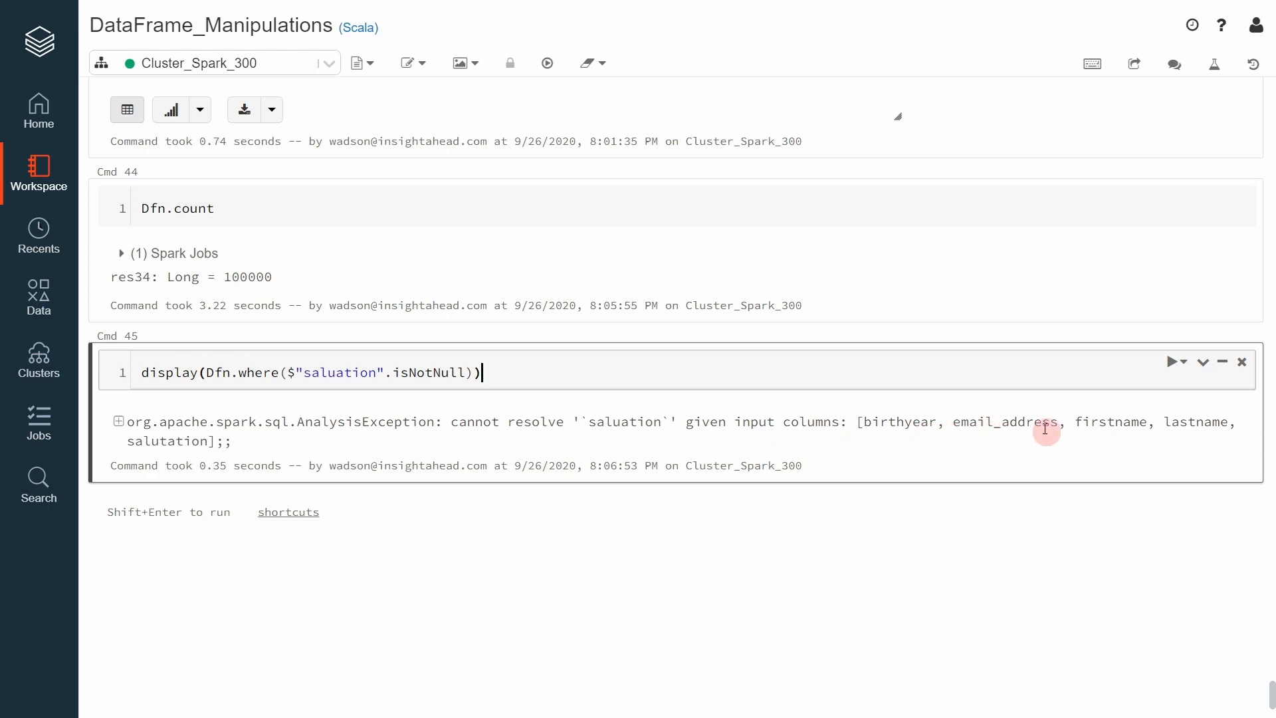
scroll(up, 3)
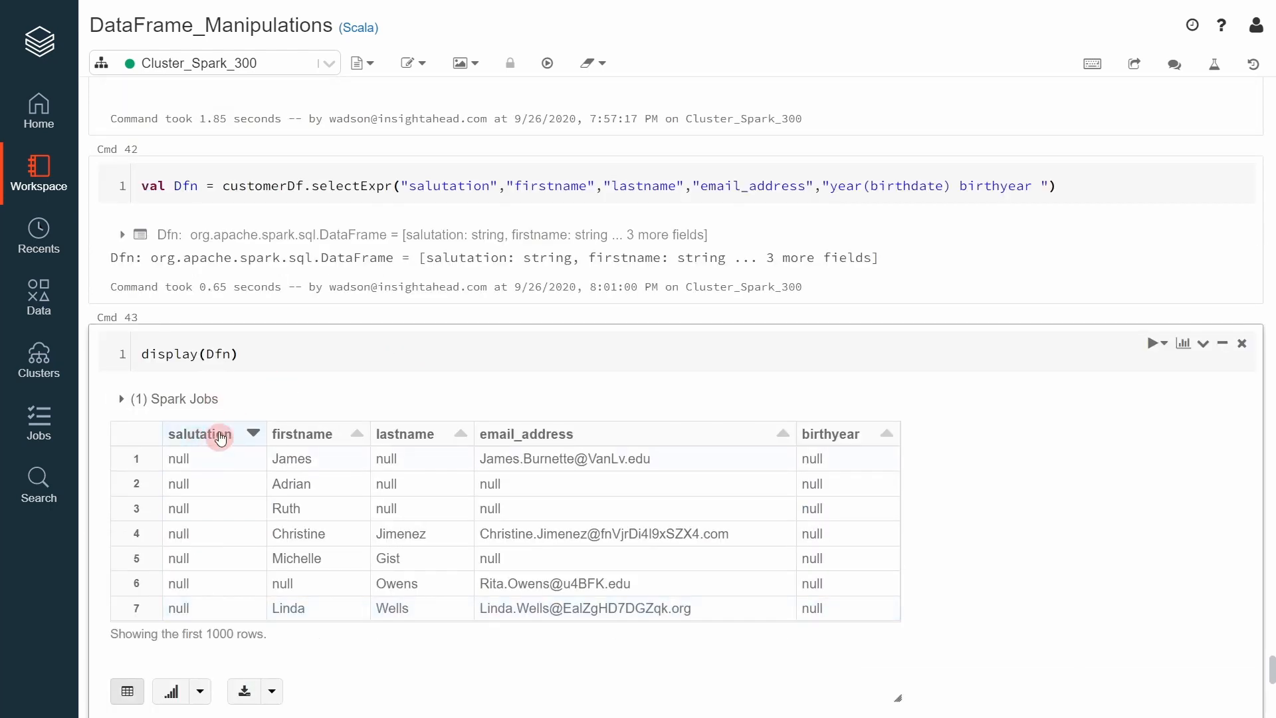
scroll(down, 3)
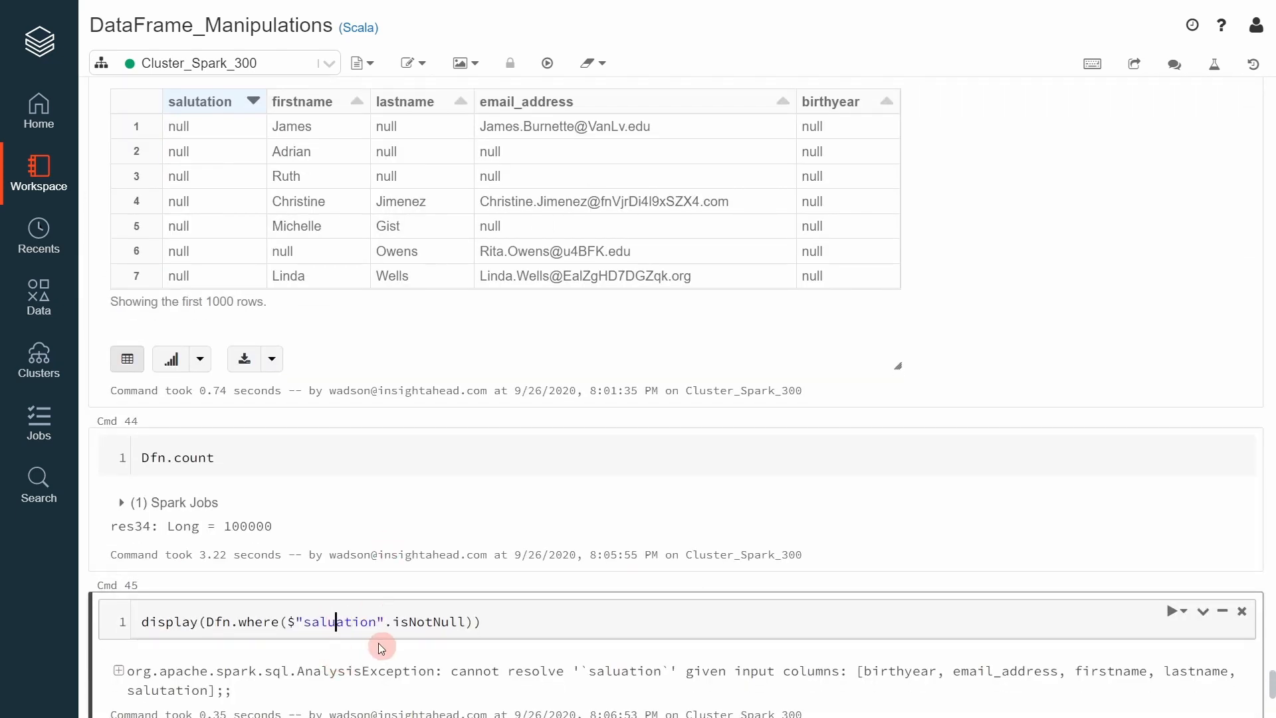
scroll(down, 3)
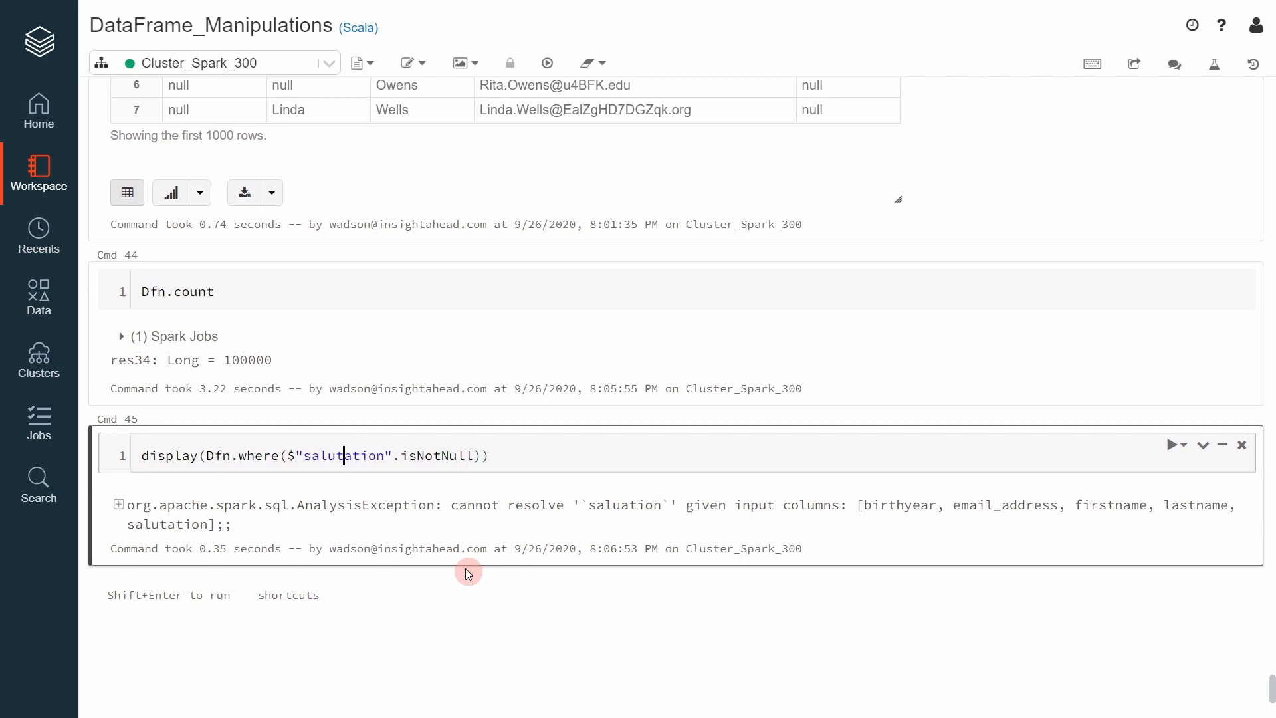
click(1172, 444)
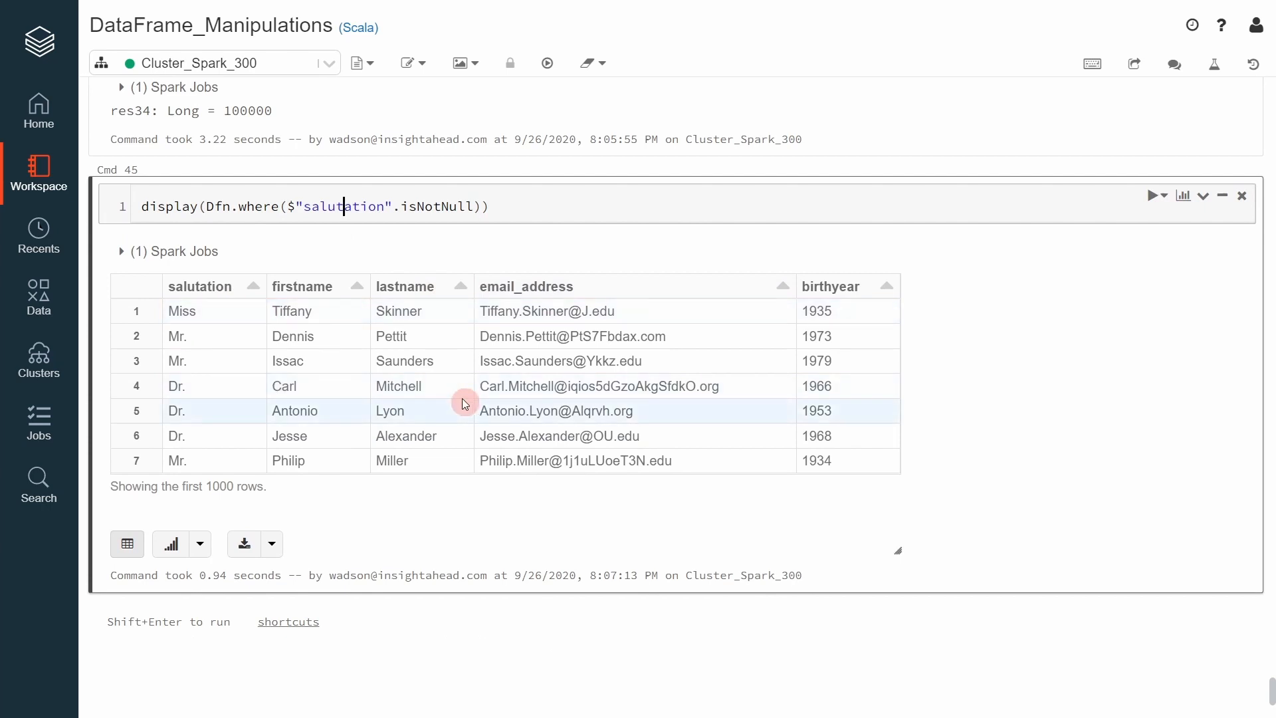
scroll(down, 3)
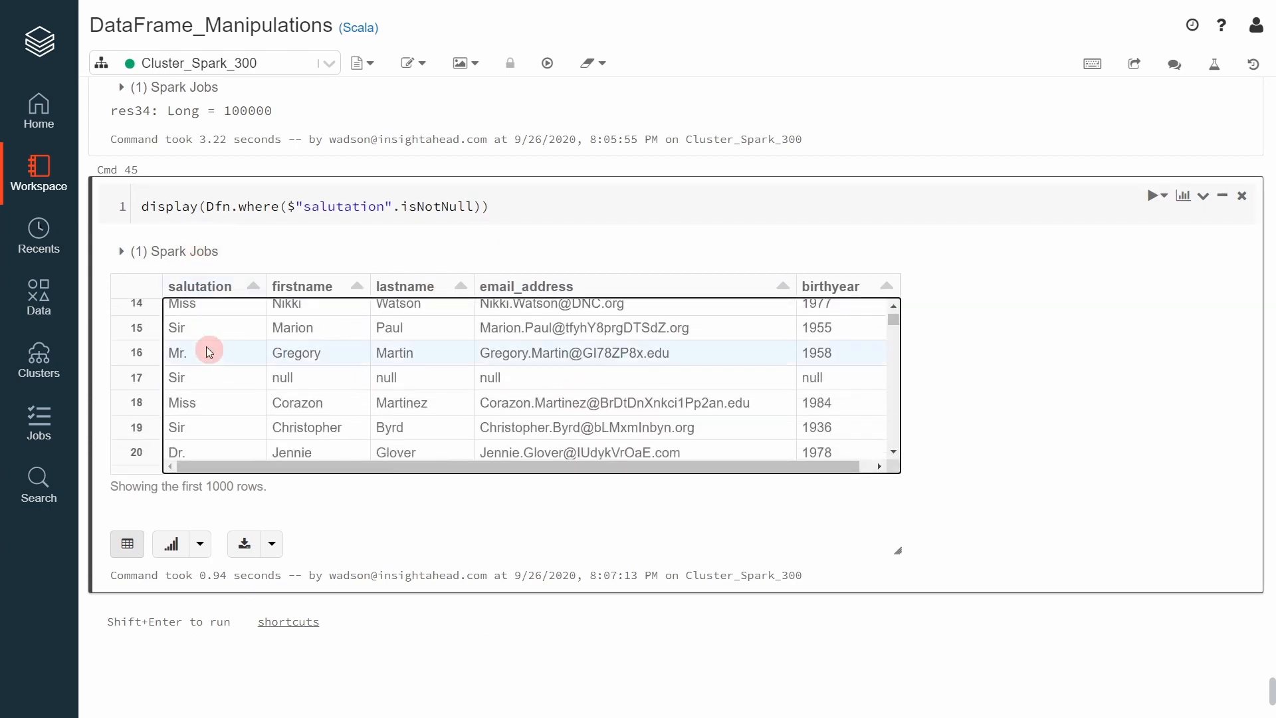
mouse_move(230, 429)
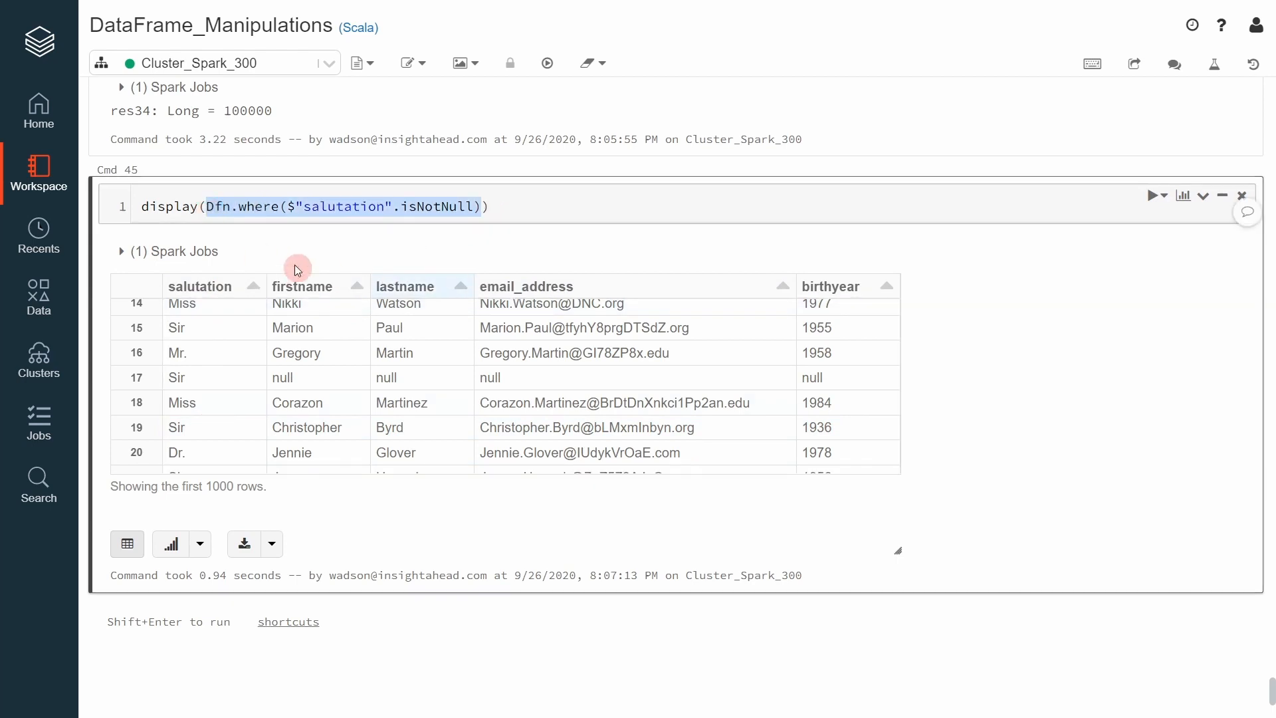
mouse_move(687, 165)
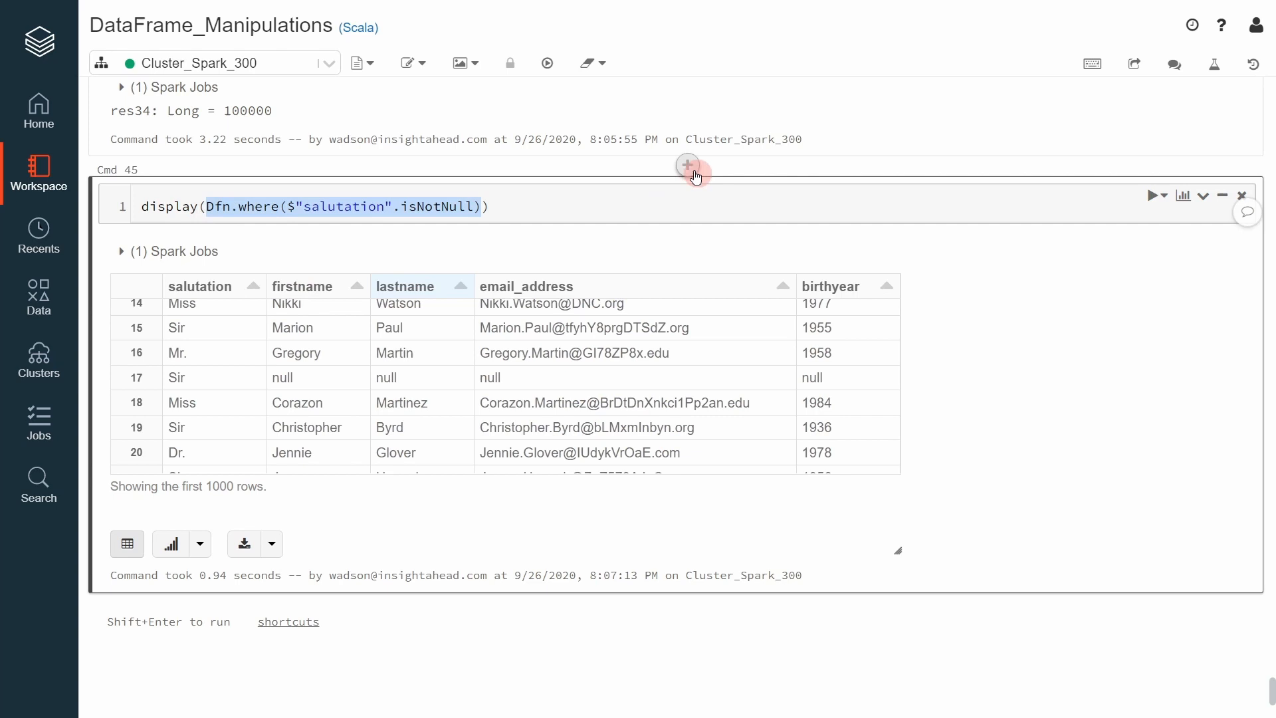
Step: Add a cell above counting non-null salutation rows, returning 96590
click(687, 166)
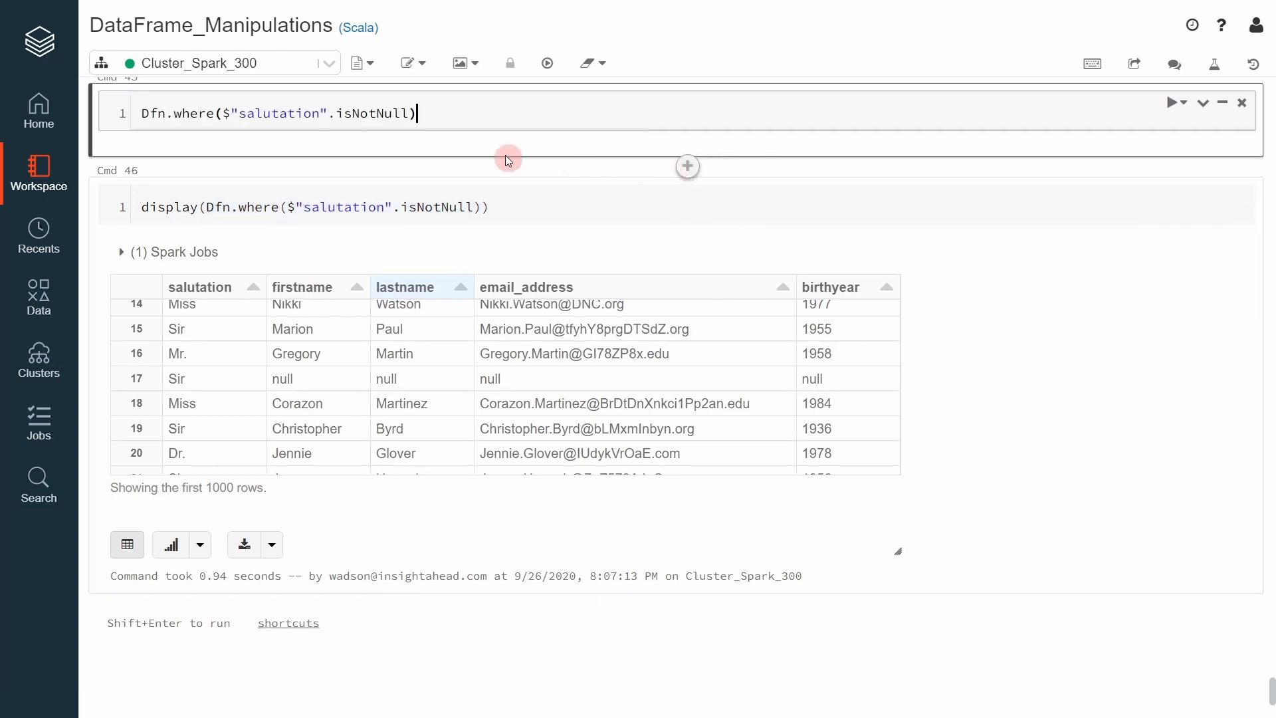
text(.count)
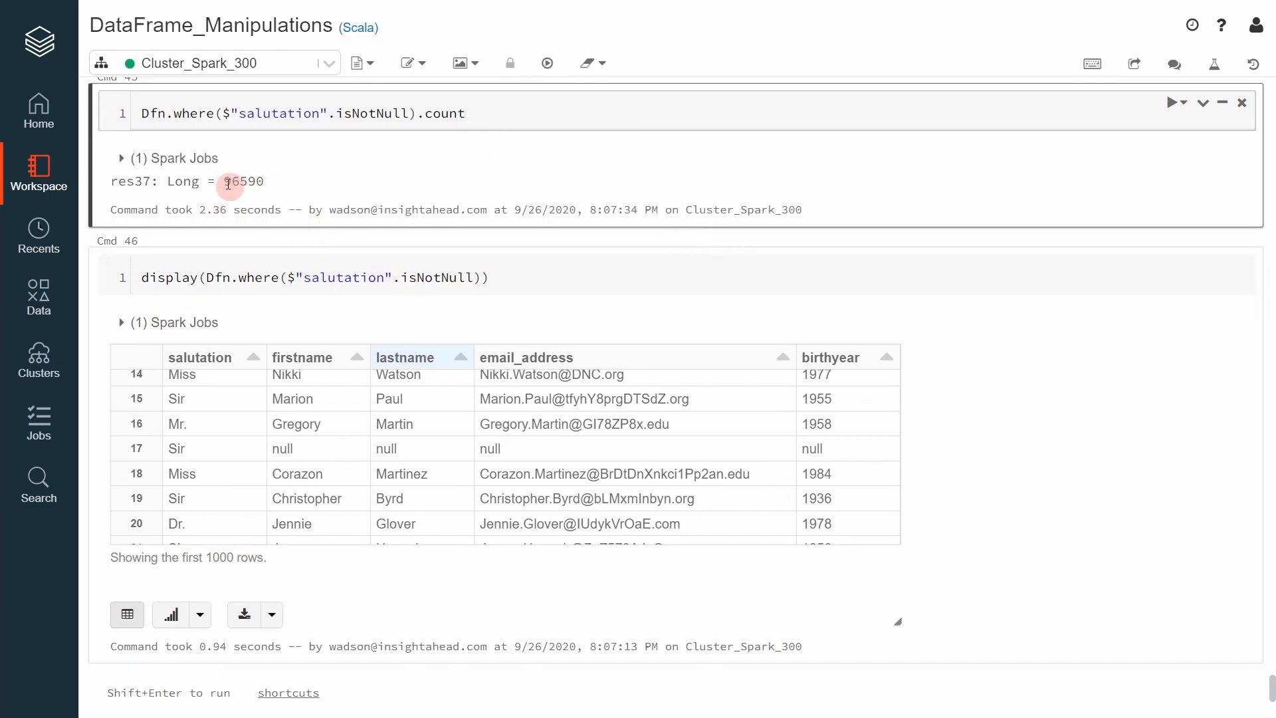
double_click(242, 180)
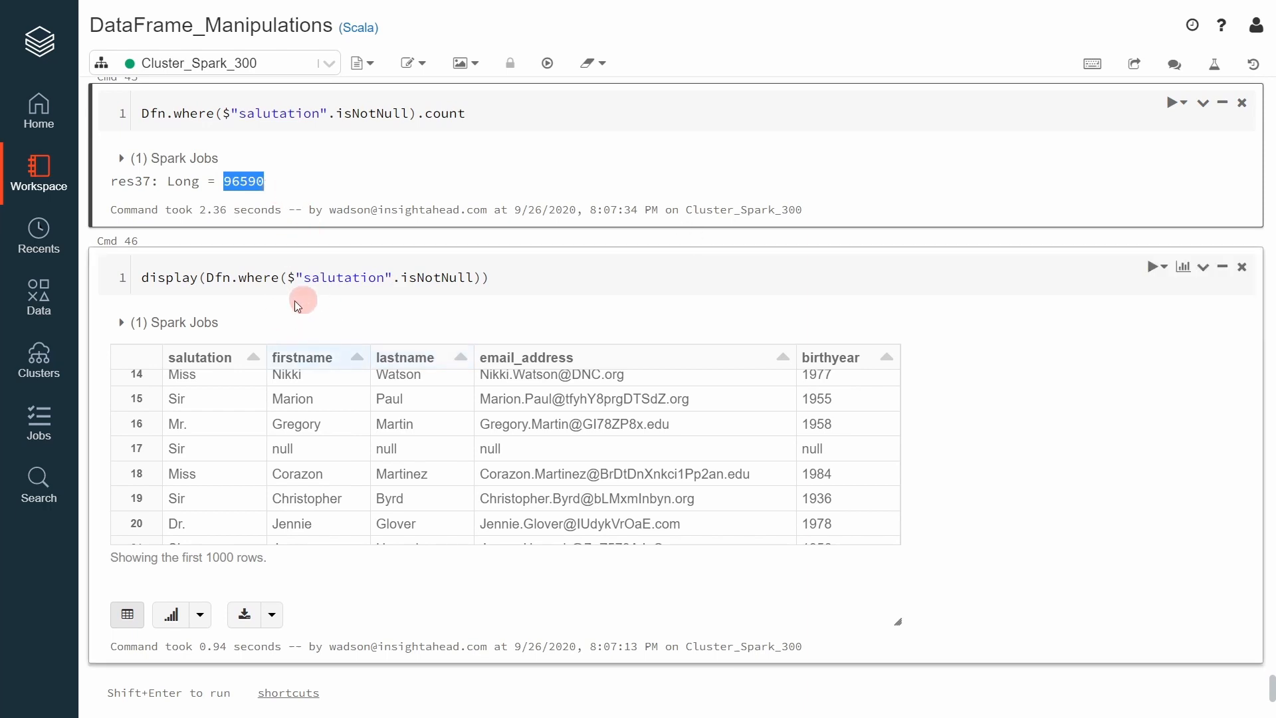
mouse_move(211, 356)
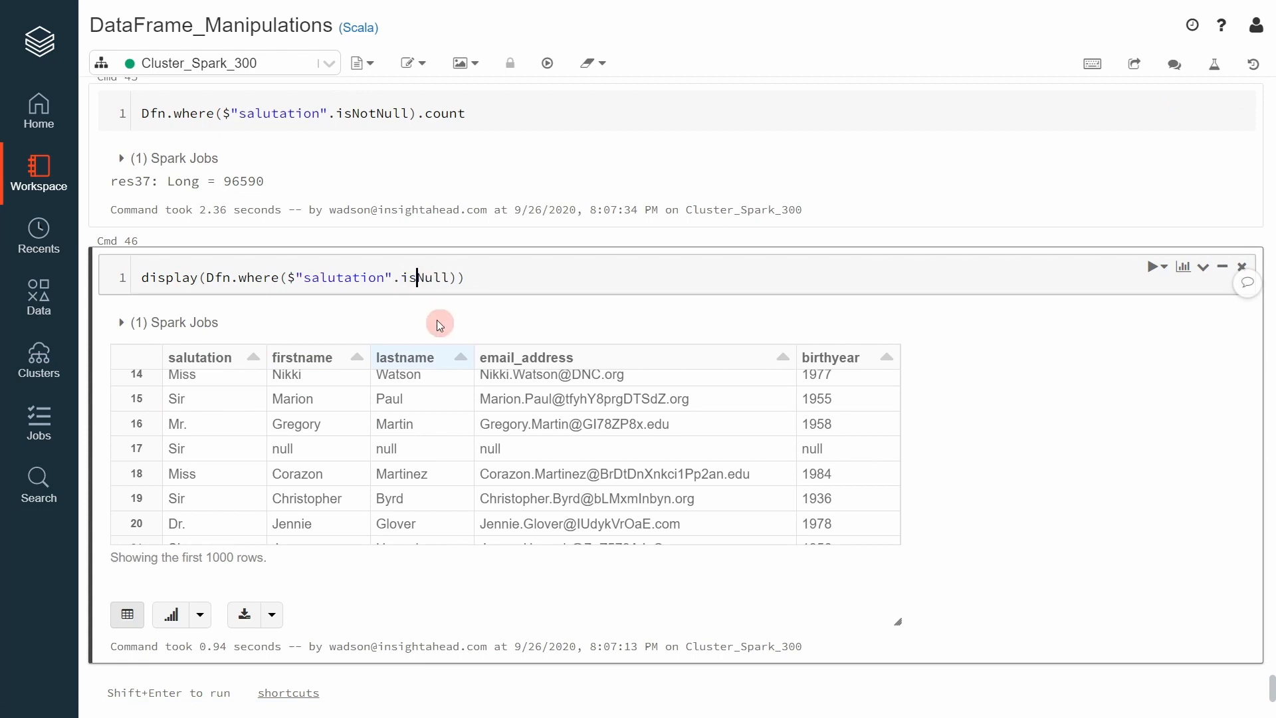
Step: Run the display cell with isNull to show rows whose salutation is null
click(1175, 266)
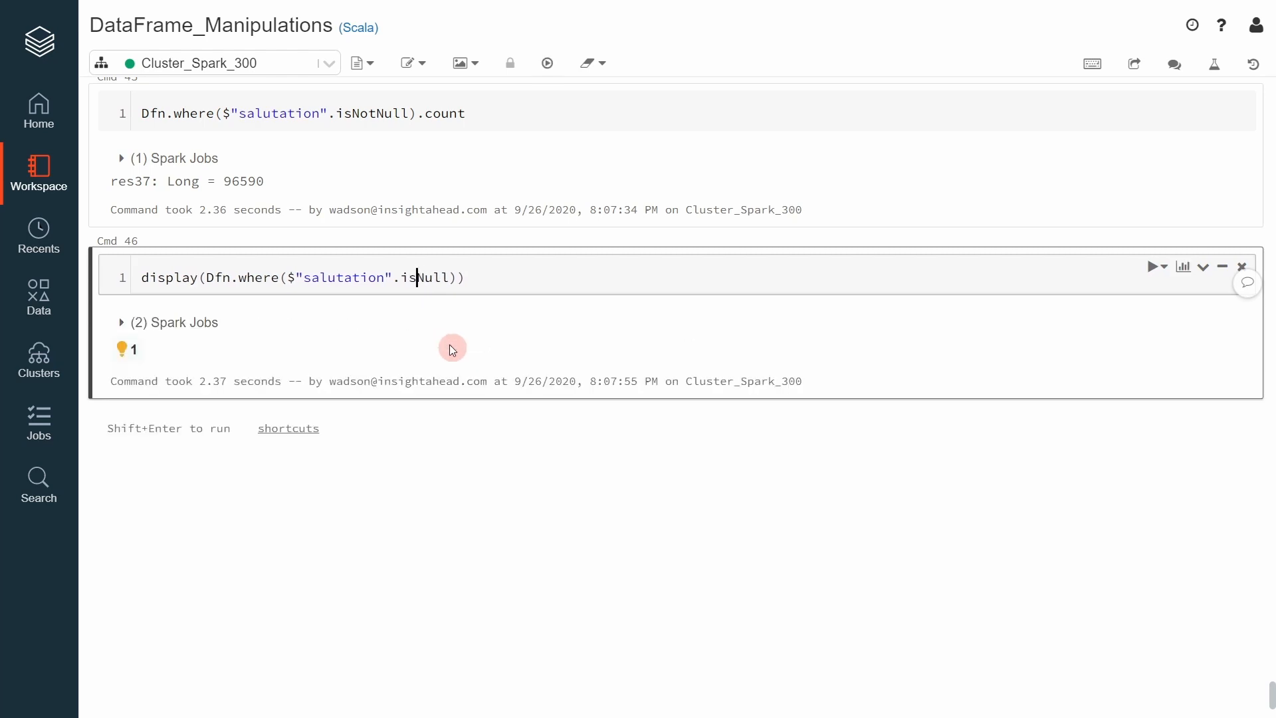
click(1153, 265)
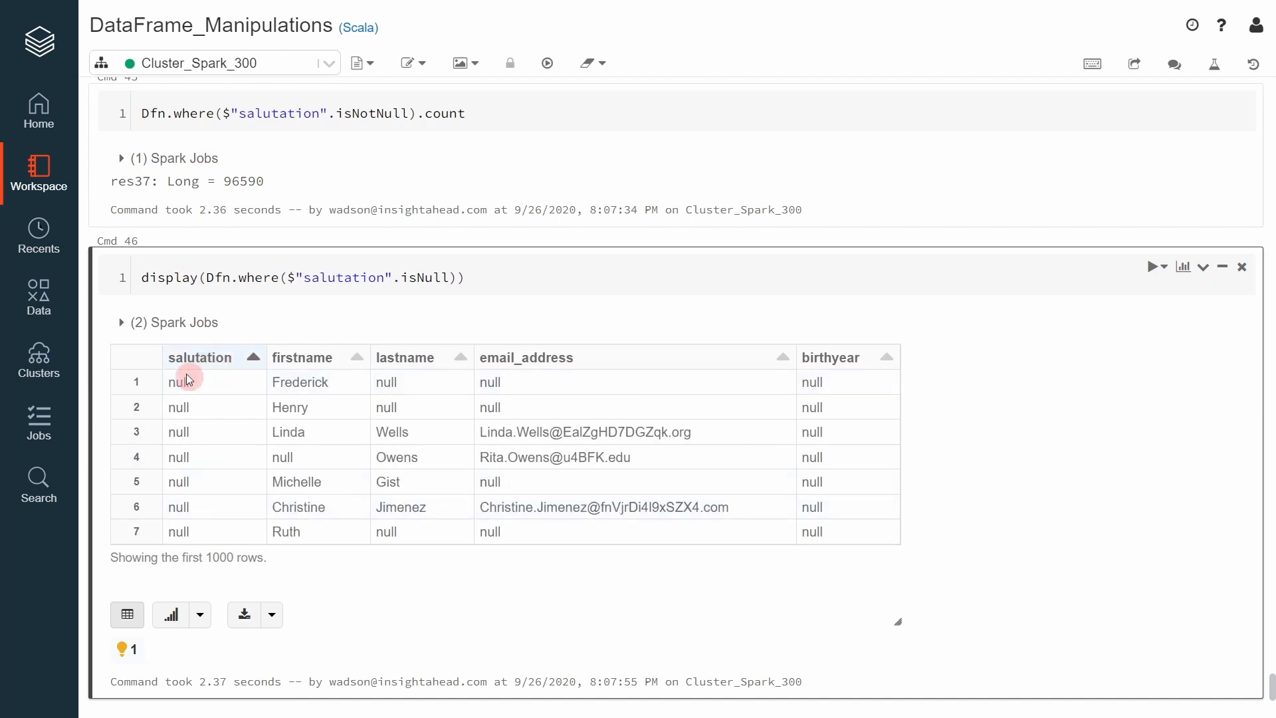
mouse_move(230, 407)
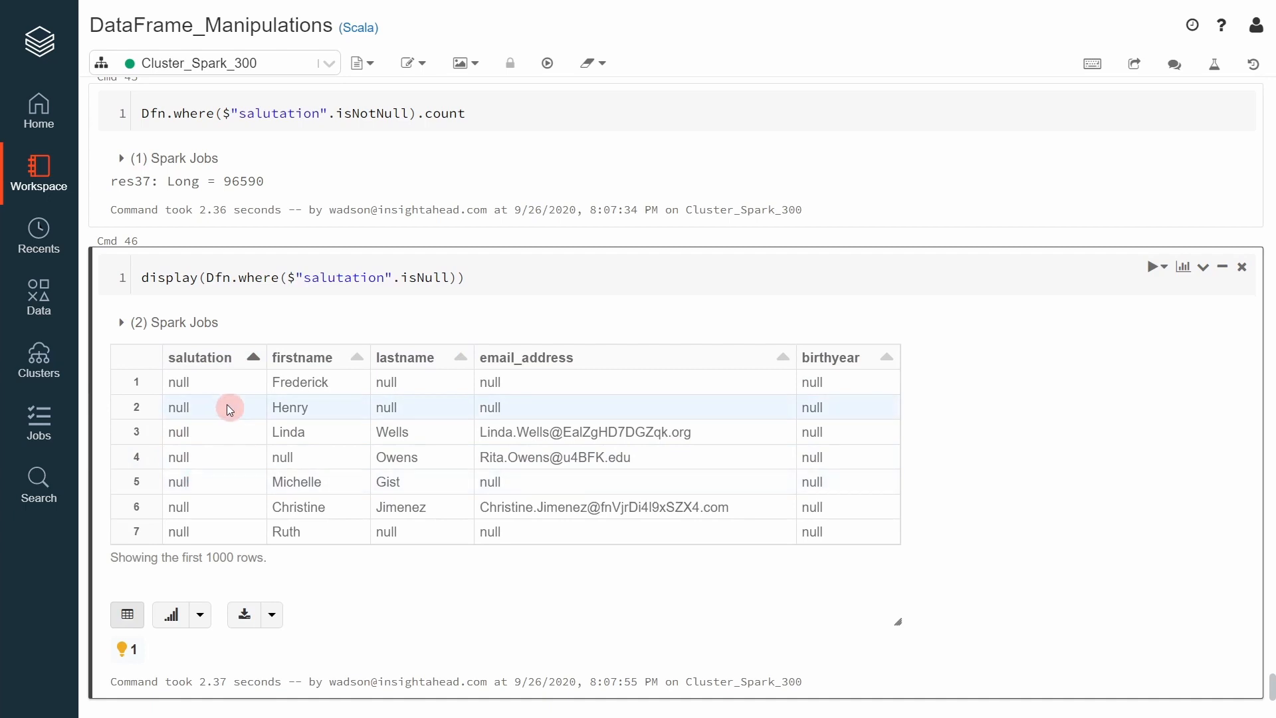
mouse_move(230, 446)
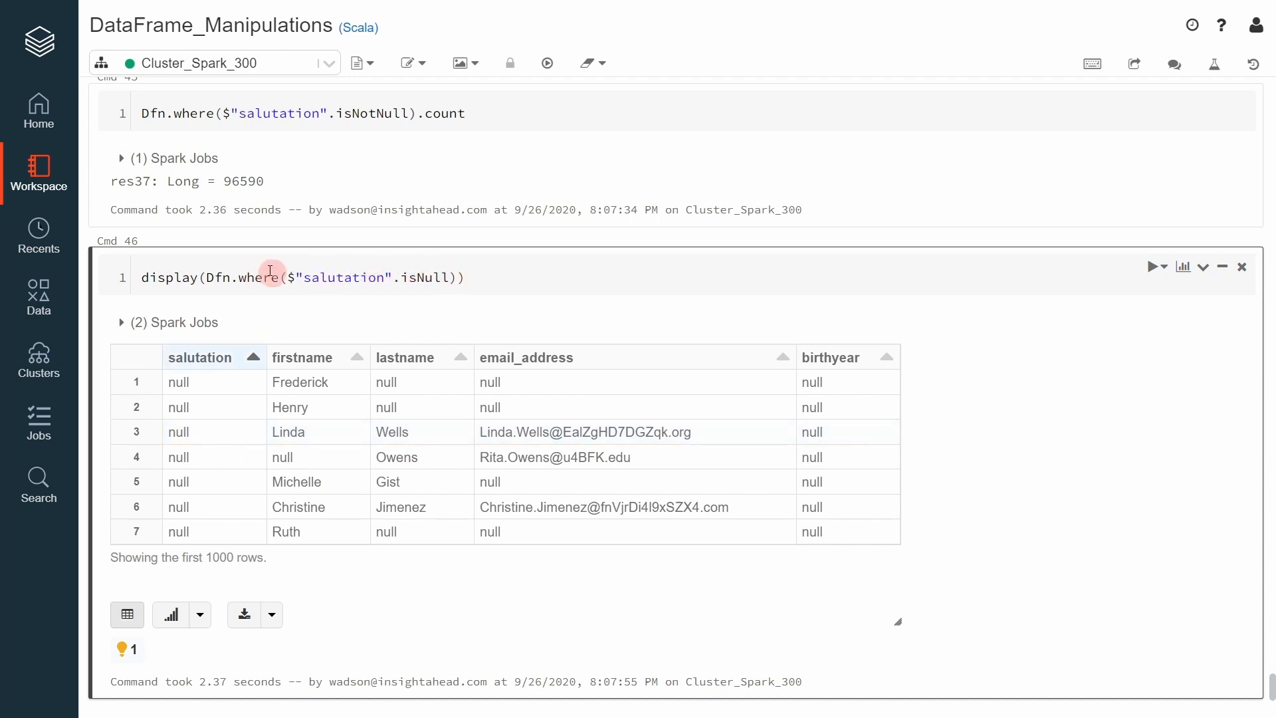
mouse_move(615, 231)
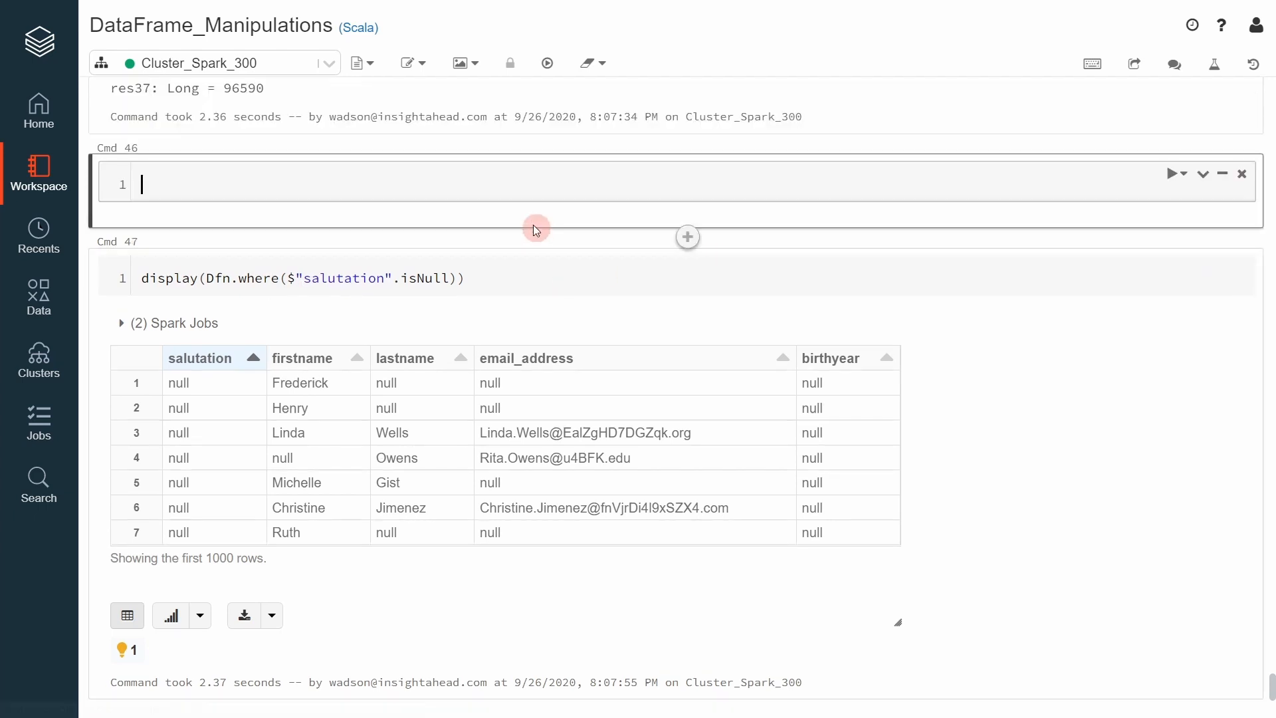
Step: Run Dfn.where($"salutation" === null).count, which returns 0
text(Dfn.whe)
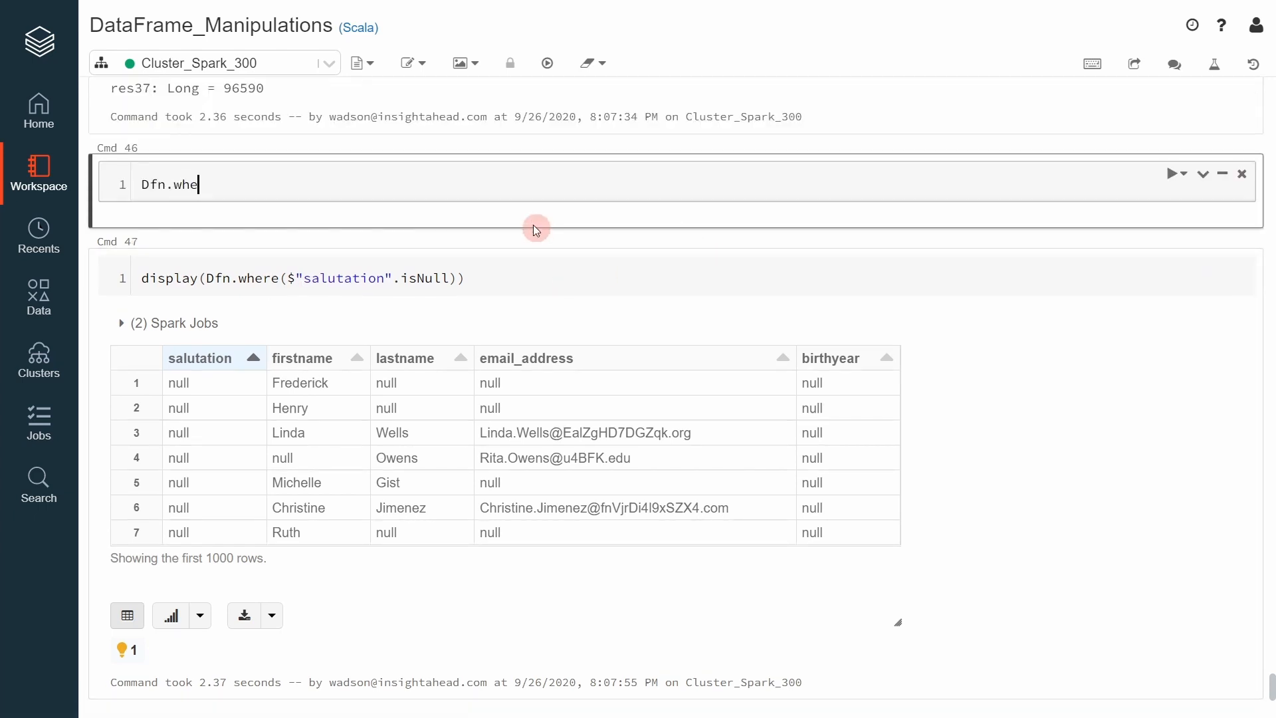
text(re())
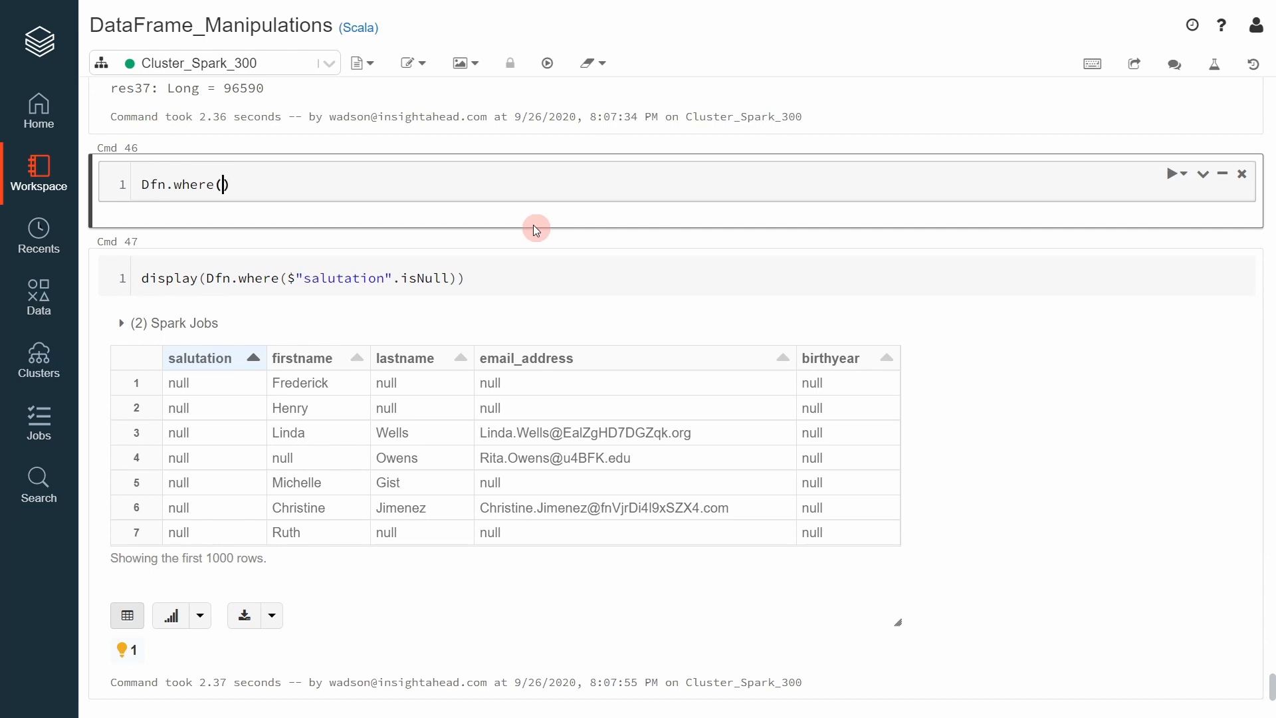
text($"")
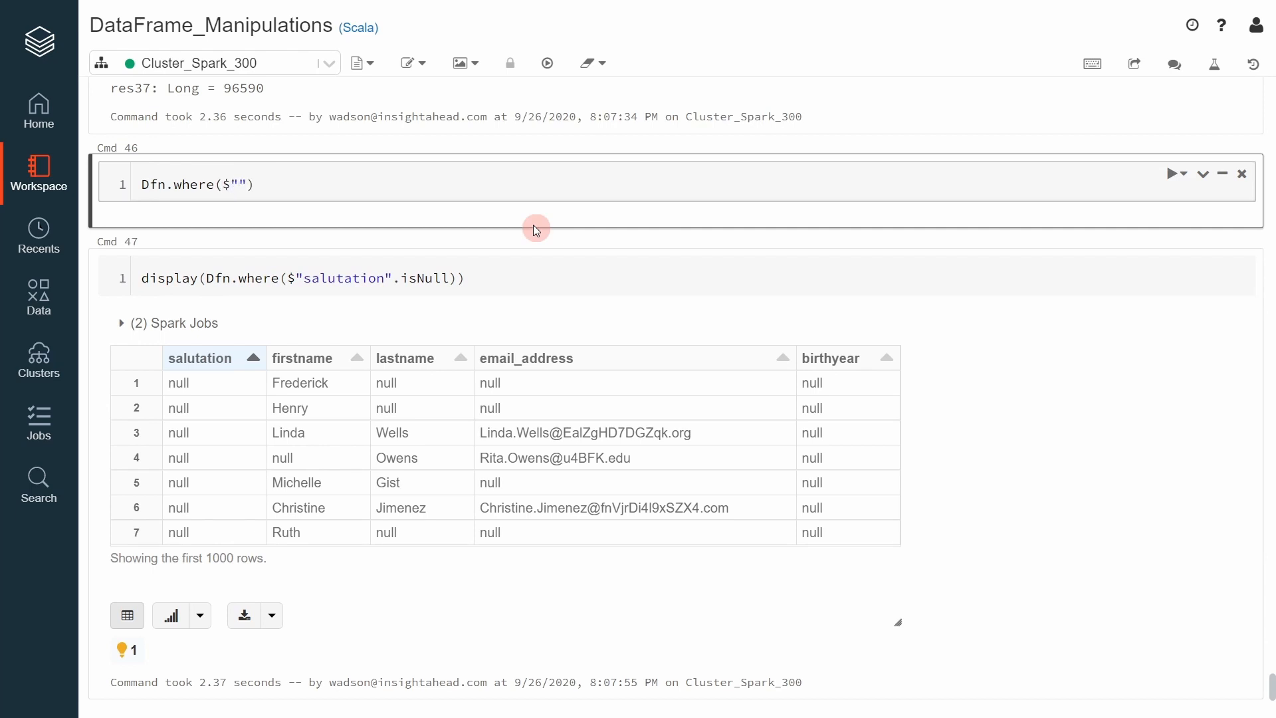
text(sal)
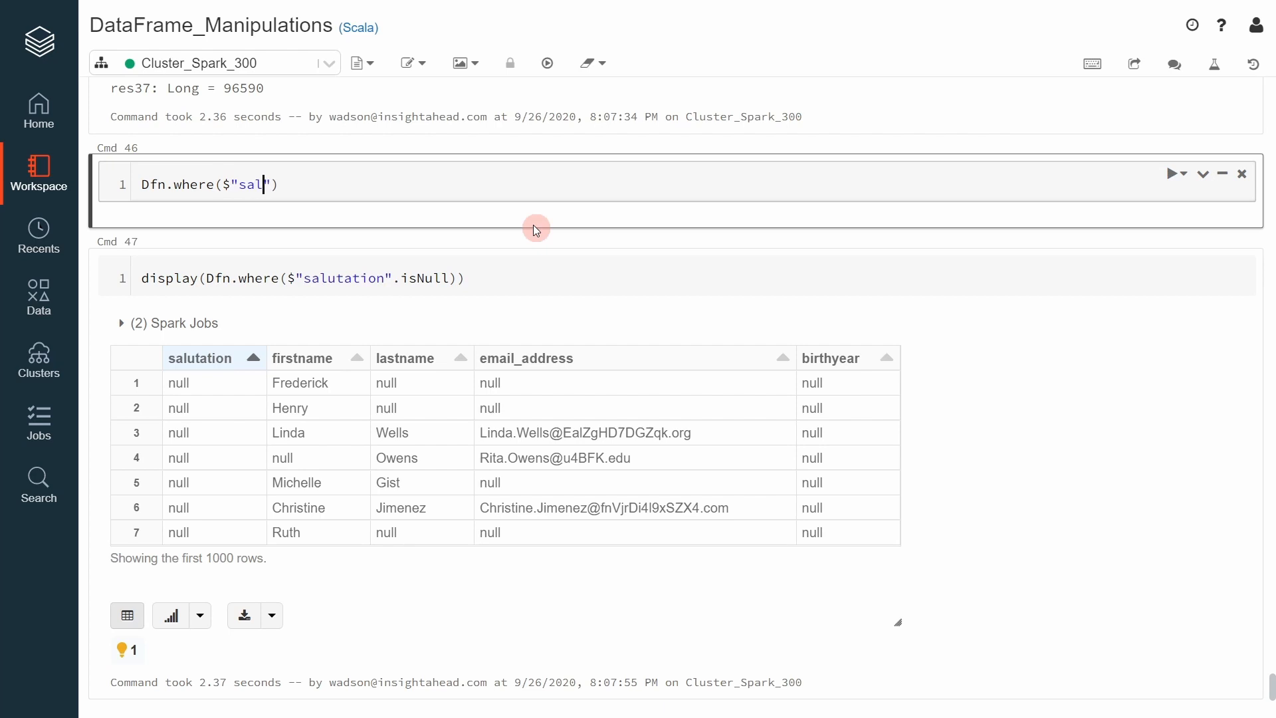
text(uta)
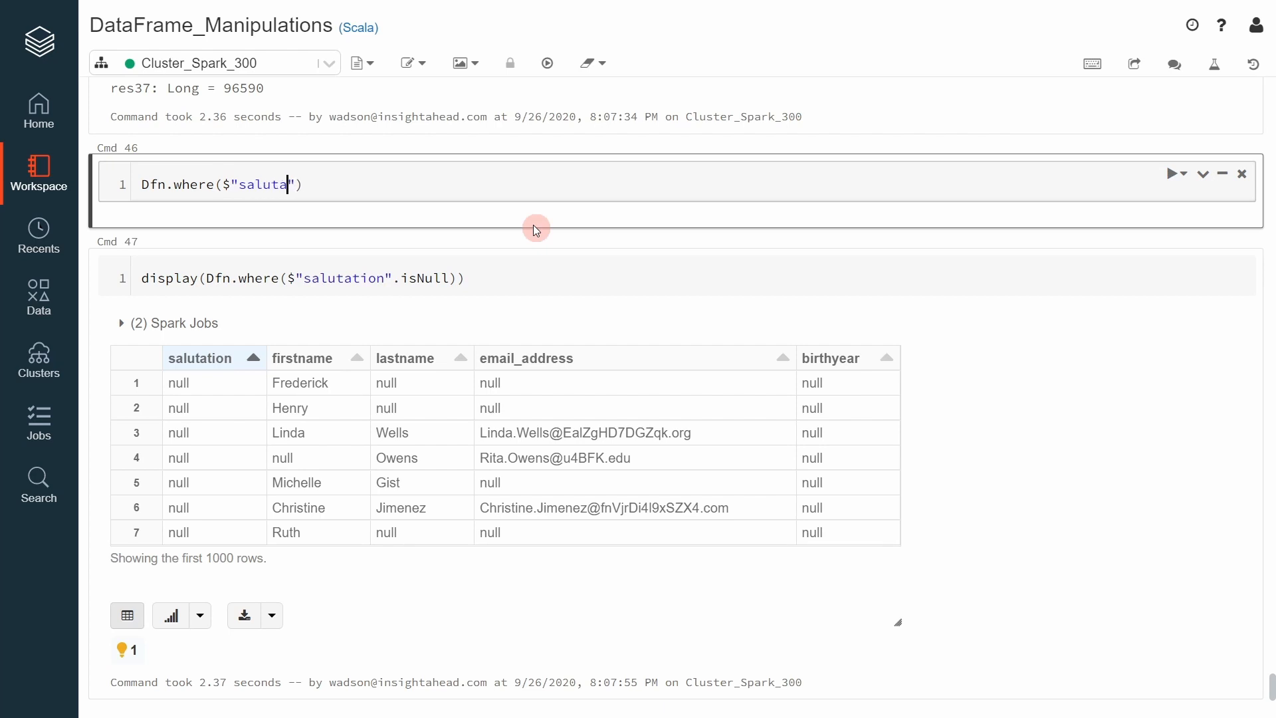
text(tion")
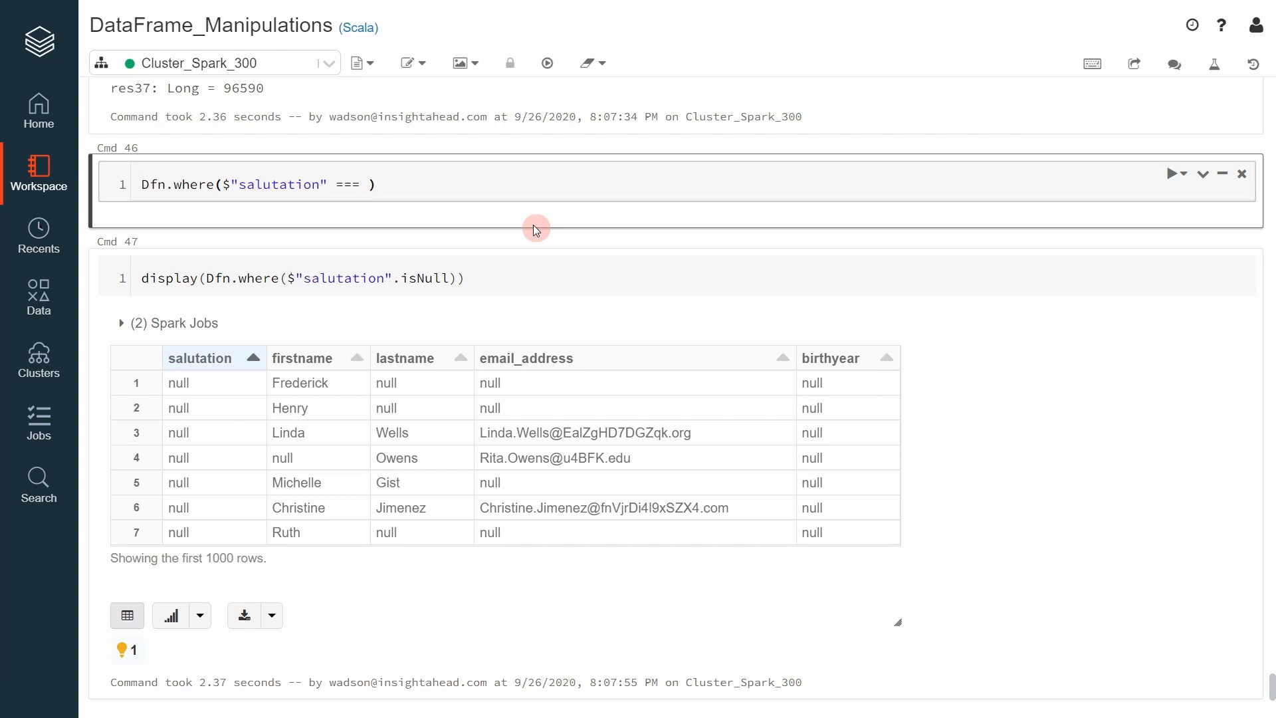
text(nu)
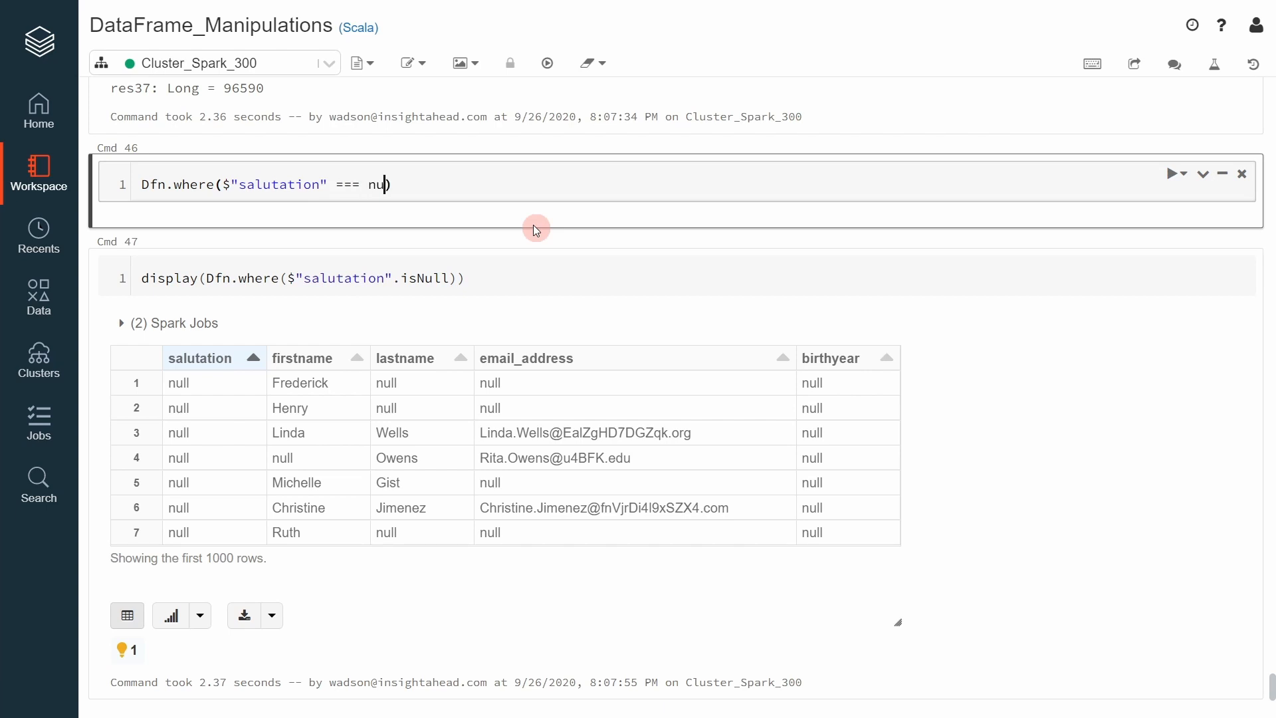
click(1170, 173)
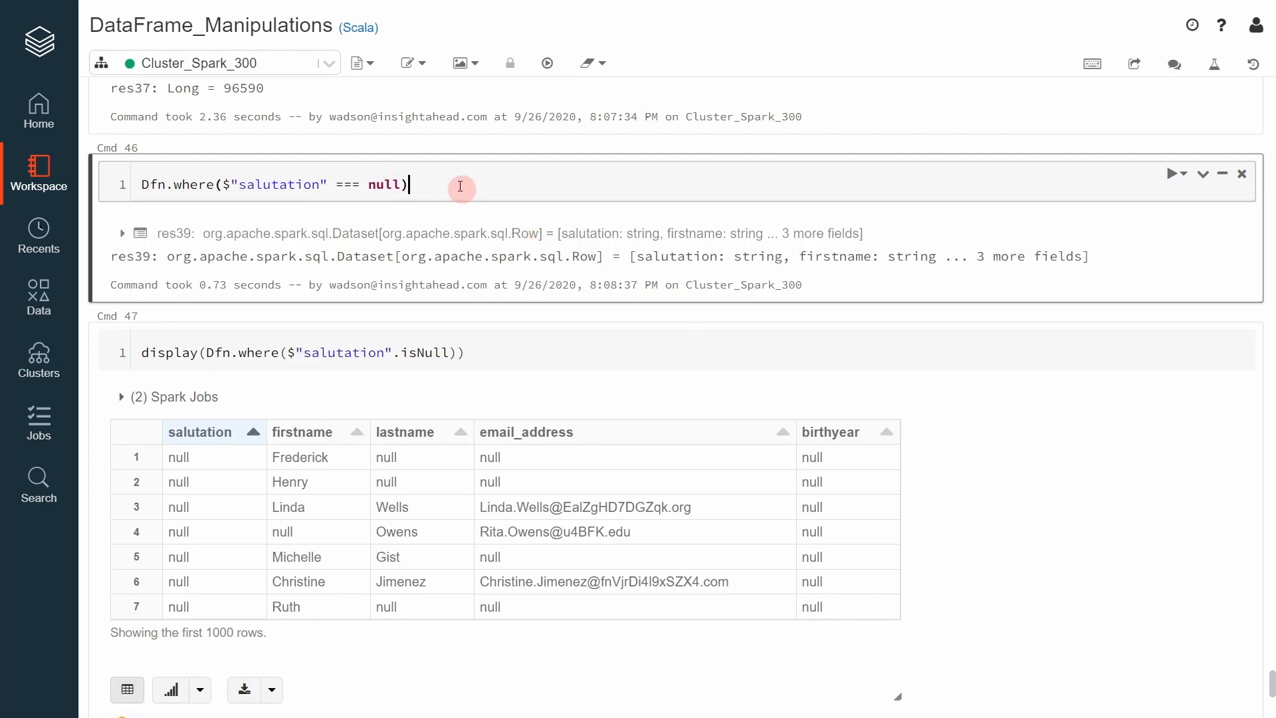
text(.count)
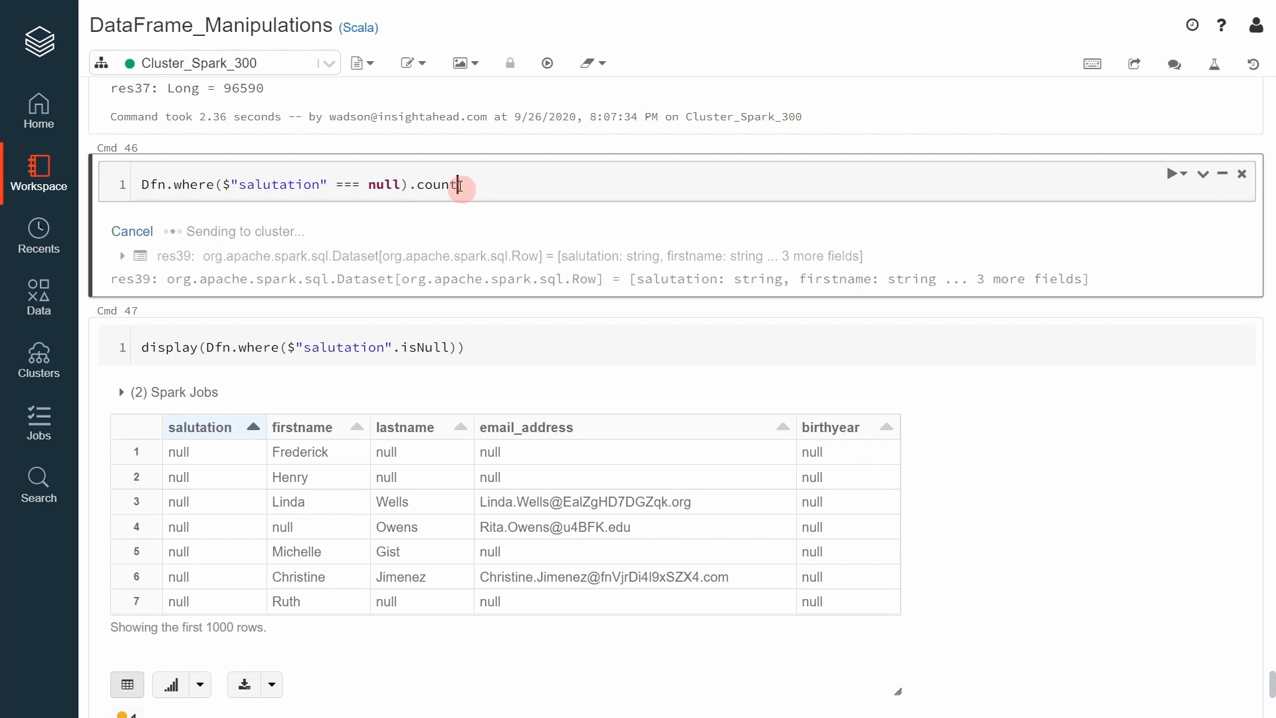
click(1172, 172)
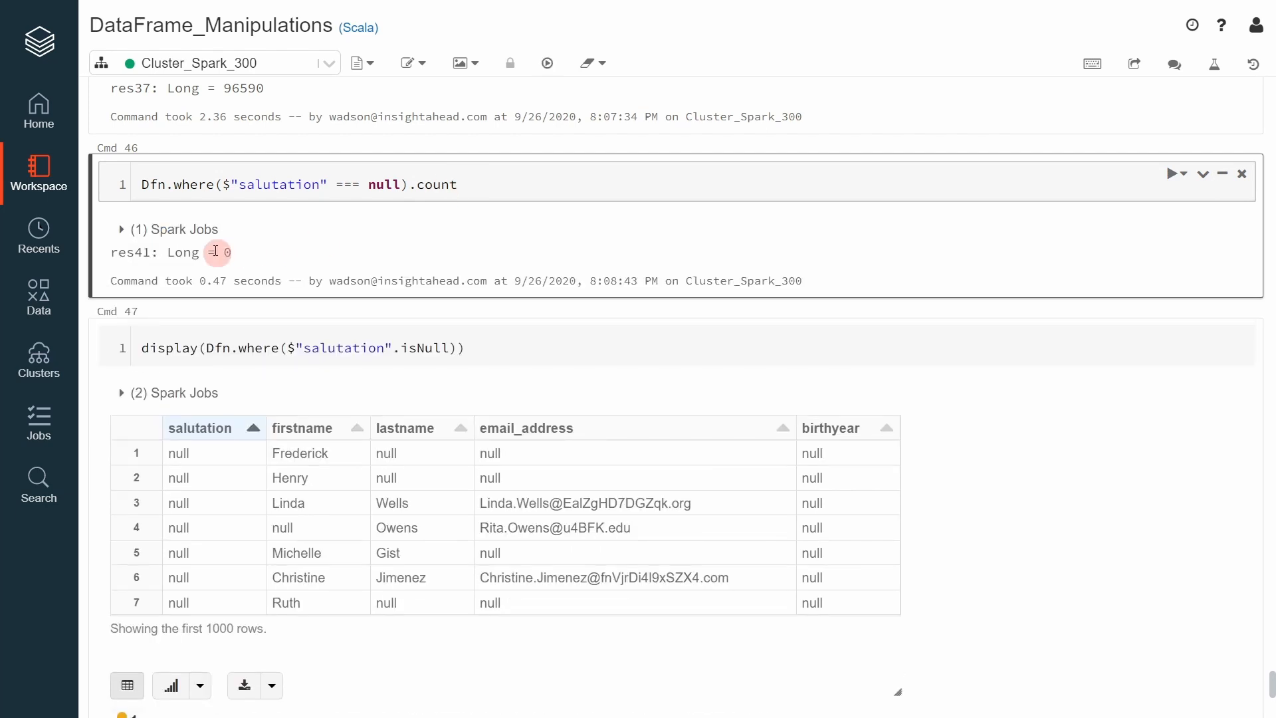
mouse_move(226, 184)
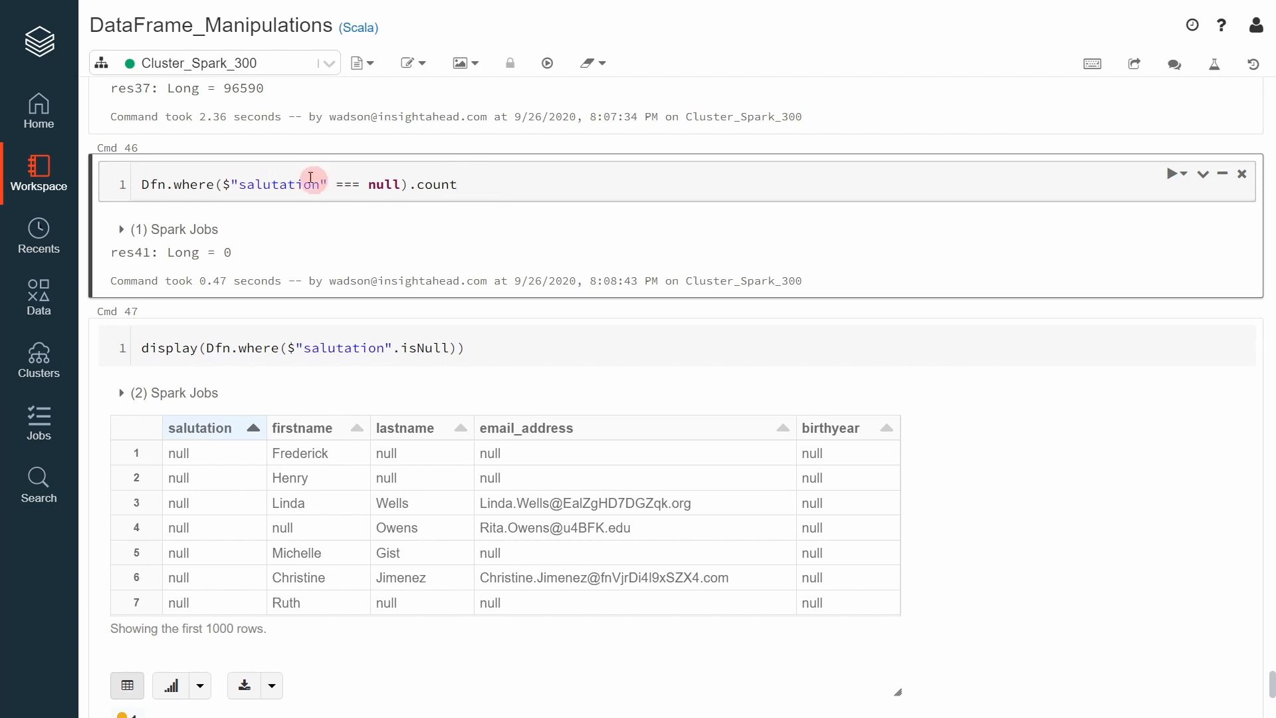
mouse_move(255, 192)
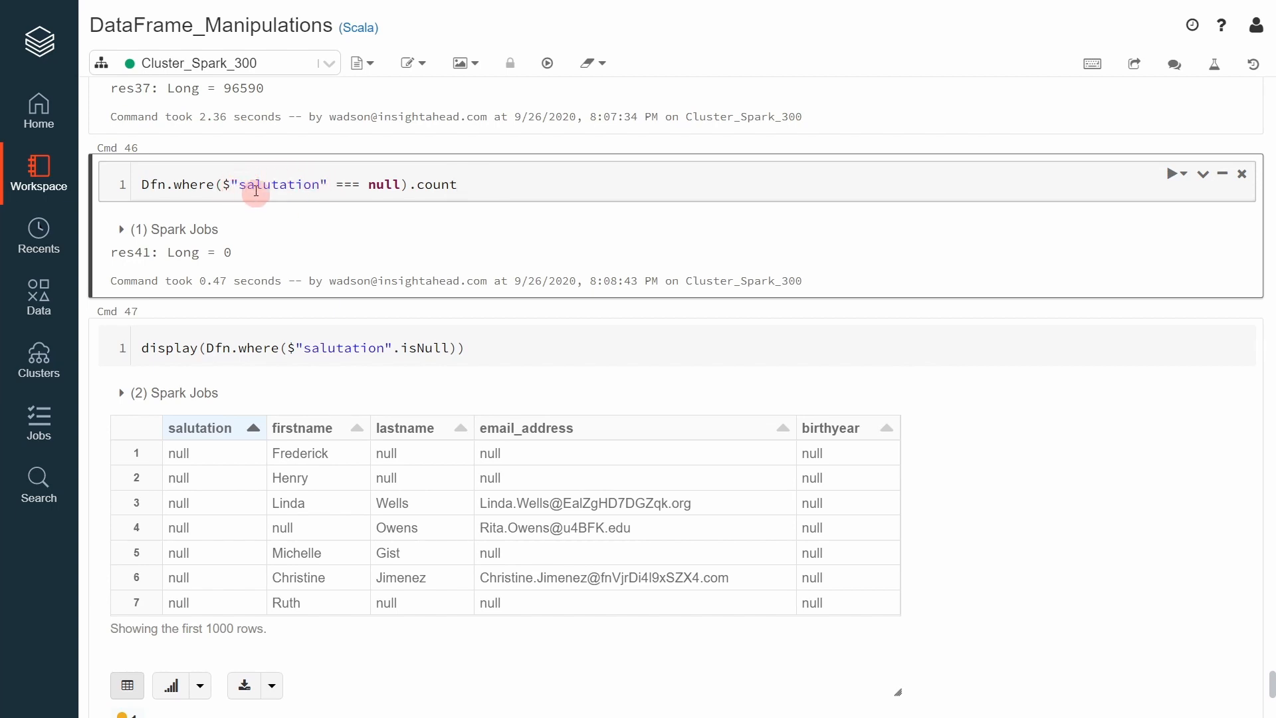
mouse_move(518, 316)
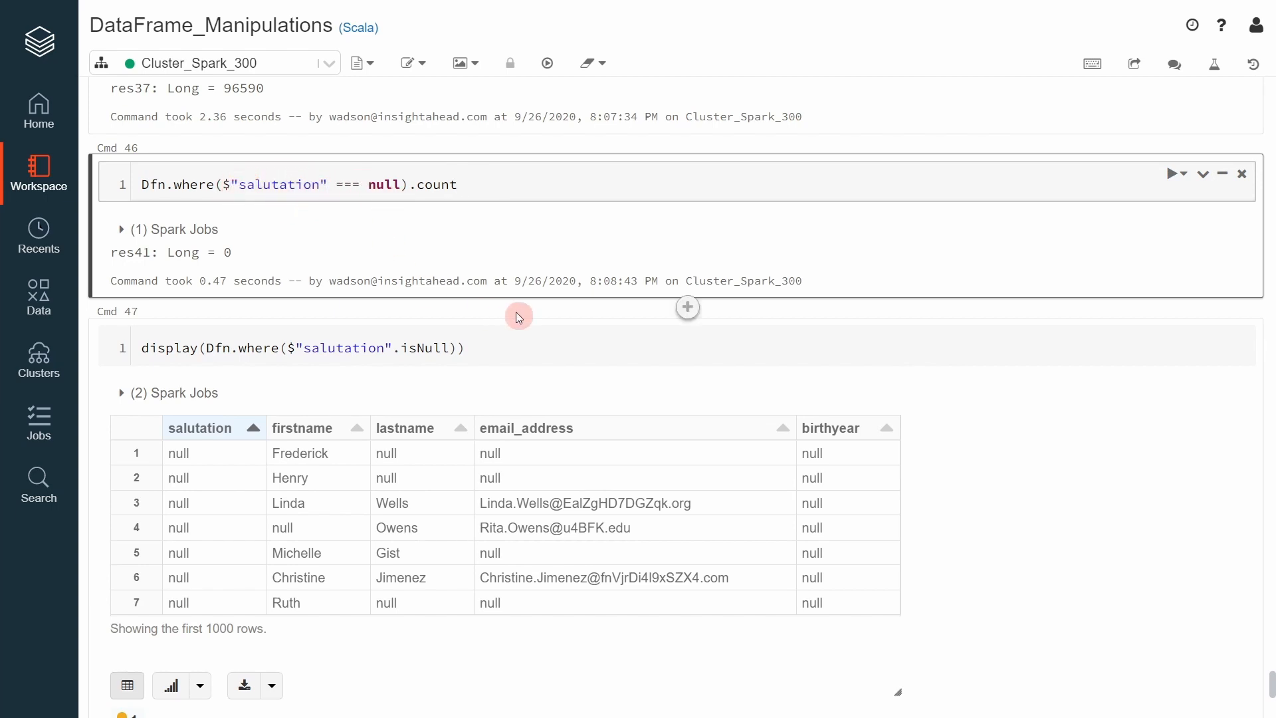
Step: Run Dfn.where($"salutation".isNull).count in a new cell, returning 3410 versus 0 for === null
click(461, 349)
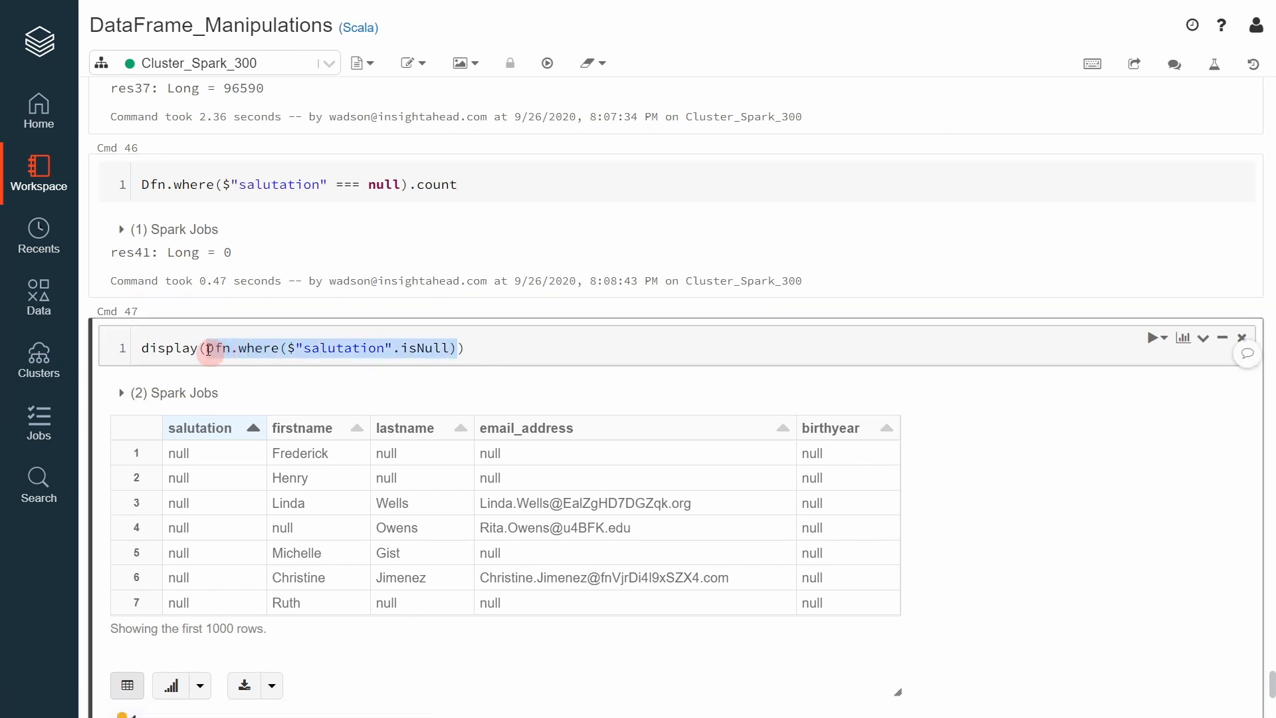
mouse_move(683, 311)
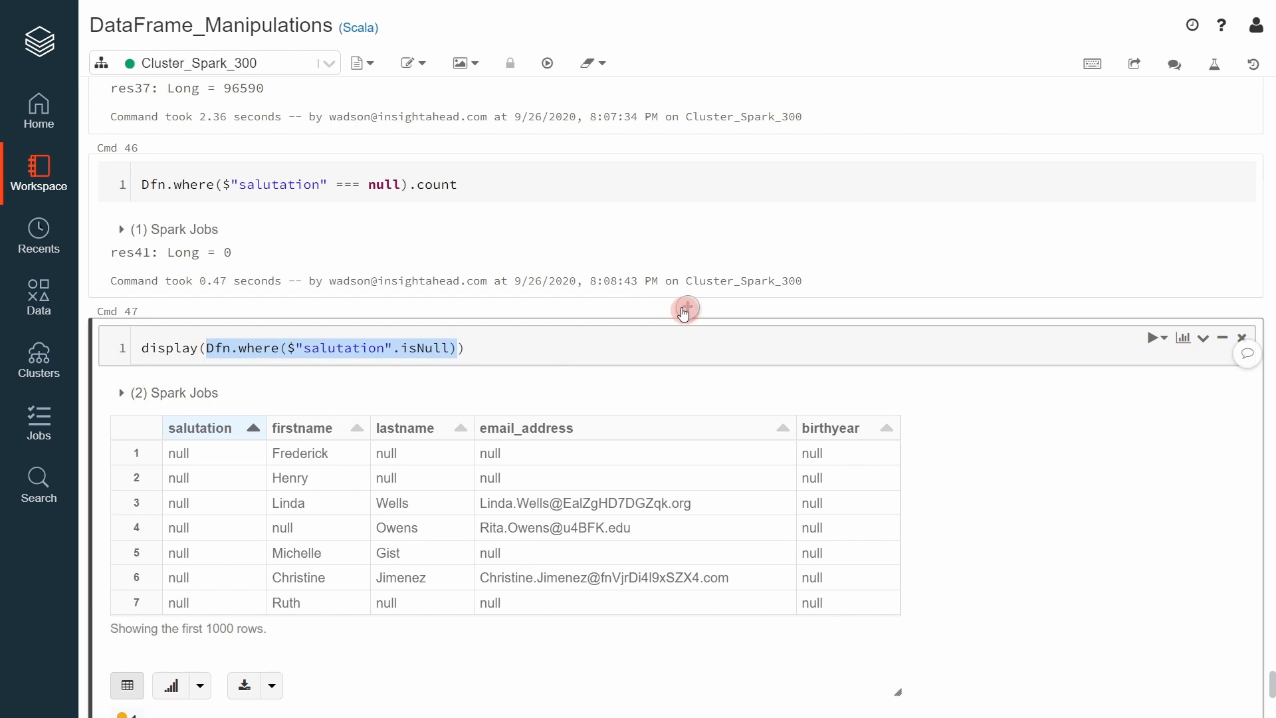
click(684, 309)
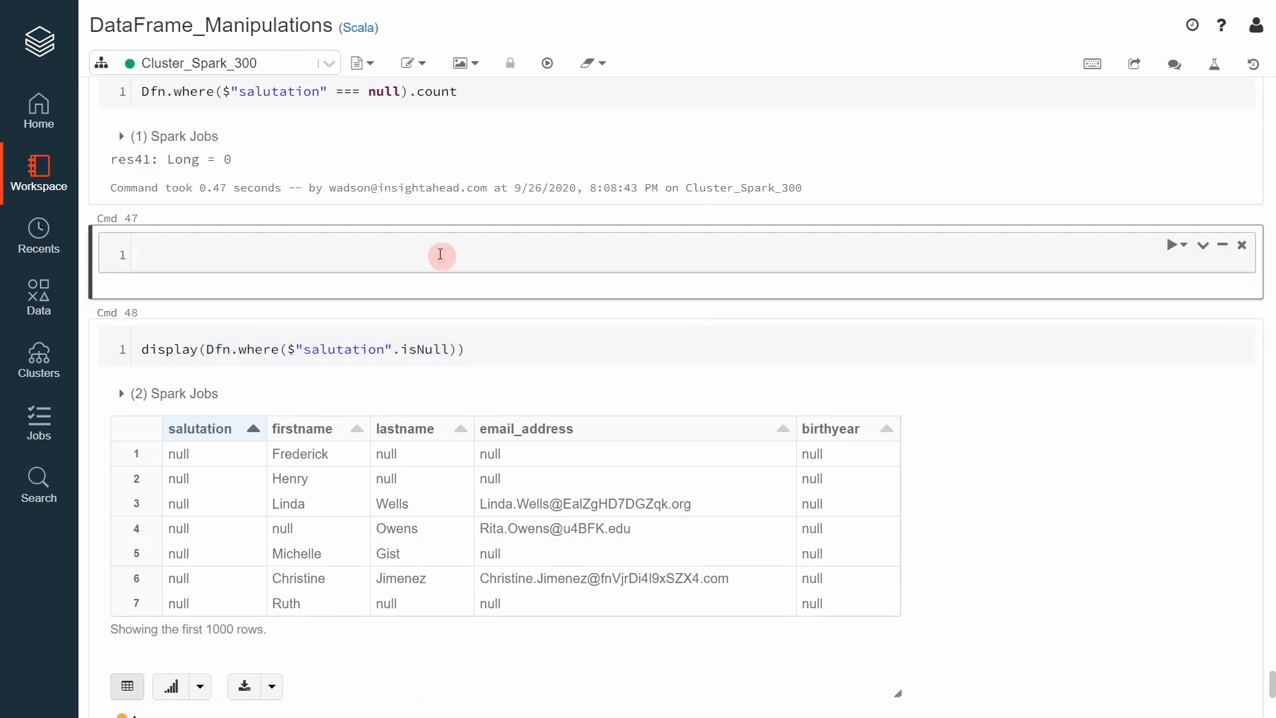
text(Dfn.where($"salutation".isNull).count)
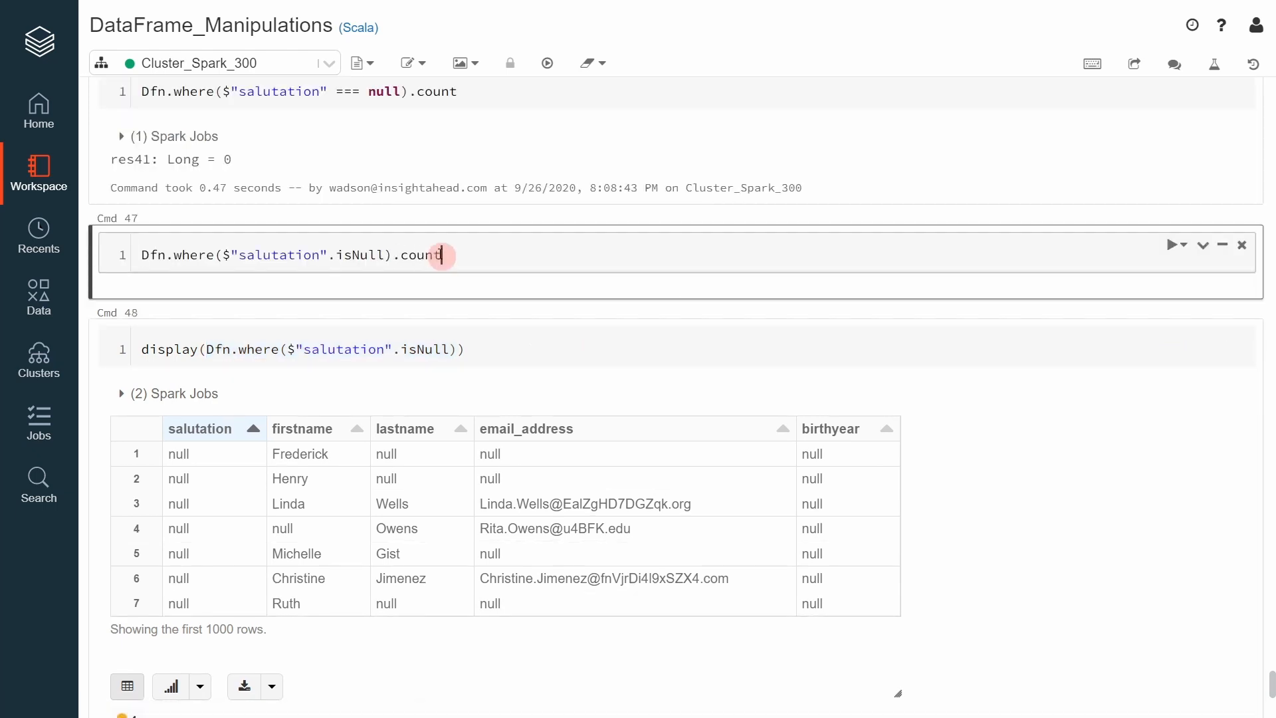
click(1172, 245)
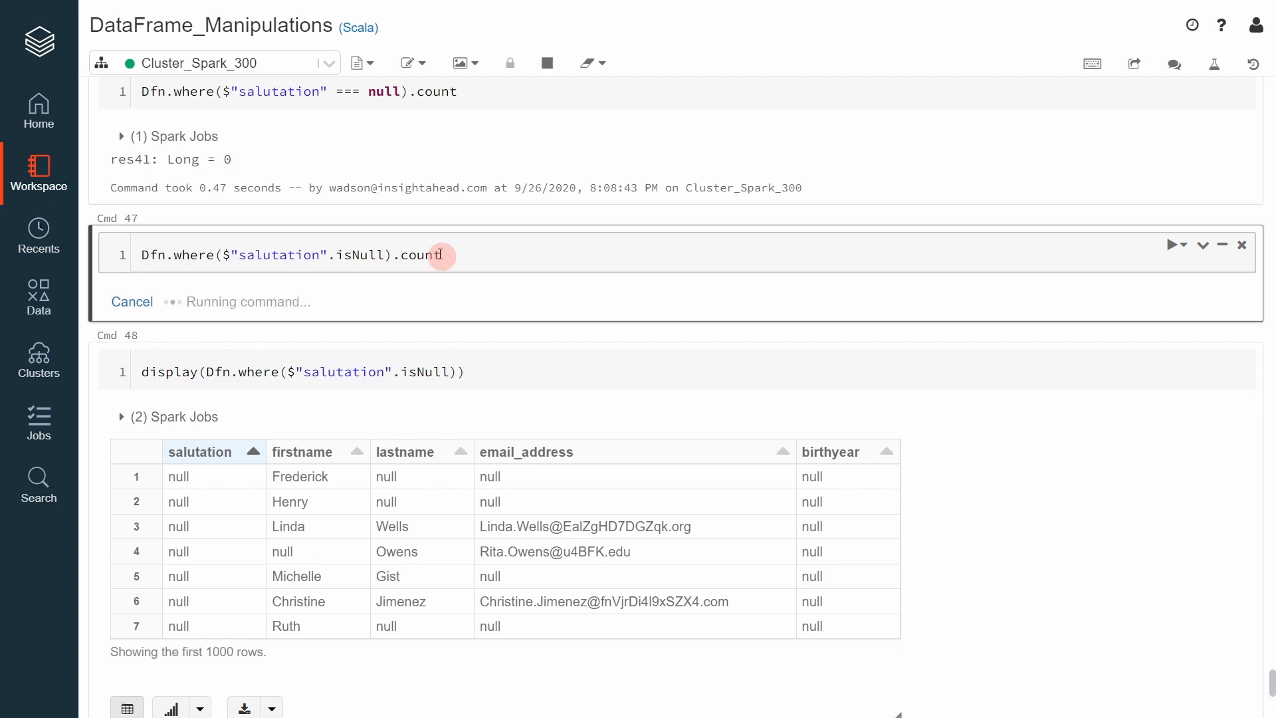
click(1172, 245)
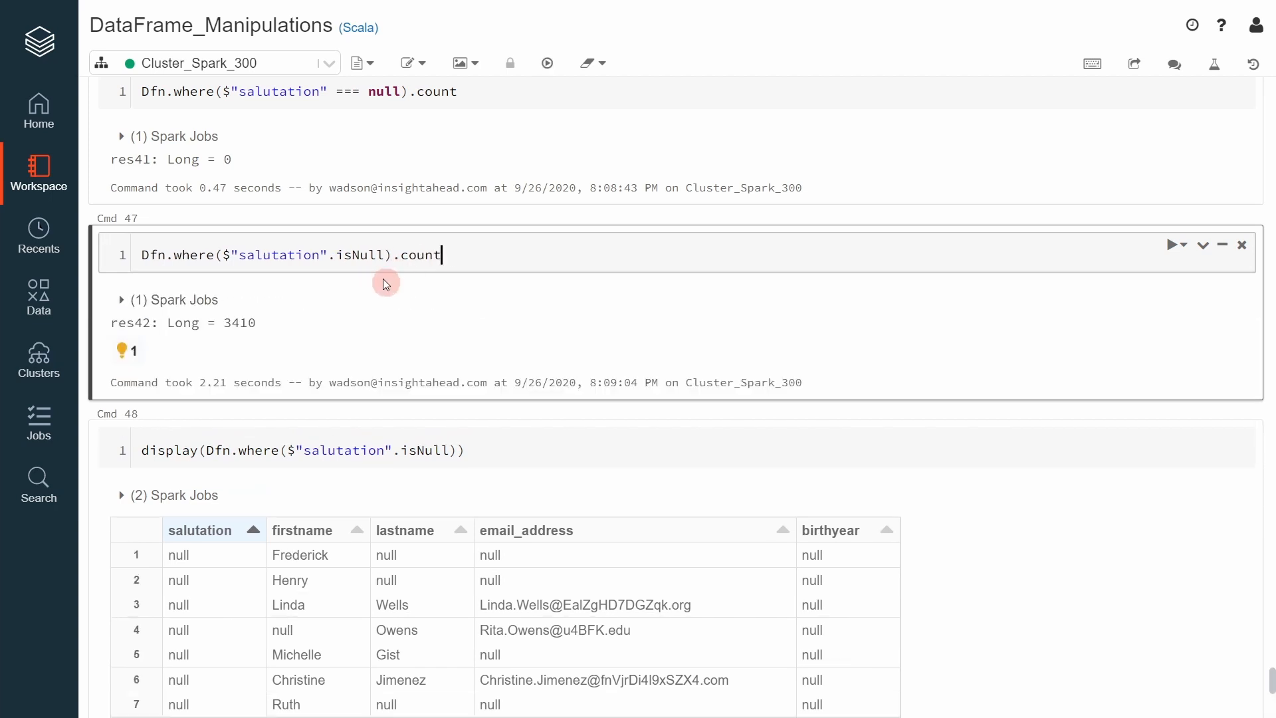
double_click(238, 322)
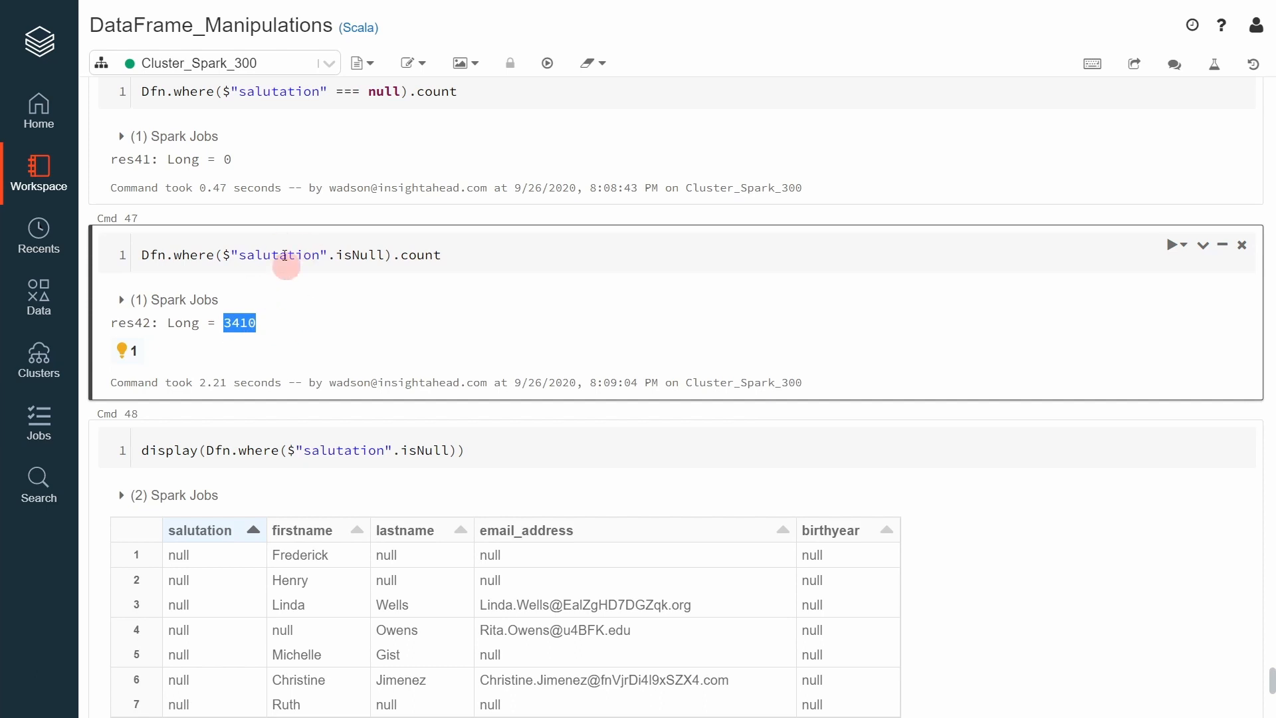
mouse_move(331, 336)
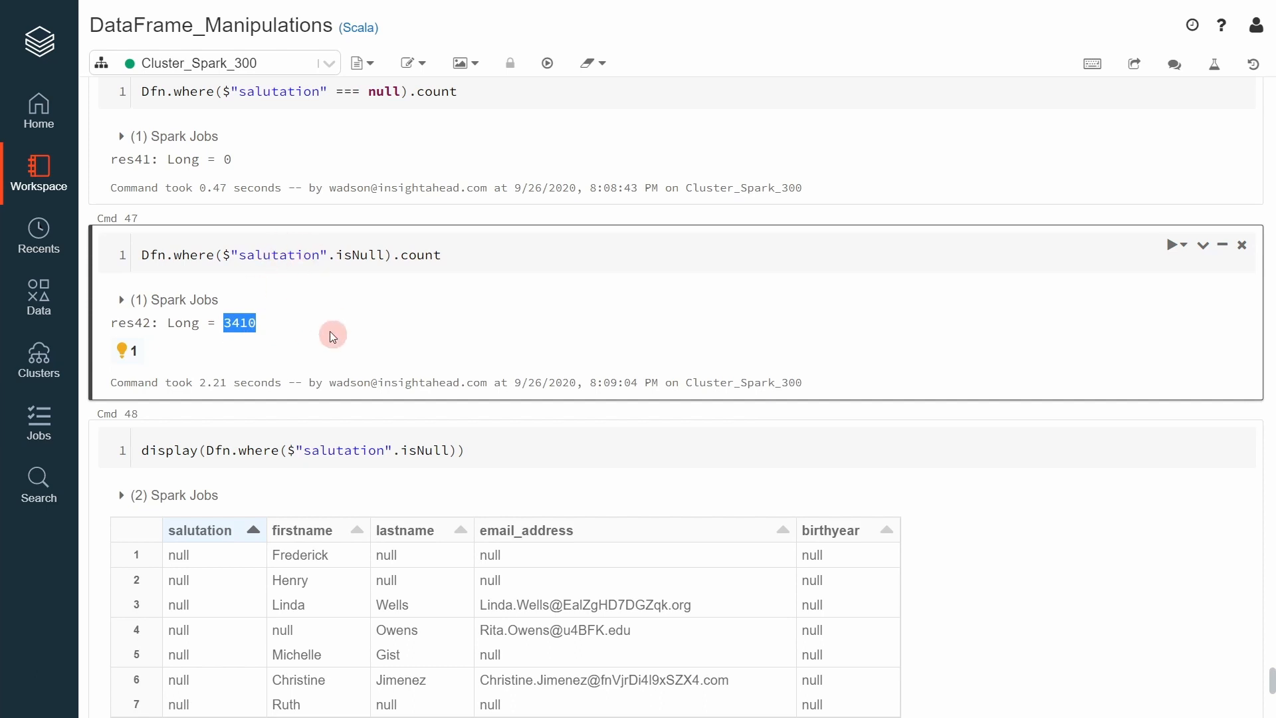
scroll(up, 3)
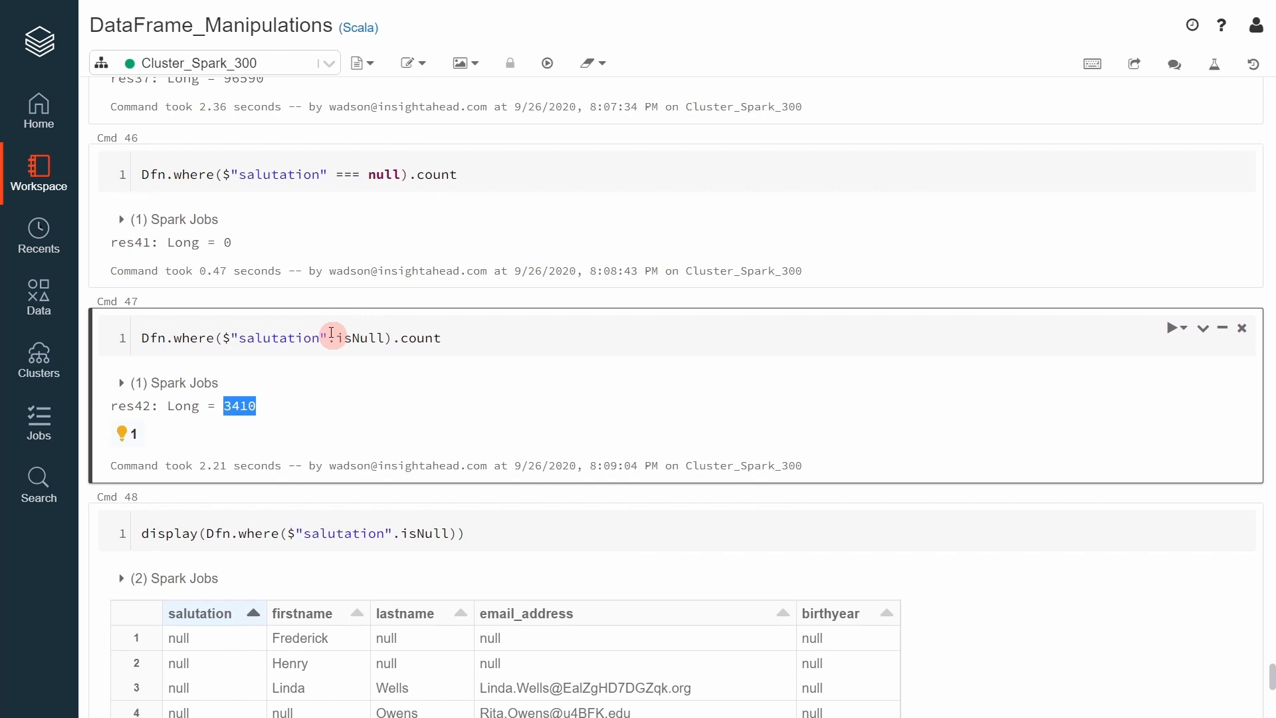
mouse_move(342, 385)
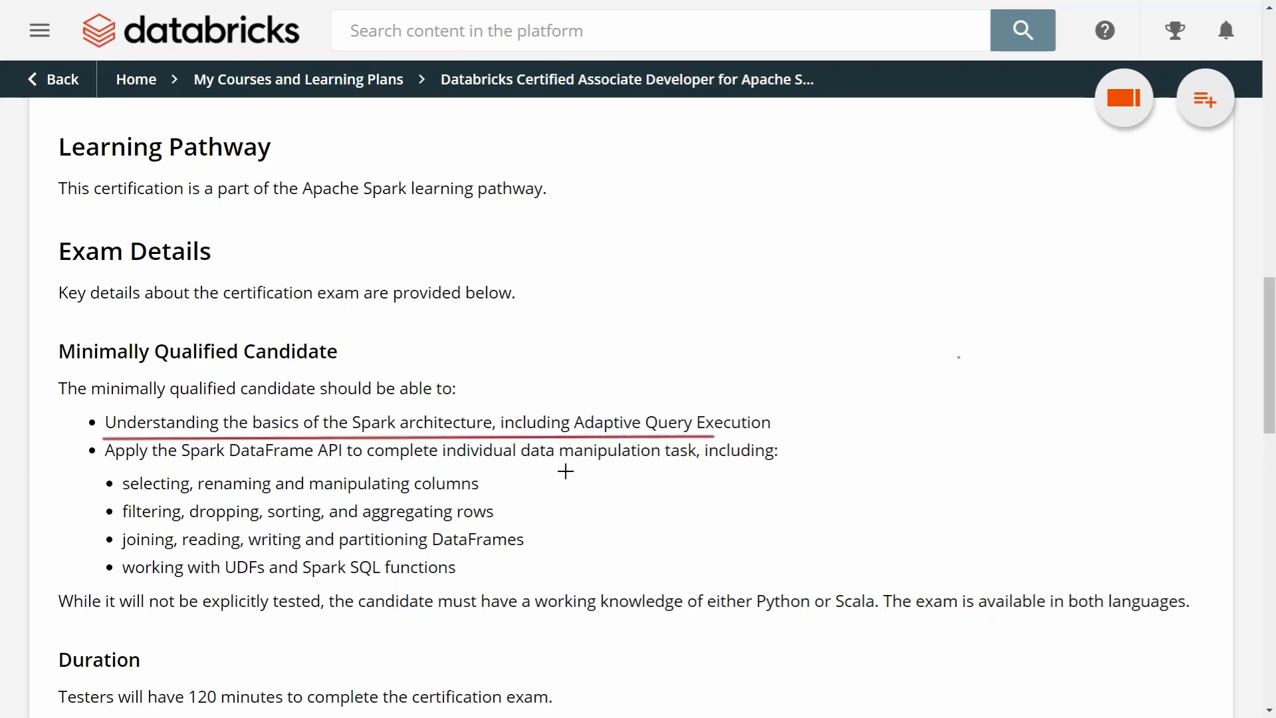
mouse_move(108, 490)
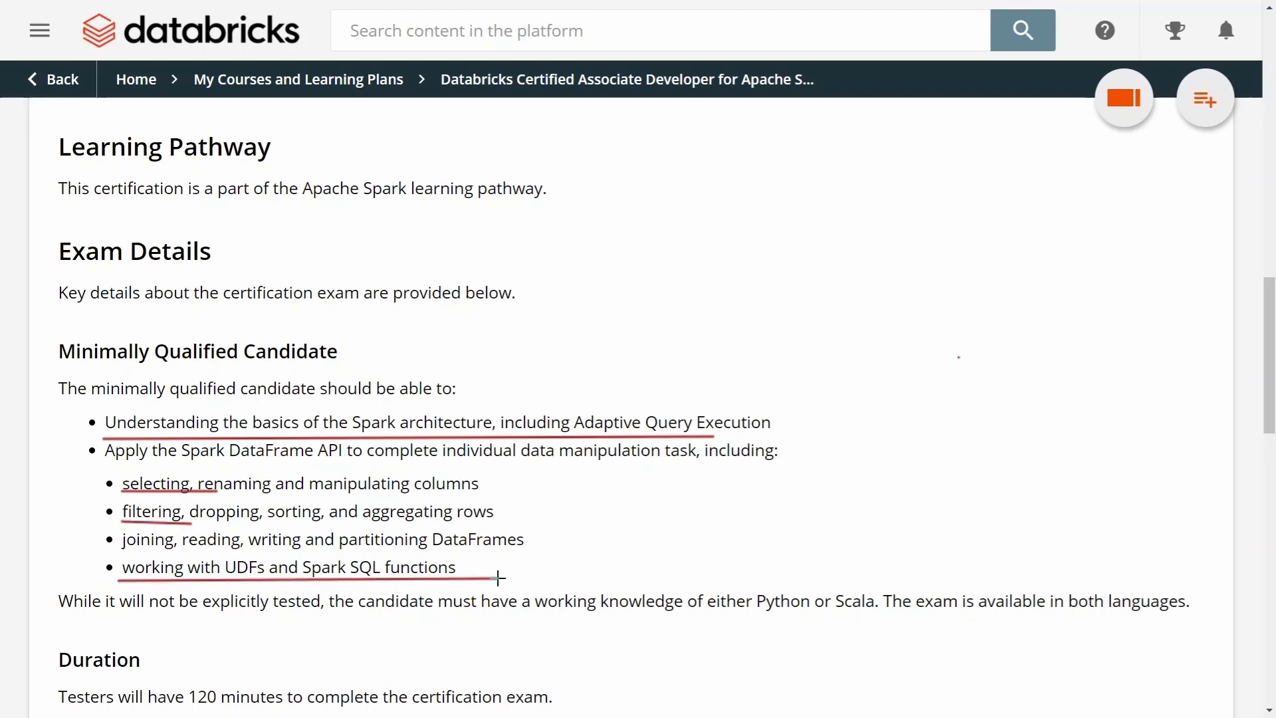
Step: Scroll the Databricks Academy page to the Spark Associate Developer exam's candidate skills list
scroll(down, 3)
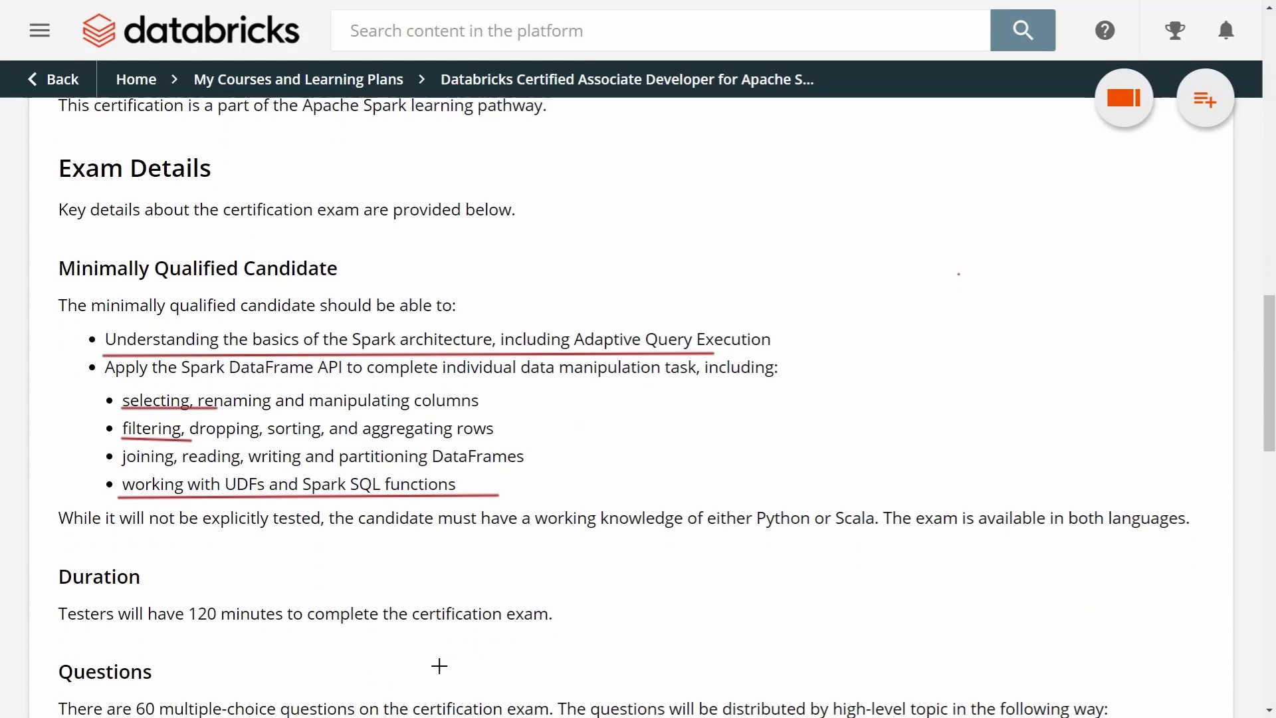